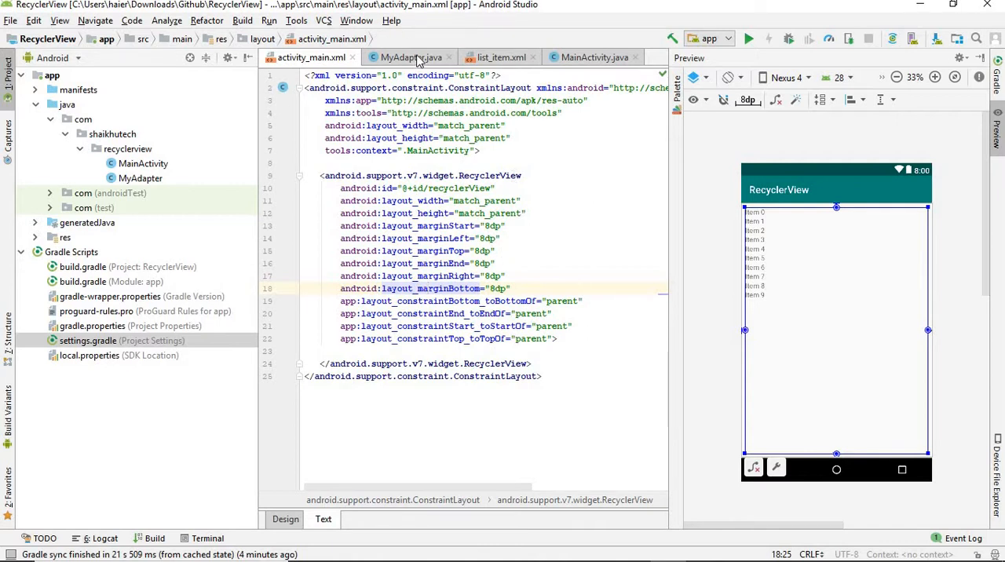
Review the adapter, MainActivity and layout files, then open the app module's build.gradle
left_click(406, 56)
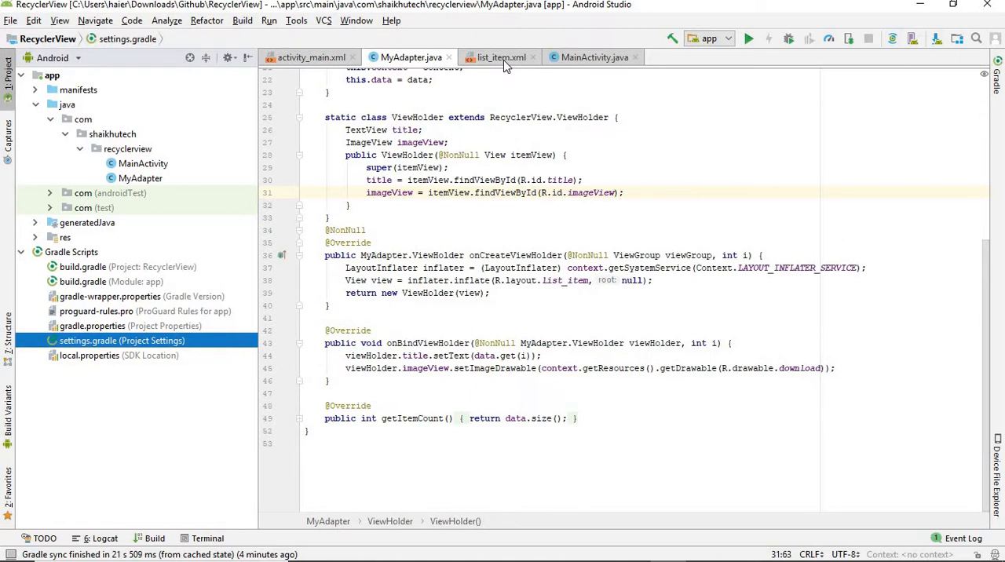
left_click(594, 57)
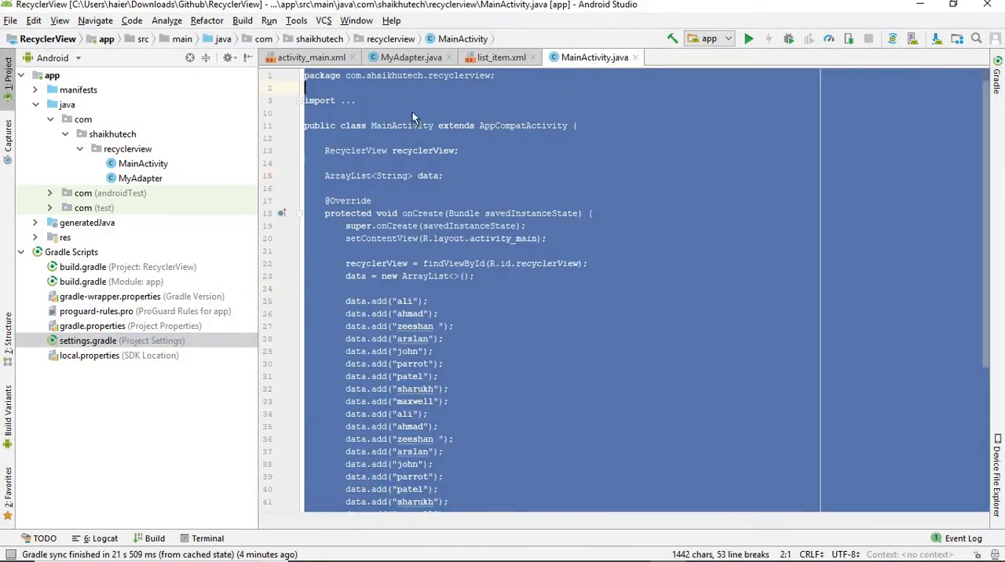
left_click(415, 113)
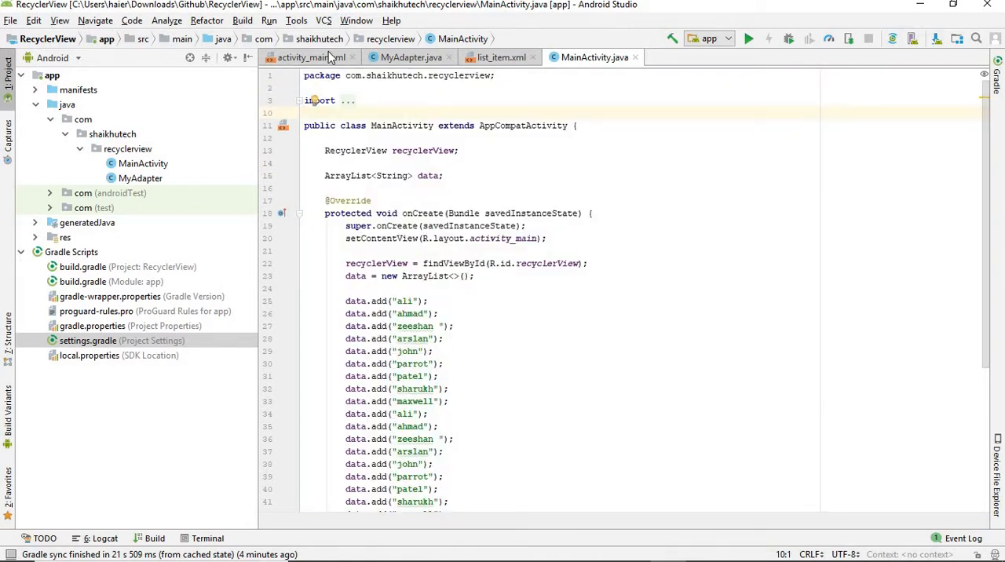
left_click(302, 56)
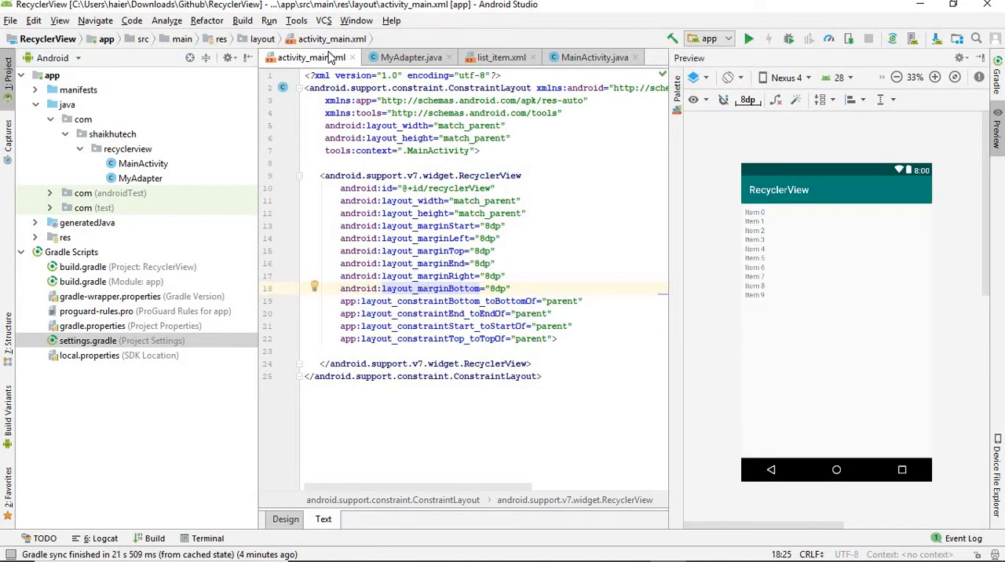
mouse_move(35, 244)
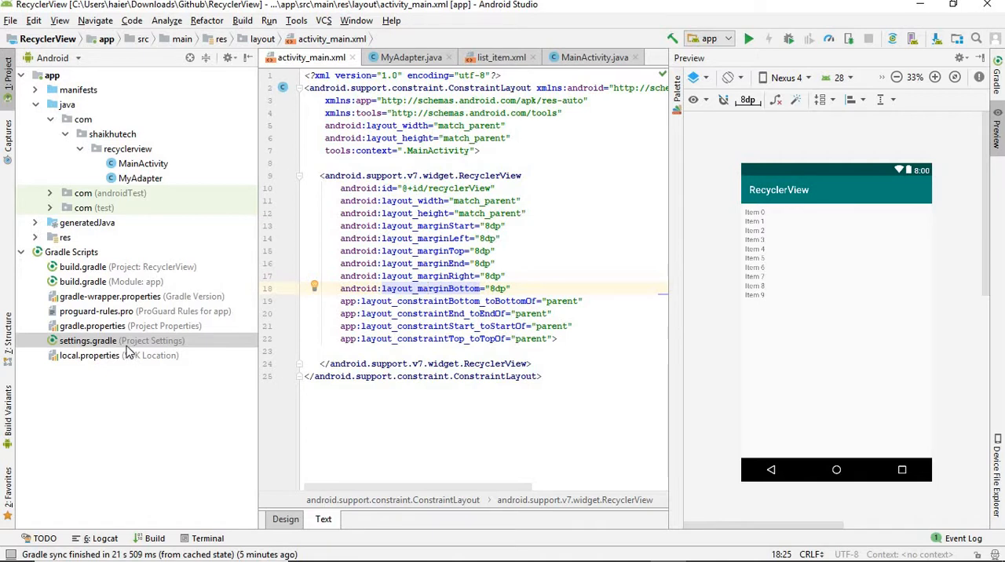
left_click(110, 281)
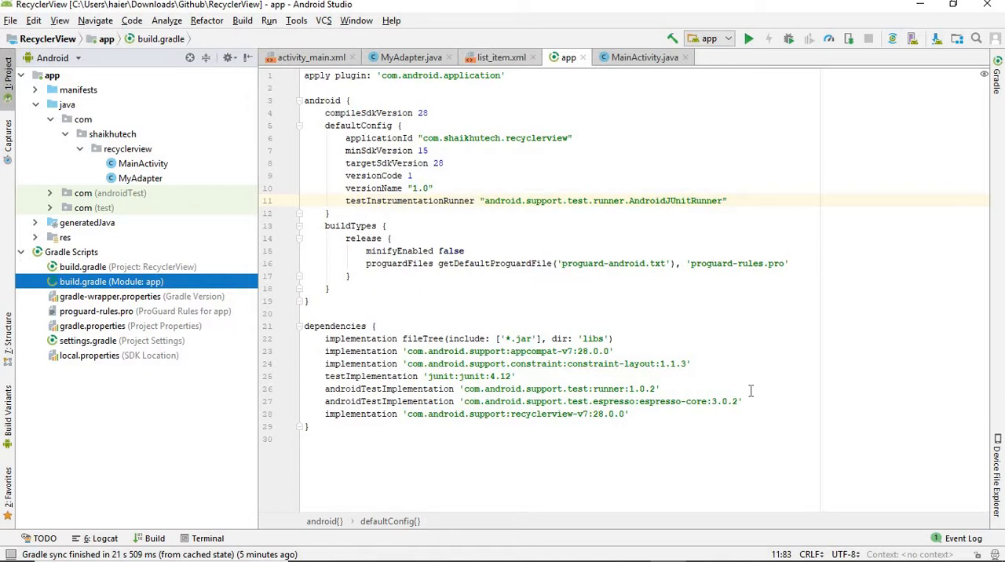
Add the com.android.support:design:28.0.0 dependency below appcompat-v7 and sync the project
left_click(614, 352)
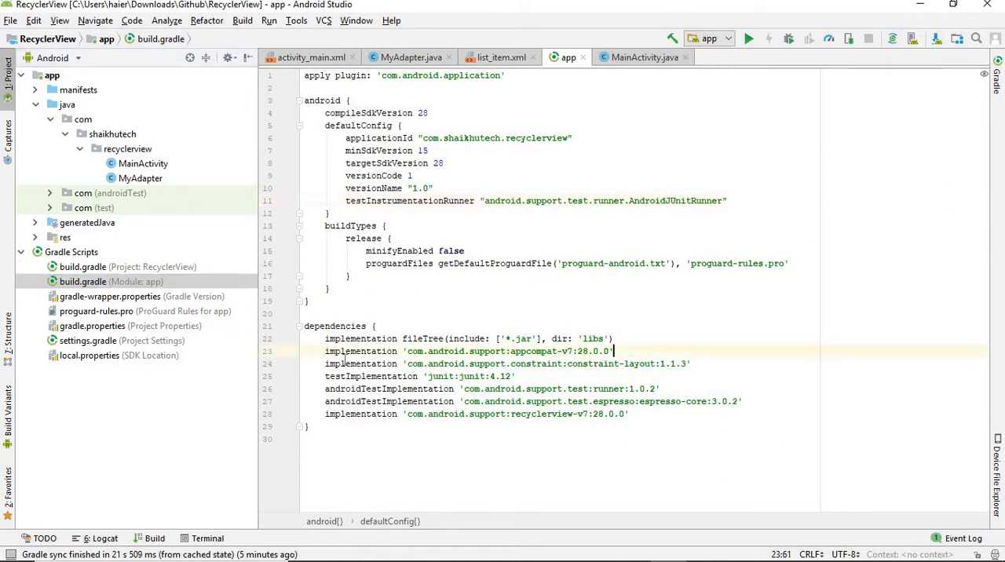
triple_click(471, 352)
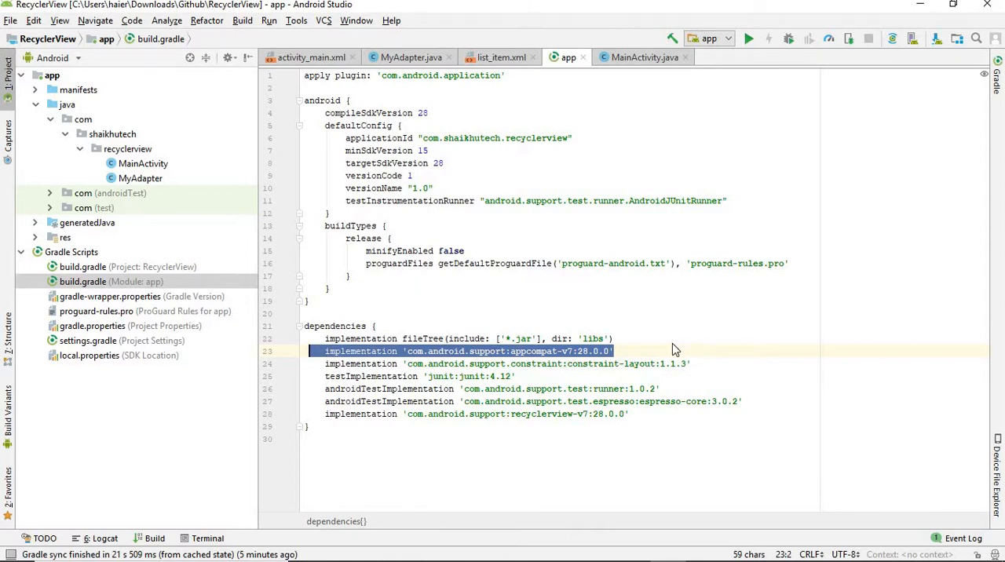
mouse_move(644, 350)
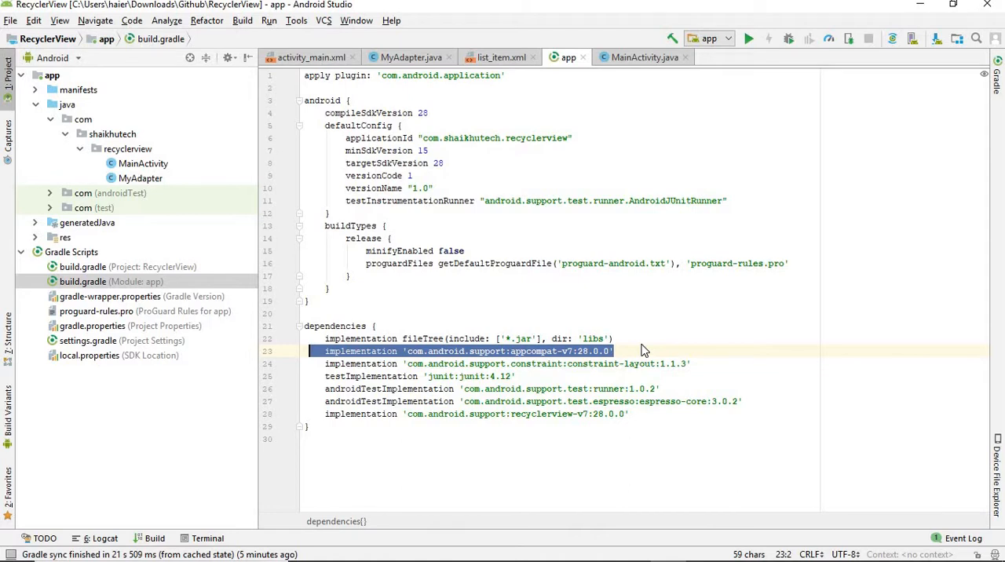
mouse_move(564, 352)
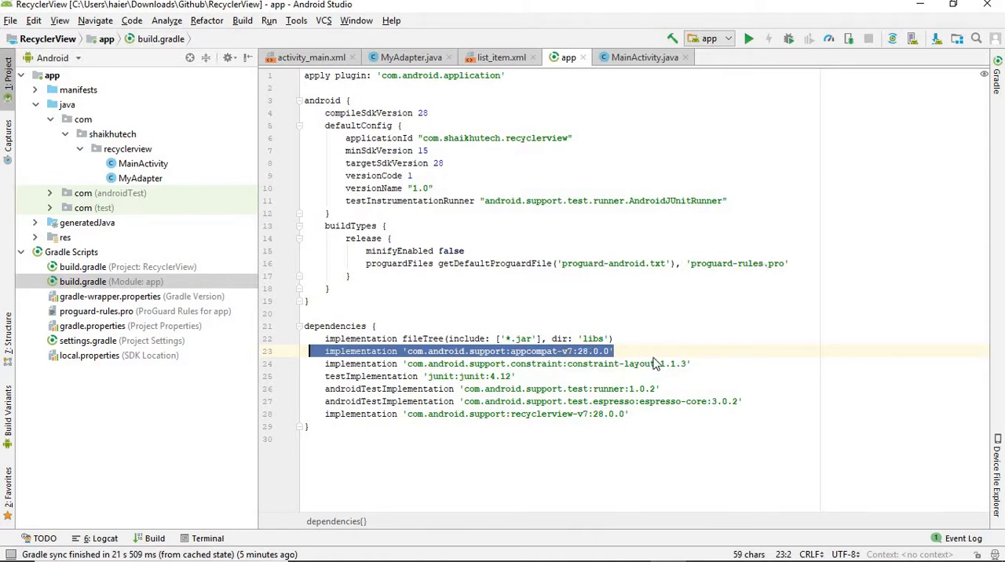
left_click(631, 352)
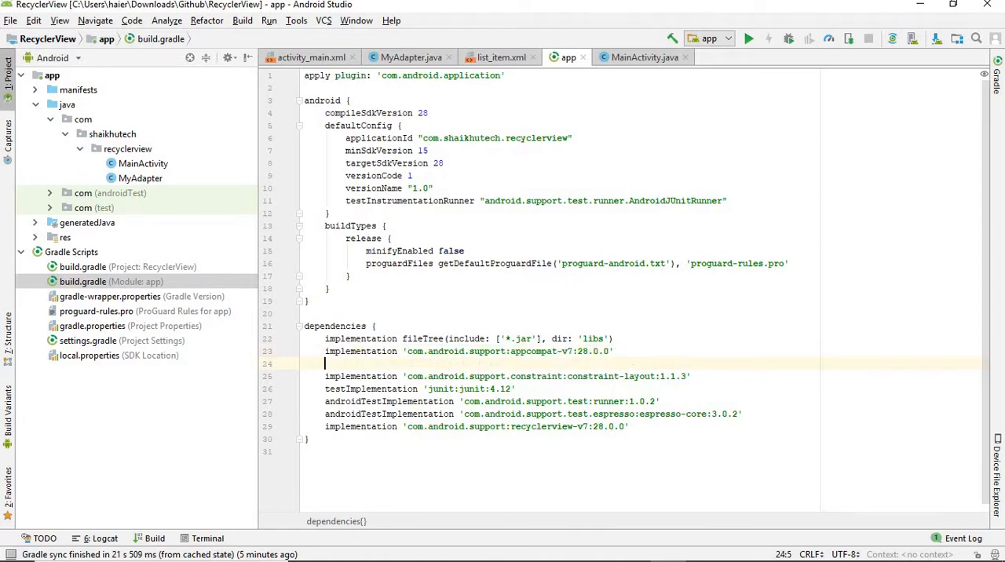
type("implementation 'com.android.support:appcompat-v7:28.0.0'")
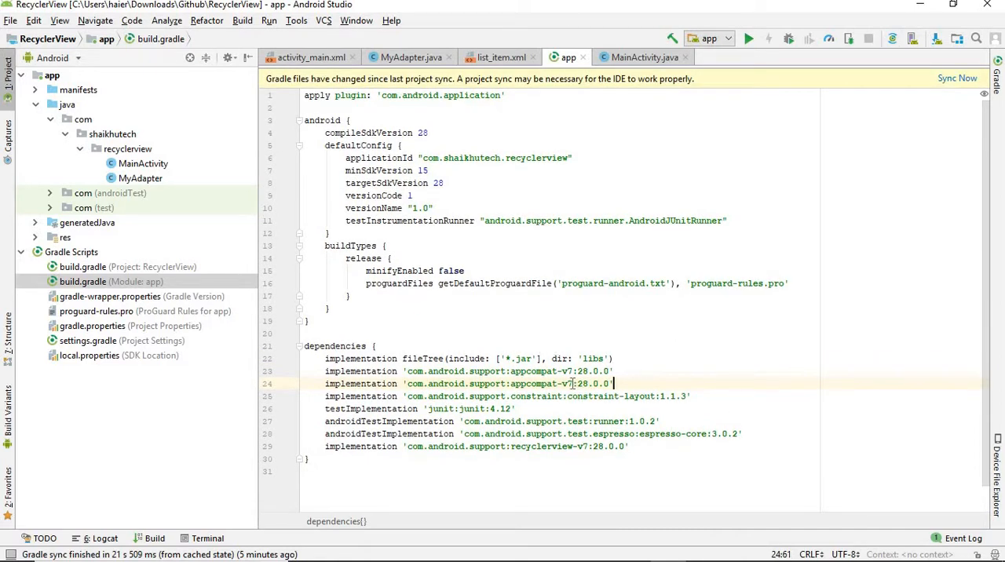
double_click(534, 383)
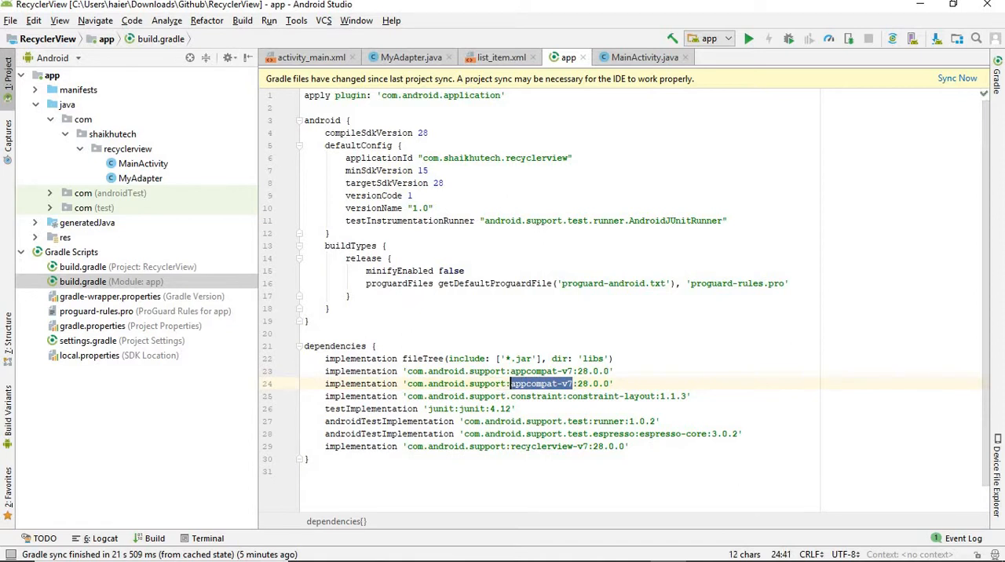
type("design")
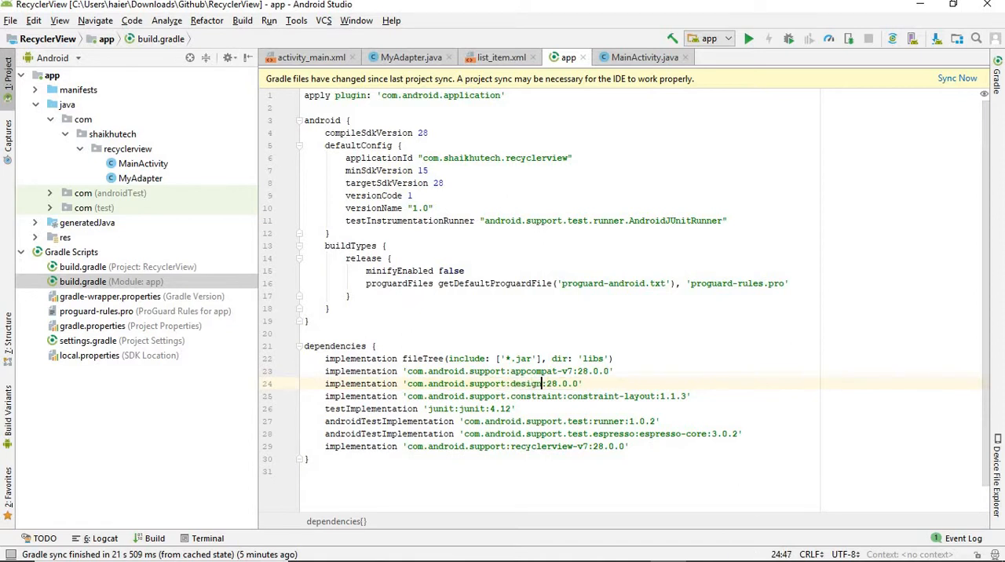
mouse_move(810, 189)
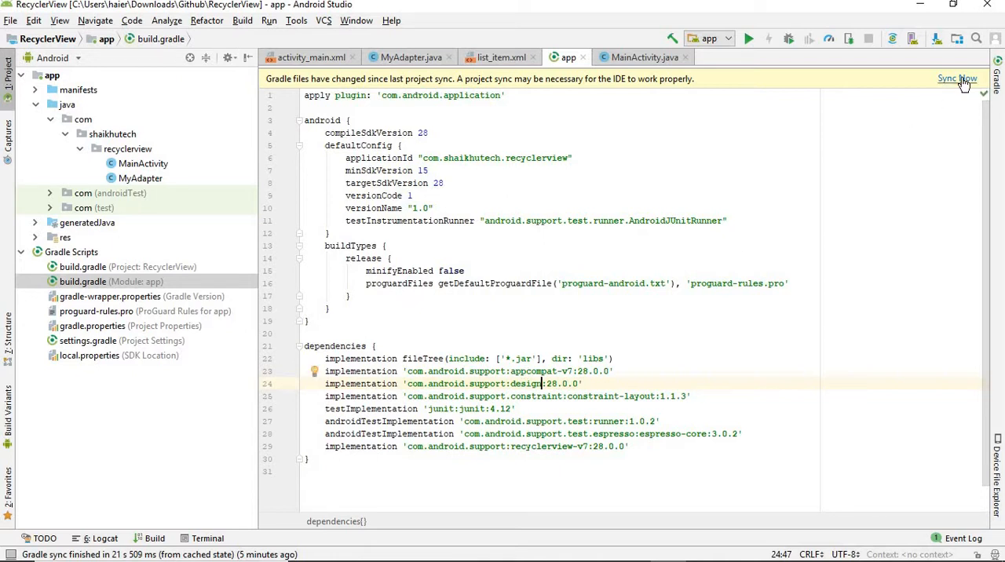
left_click(957, 78)
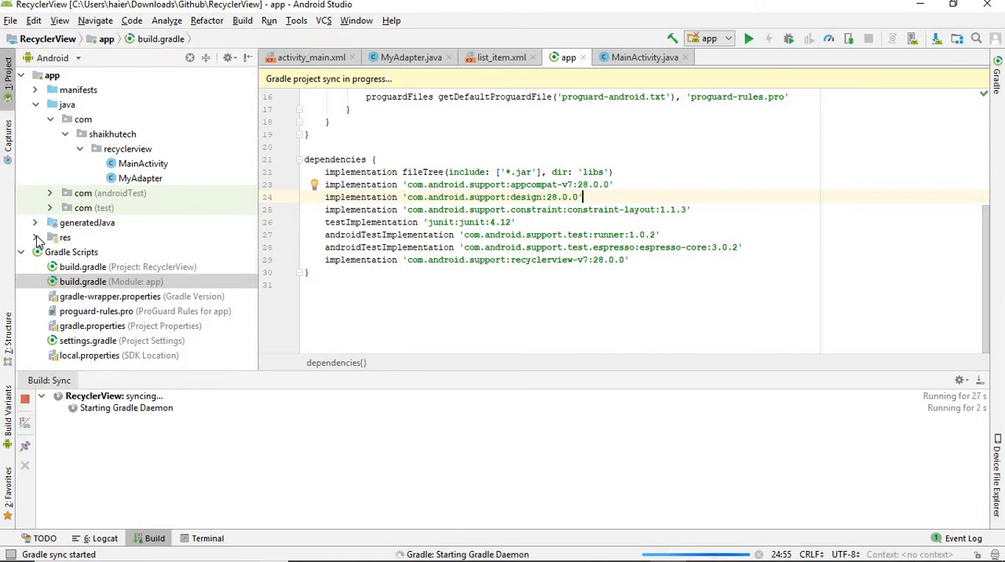
Open res > values > styles.xml showing AppTheme based on Theme.AppCompat.Light.NoActionBar
left_click(34, 237)
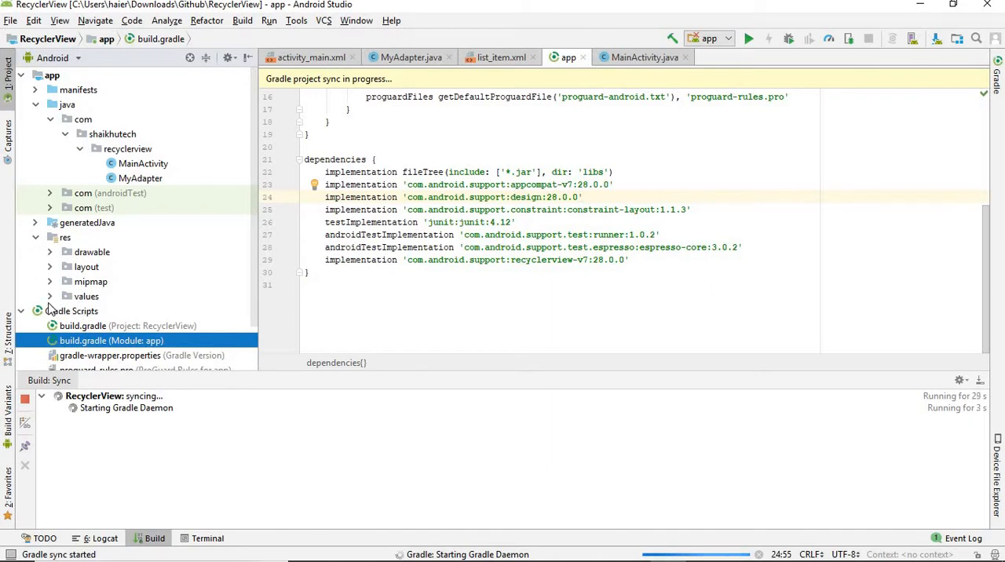
left_click(85, 295)
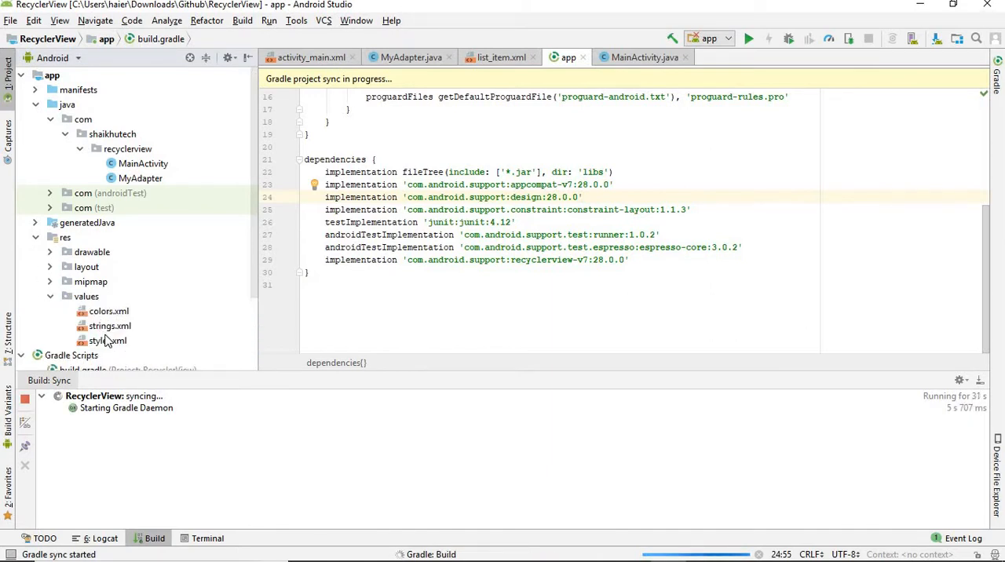
left_click(107, 340)
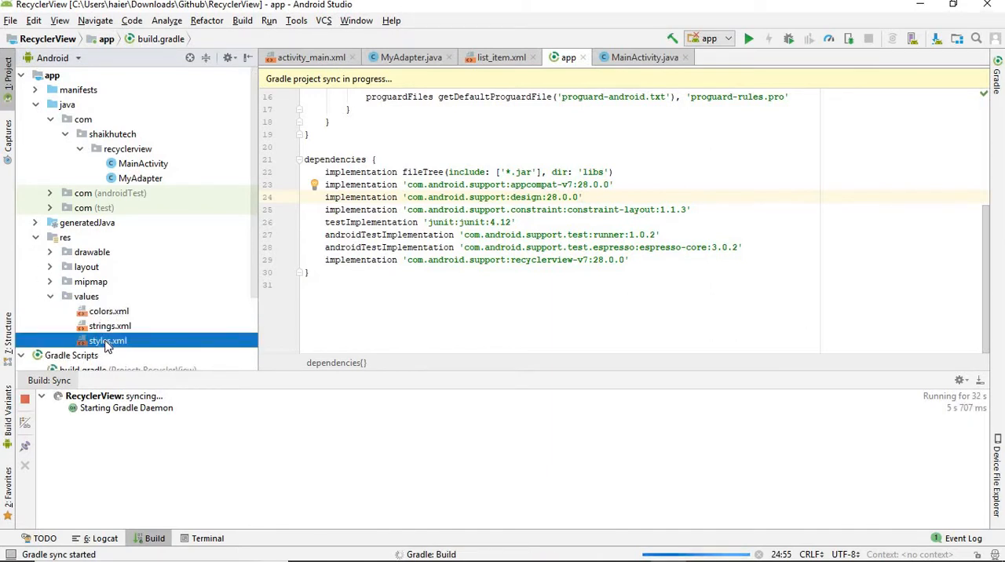
double_click(107, 341)
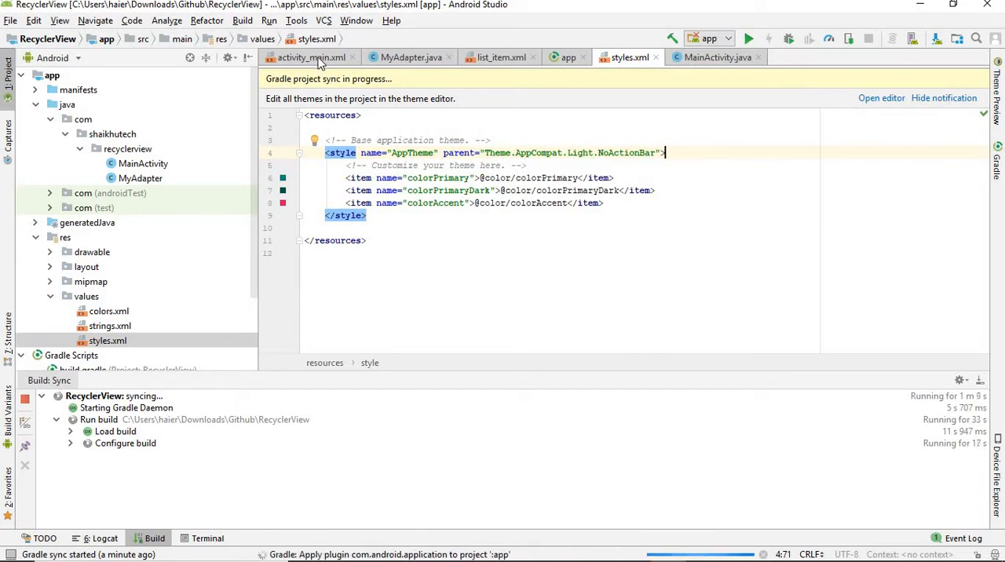
mouse_move(311, 57)
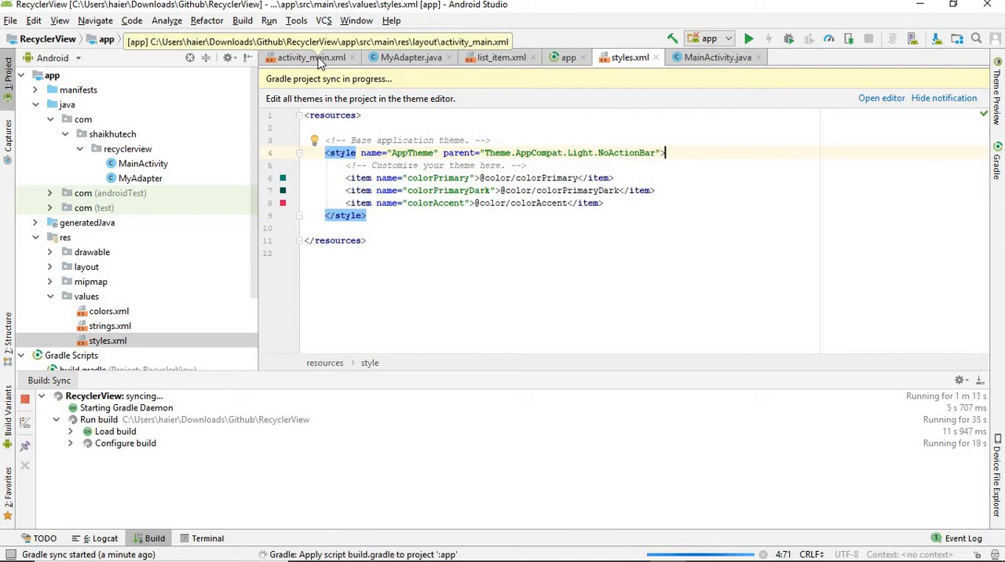
Switch back to the activity_main.xml layout while Gradle sync continues
left_click(311, 56)
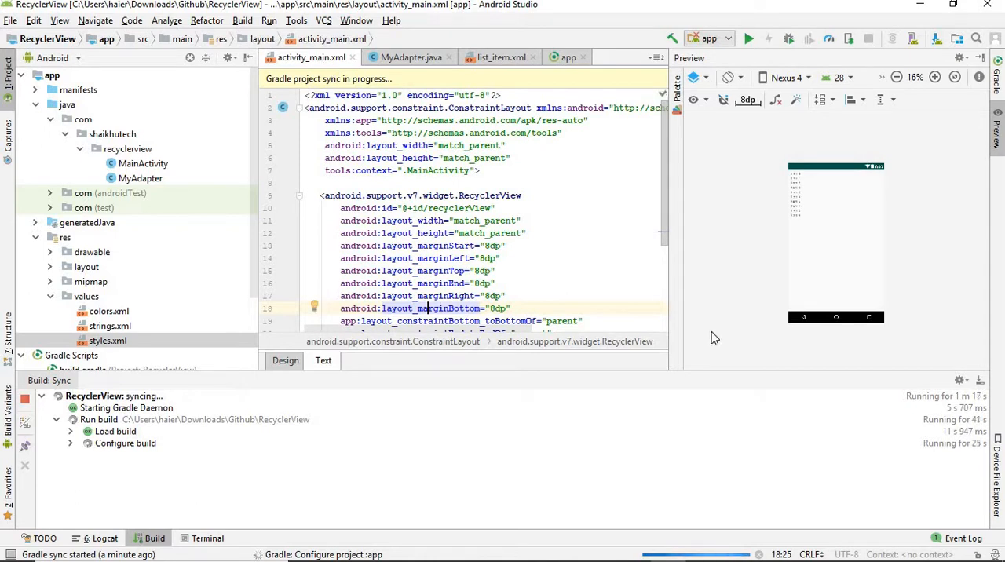
mouse_move(987, 391)
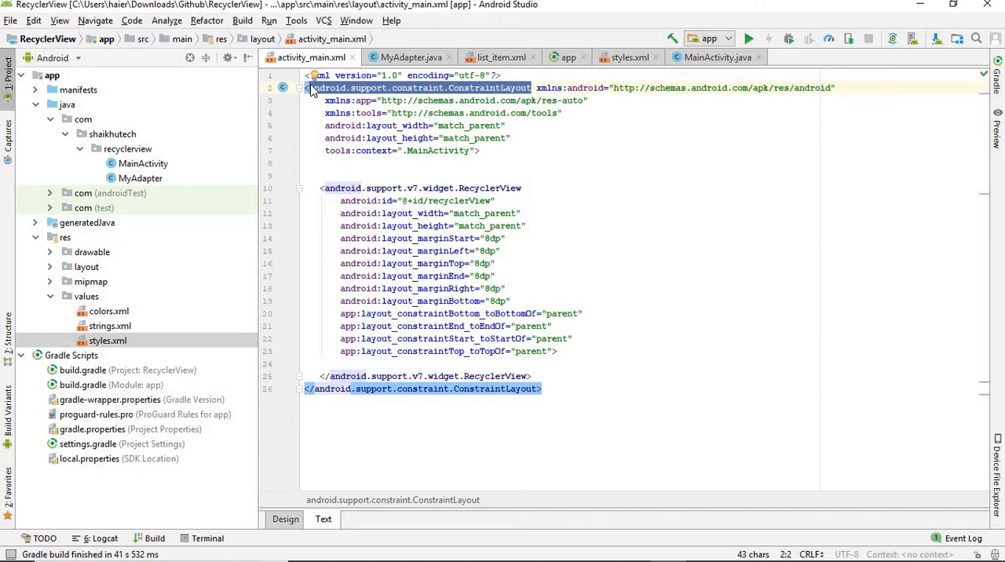
Make the root a CoordinatorLayout and add a match_parent AppBarLayout above the RecyclerView
type("Cor")
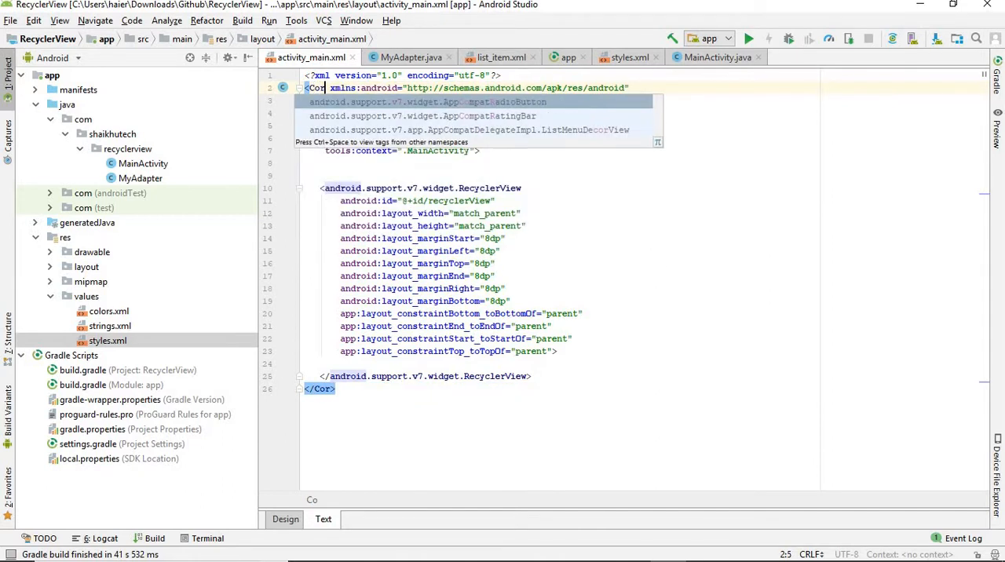
type("o")
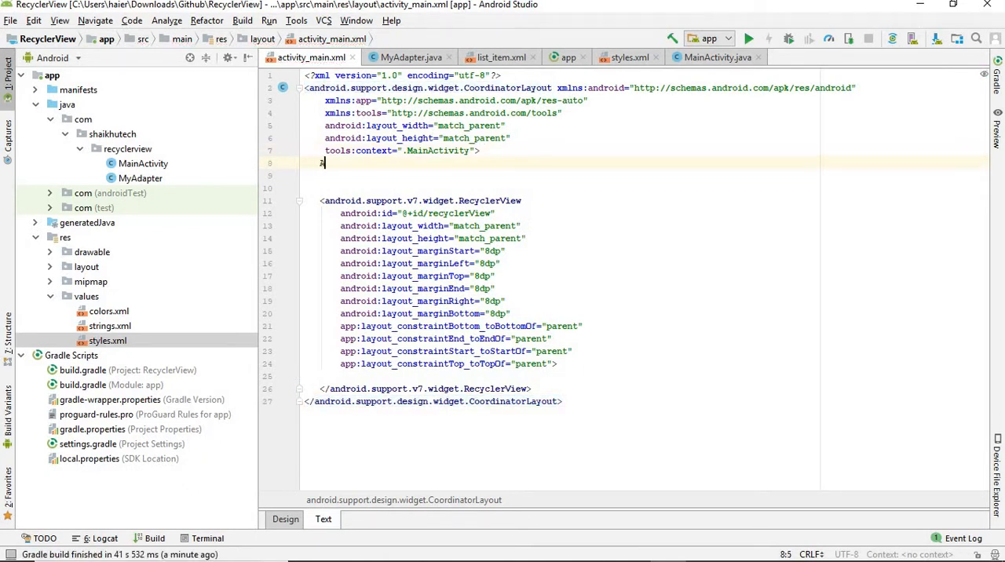
type("/")
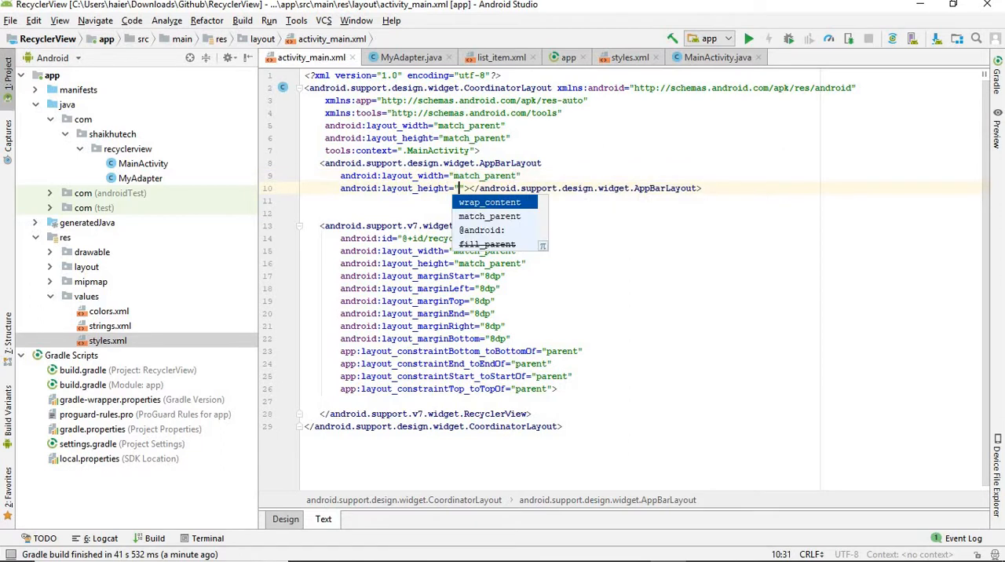
mouse_move(490, 217)
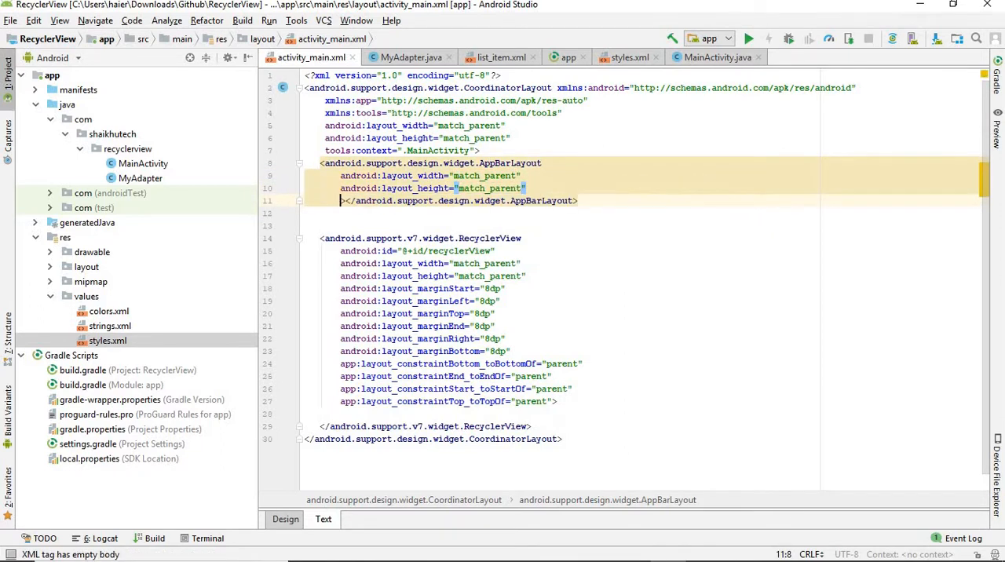
Add fitsSystemWindows to AppBarLayout and nest a CollapsingToolbarLayout with scroll|exitUntilCollapsed flags
type("android:fitsSystemWindows=\"true\">")
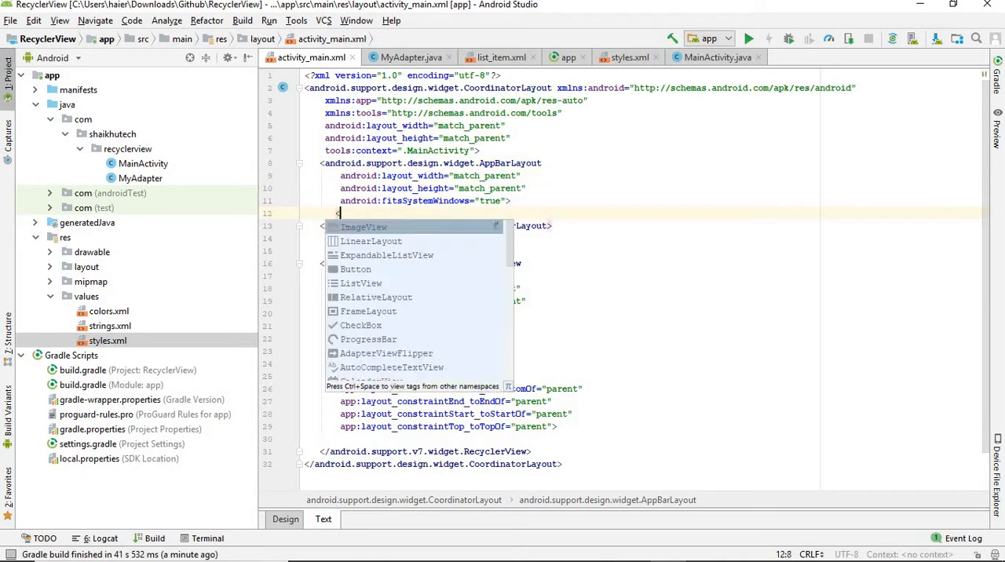
type("C")
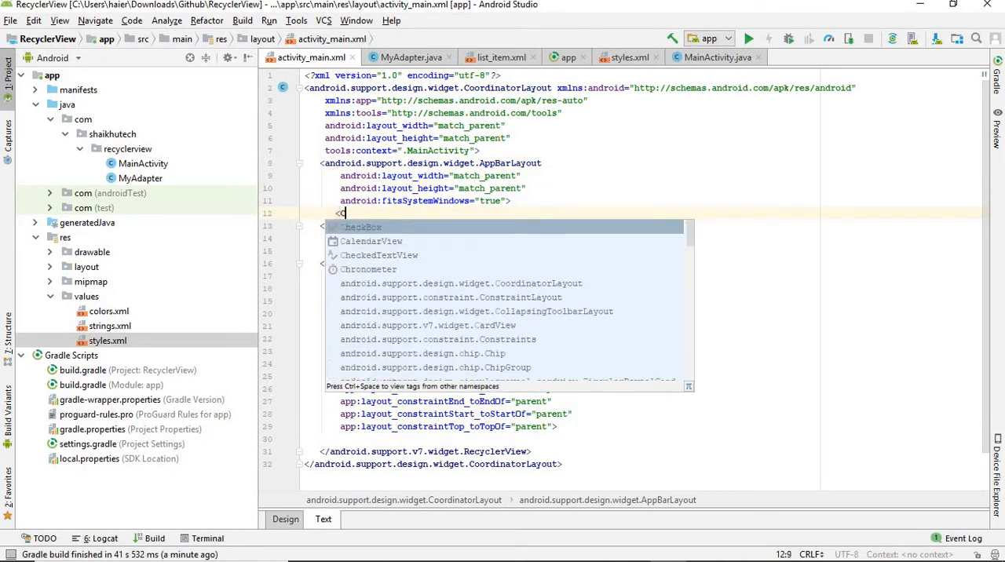
type("ollapsingToolbarLayout")
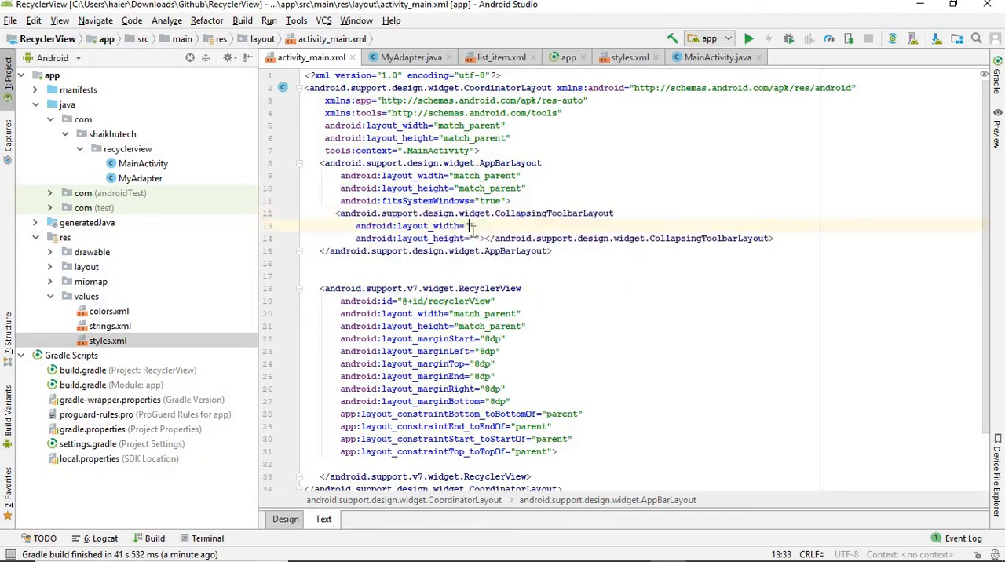
type("\"")
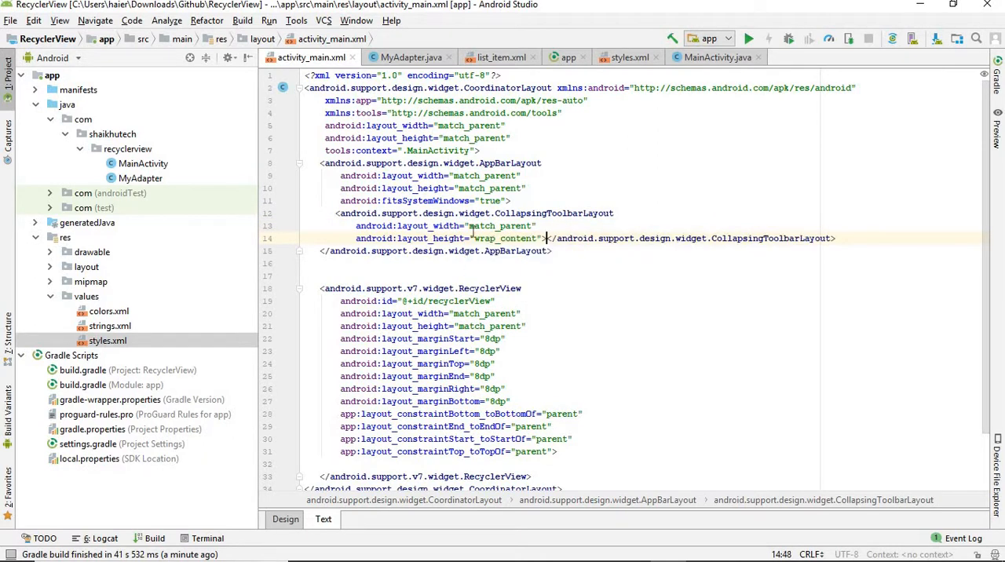
type("android:fitsSystemWindows=\"true")
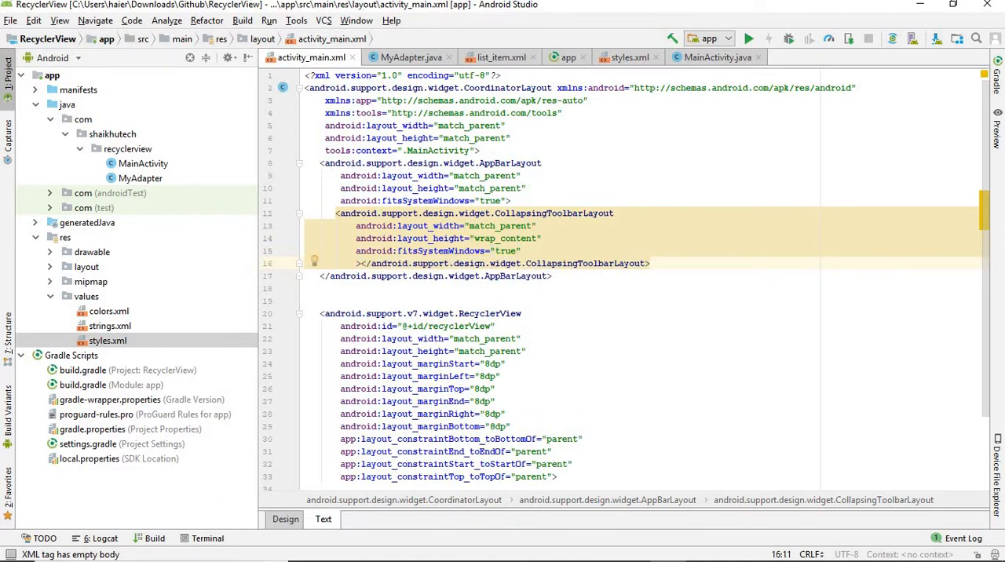
type("layout")
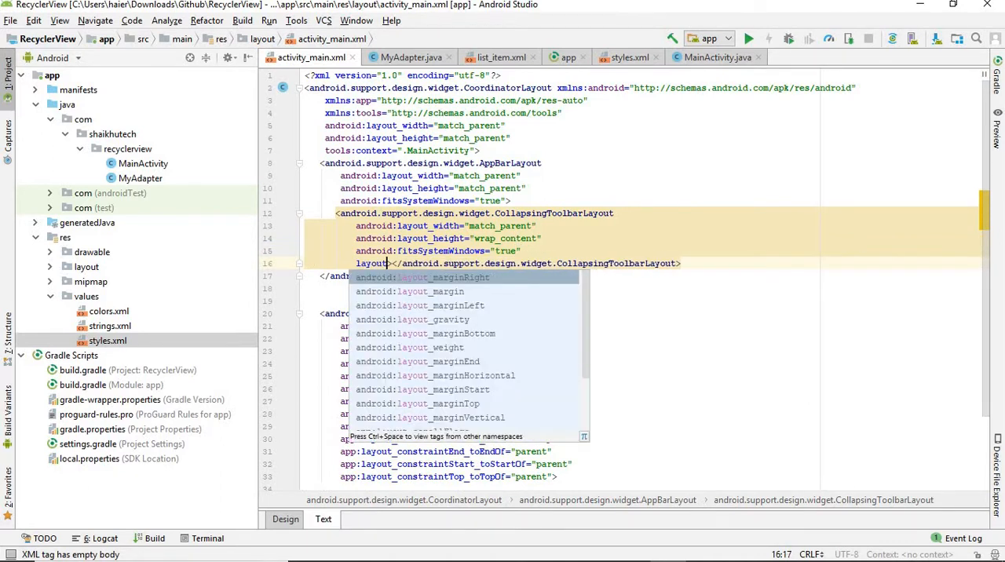
type("_scrollFlags=\"scroll\">")
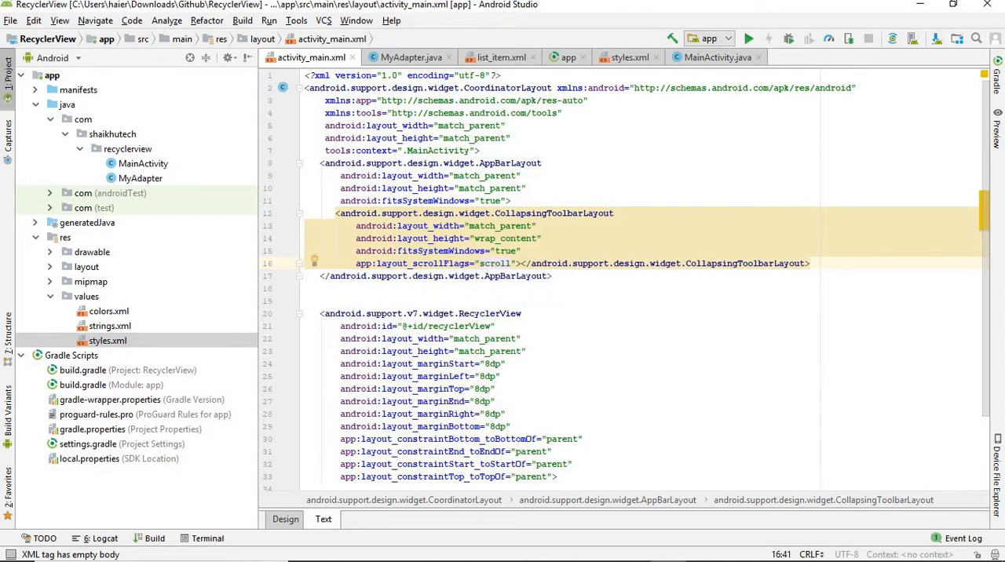
type("exitUntilCollapsed\">")
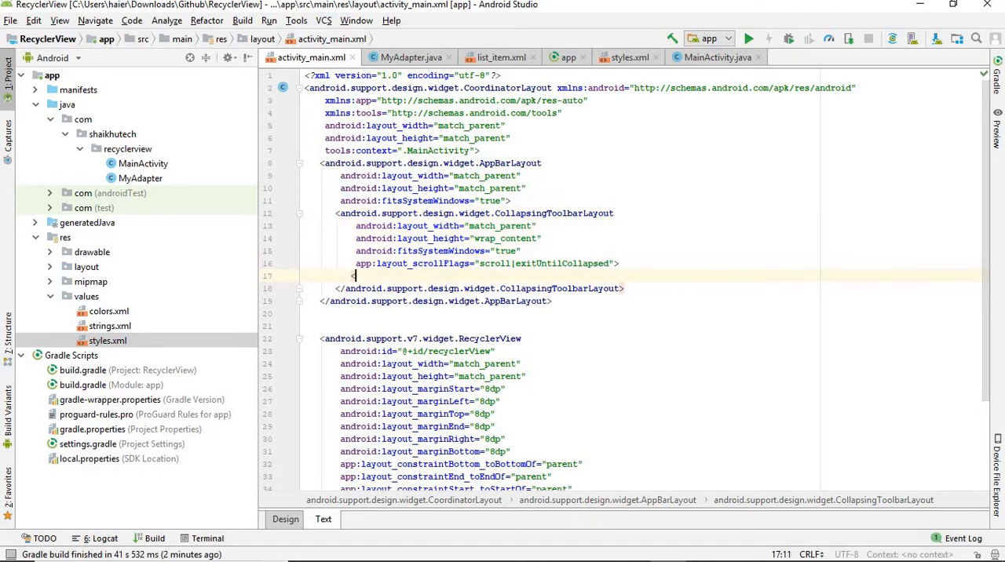
Add a support Toolbar, match_parent by wrap_content, with scrollFlags scroll|enterAlwaysCollapsed
type("T")
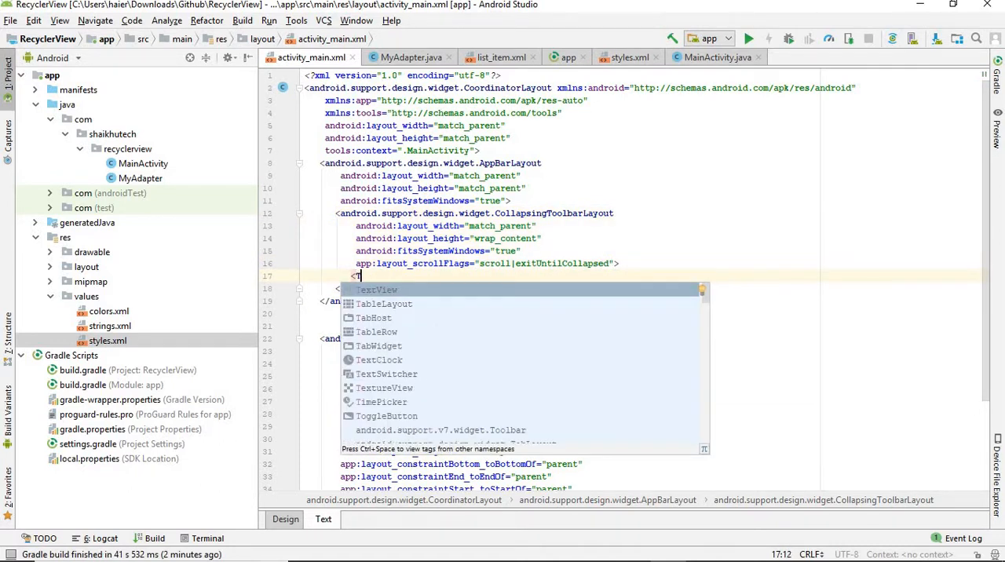
type("oolbar")
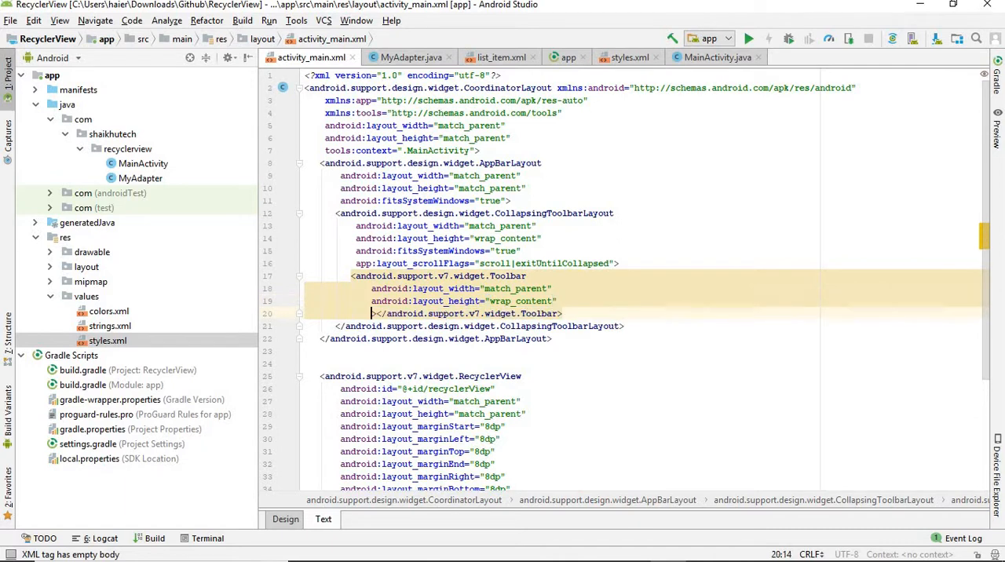
type("fla")
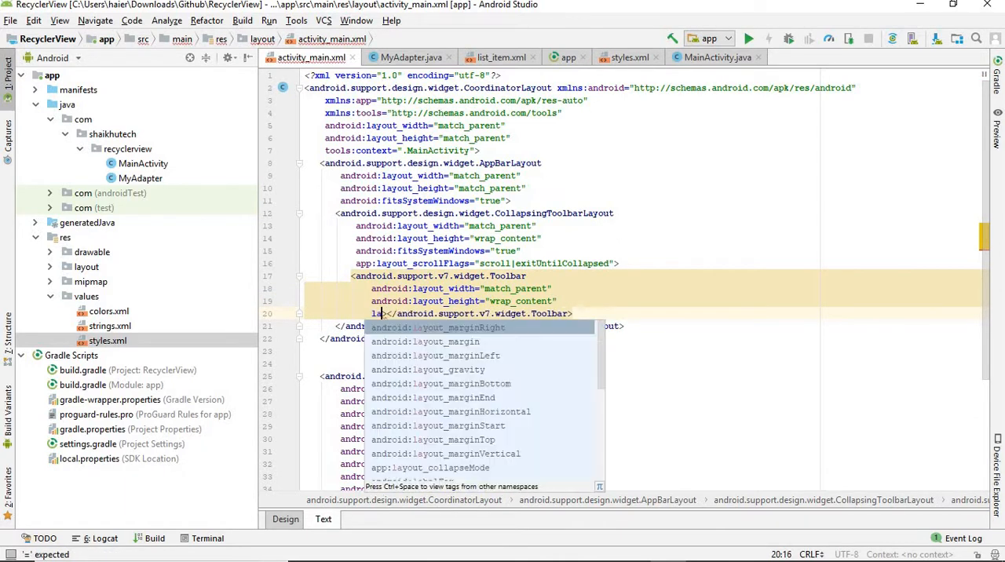
type("yout")
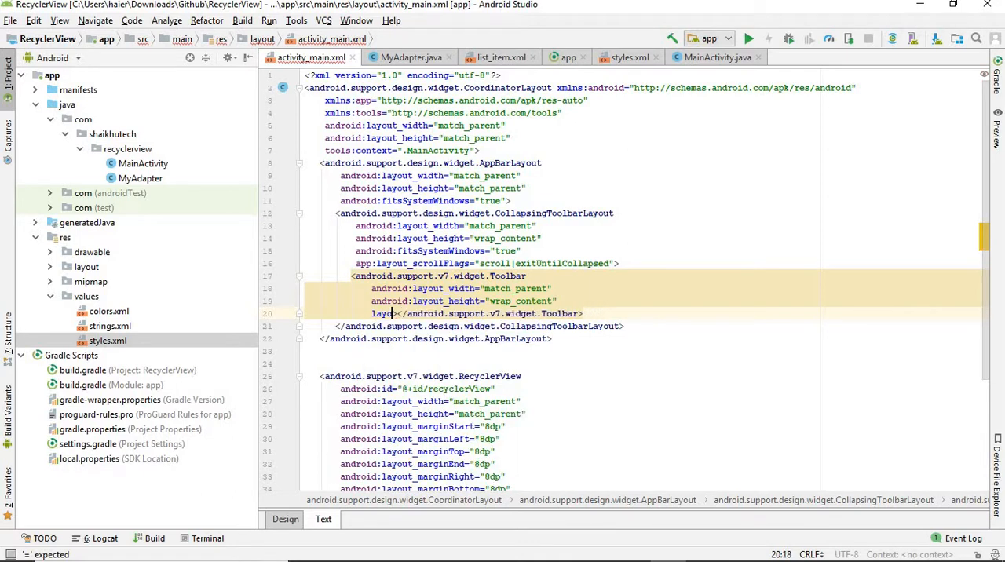
type("app")
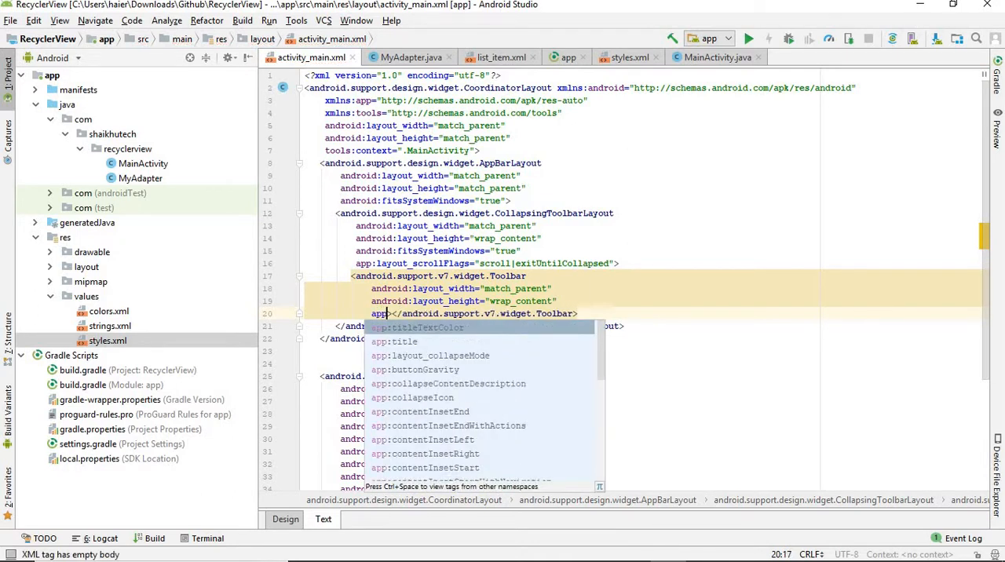
type("layout_f")
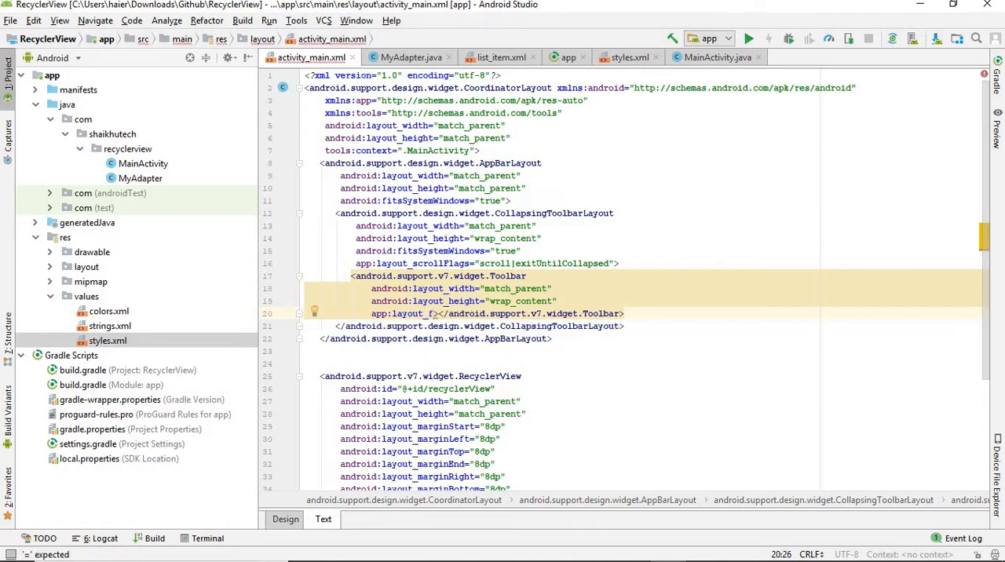
type("scrollFlags=\"")
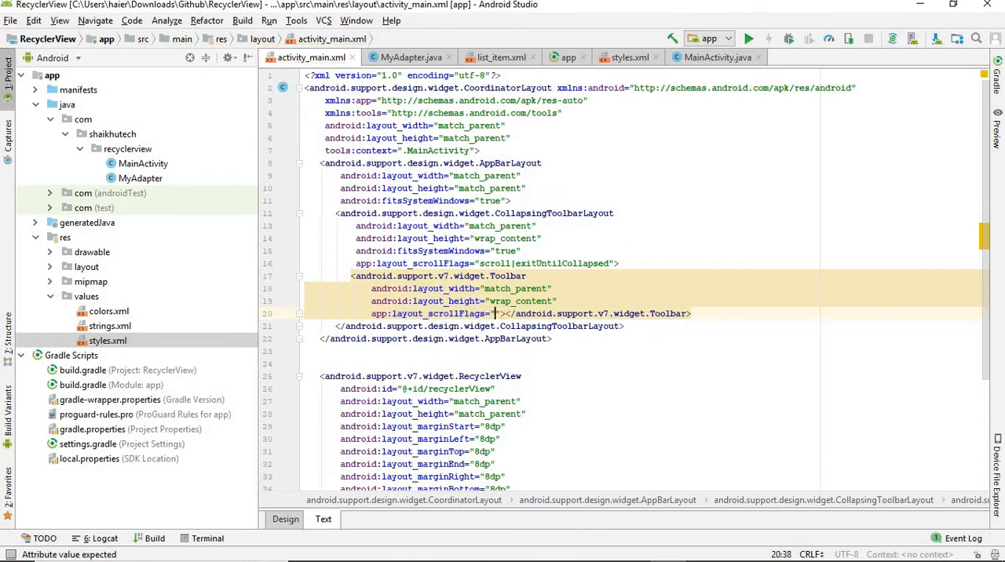
type("scroll|")
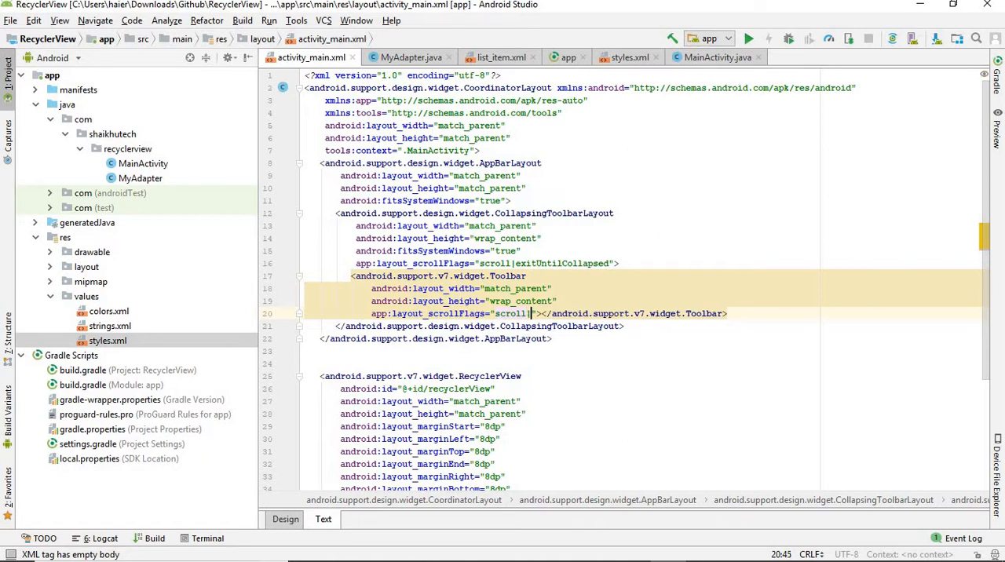
type("e")
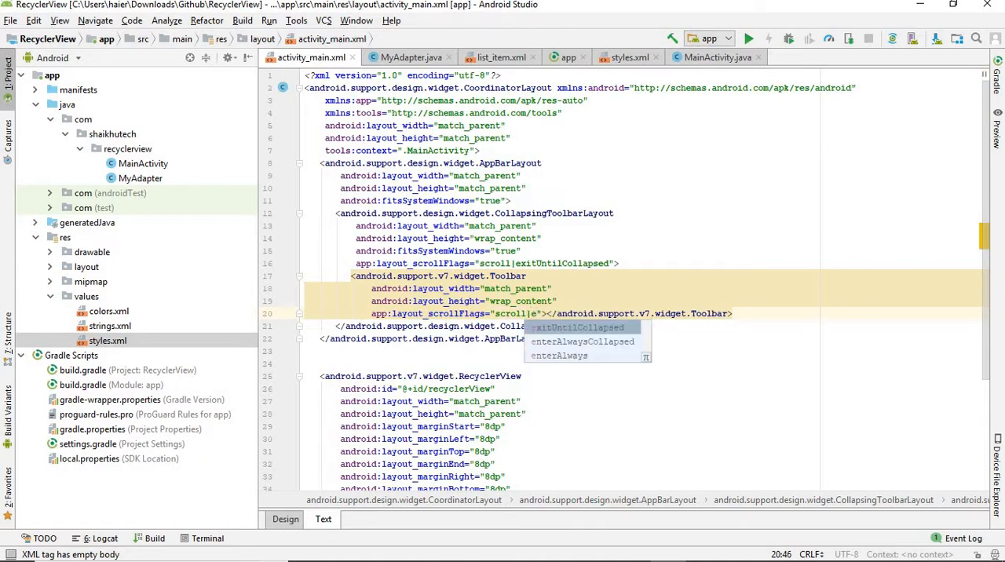
key("Down")
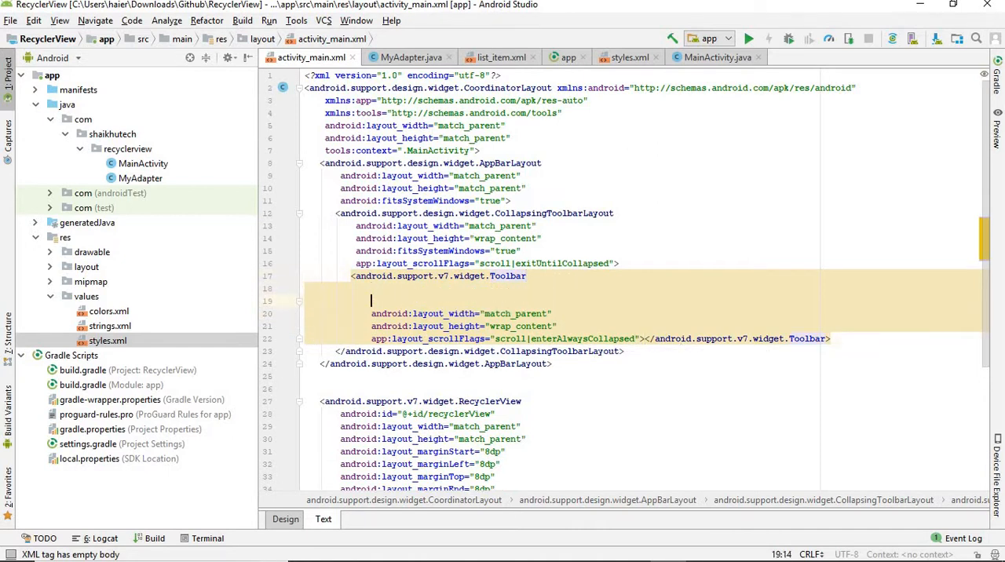
Give the Toolbar the id @+id/toolbar_id and review the layout preview
type("android:id=\"@+id/")
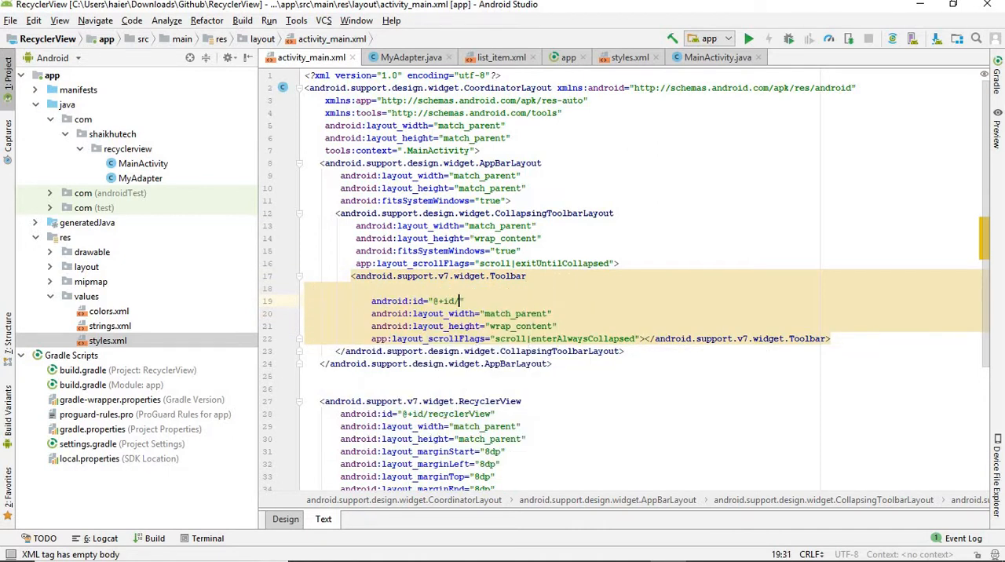
type("toolbar_")
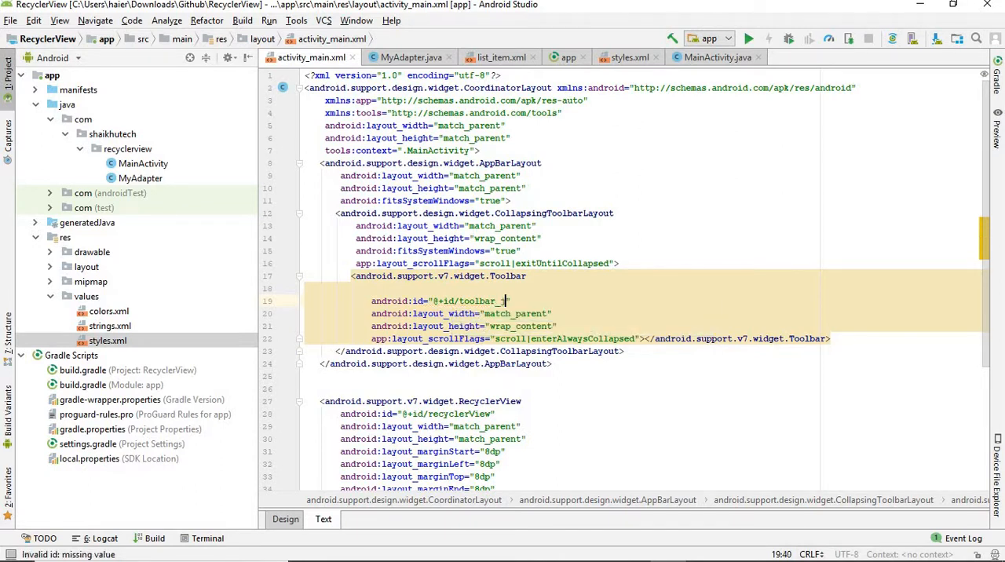
type("id")
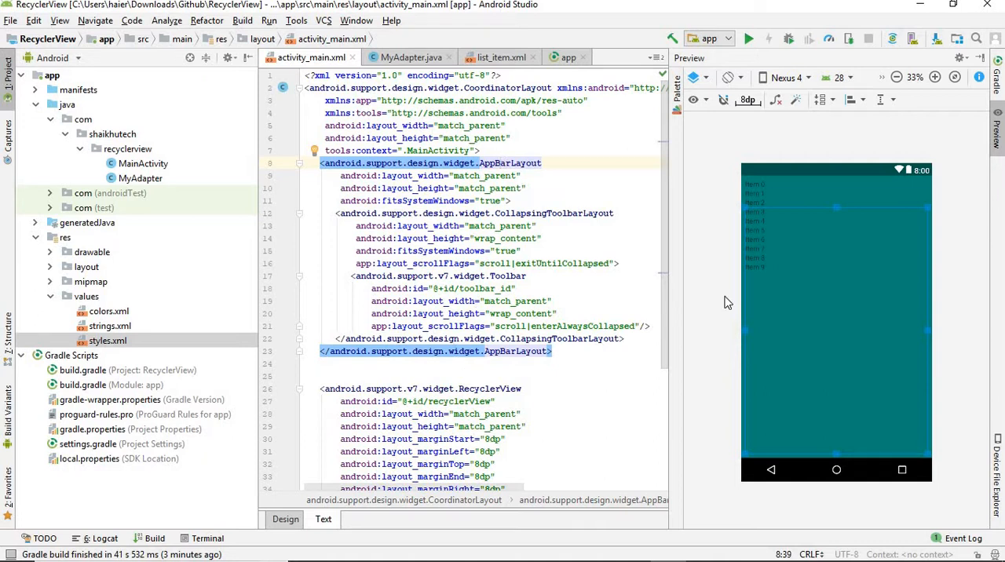
scroll("down", 3)
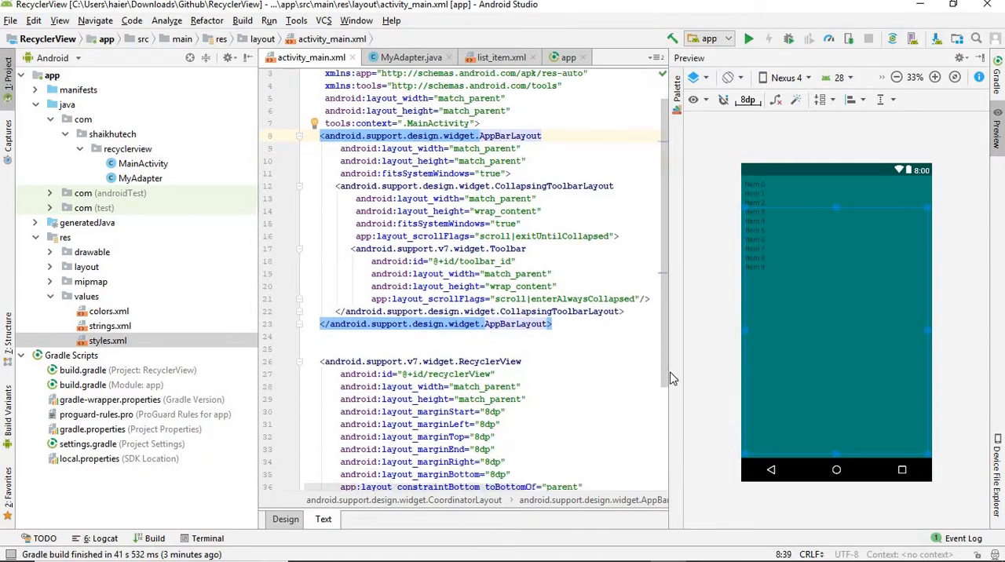
scroll("down", 3)
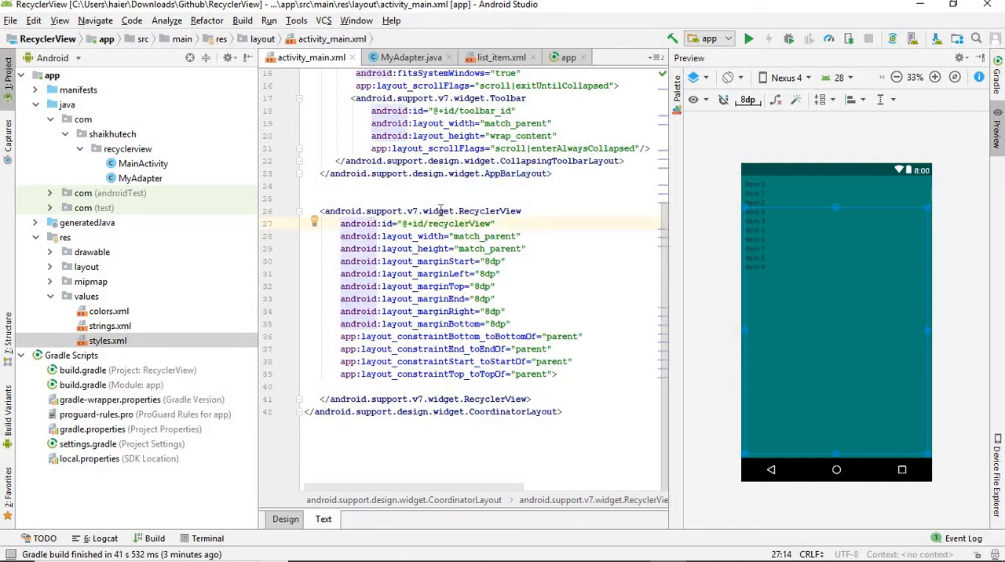
Declare a Toolbar toolbar field in MainActivity.java
left_click(440, 211)
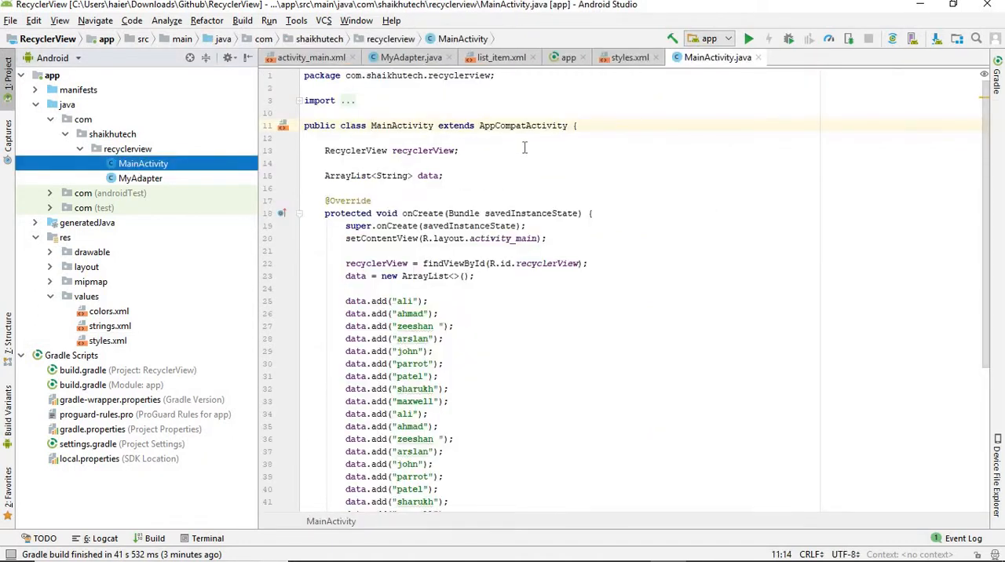
type("Toolbar t")
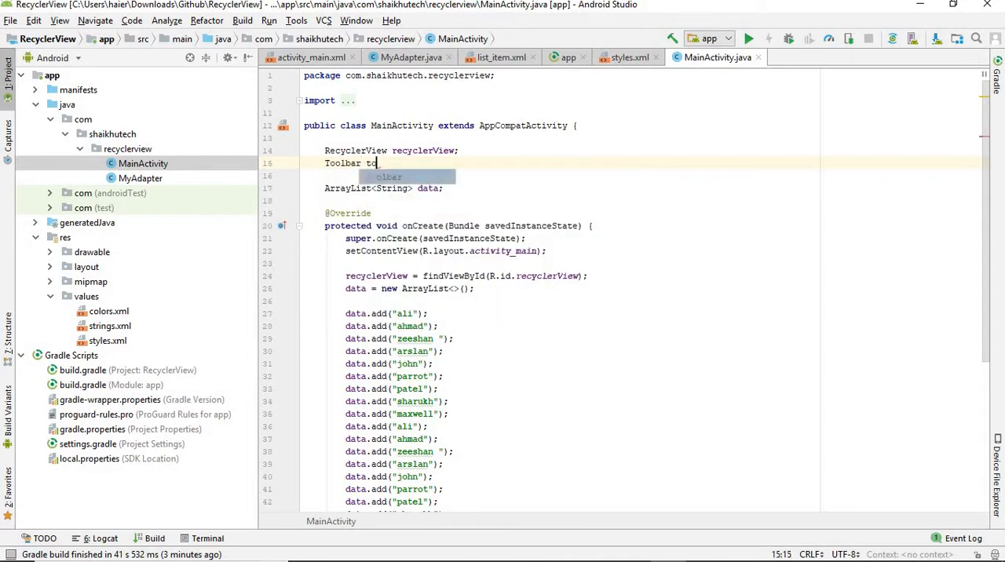
type("oolbar;")
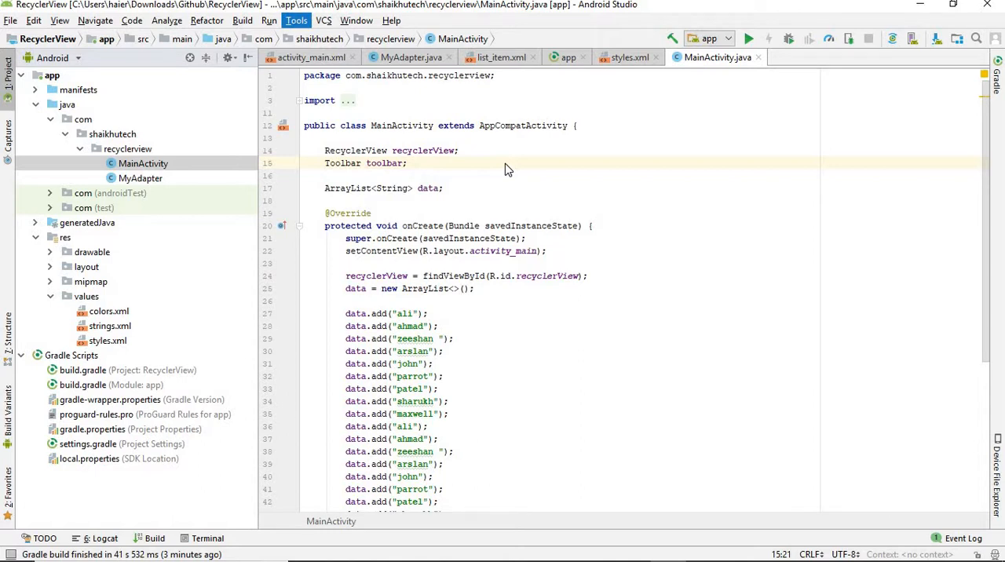
Launch the Nexus 5X API 16 virtual device from the AVD Manager
left_click(935, 38)
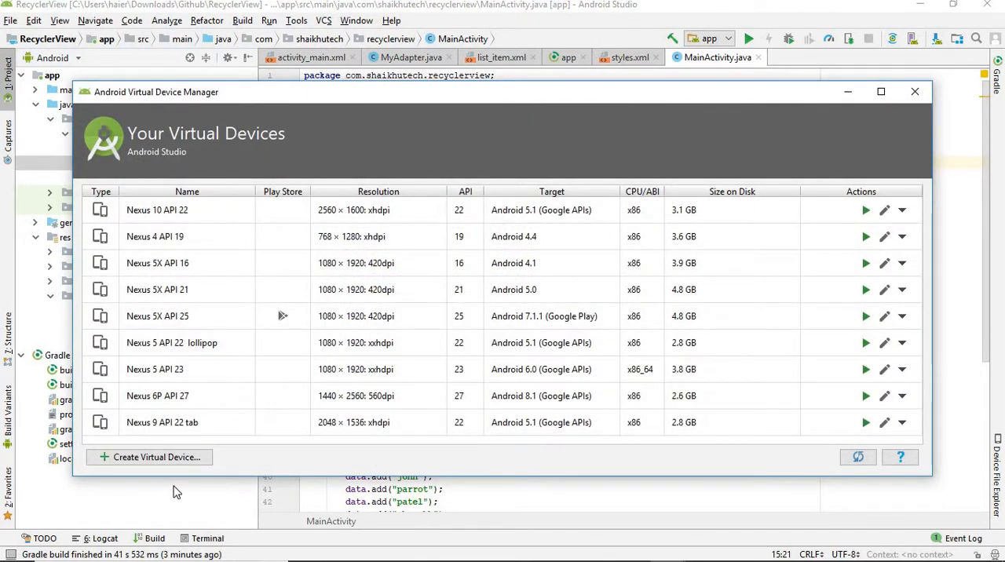
mouse_move(196, 268)
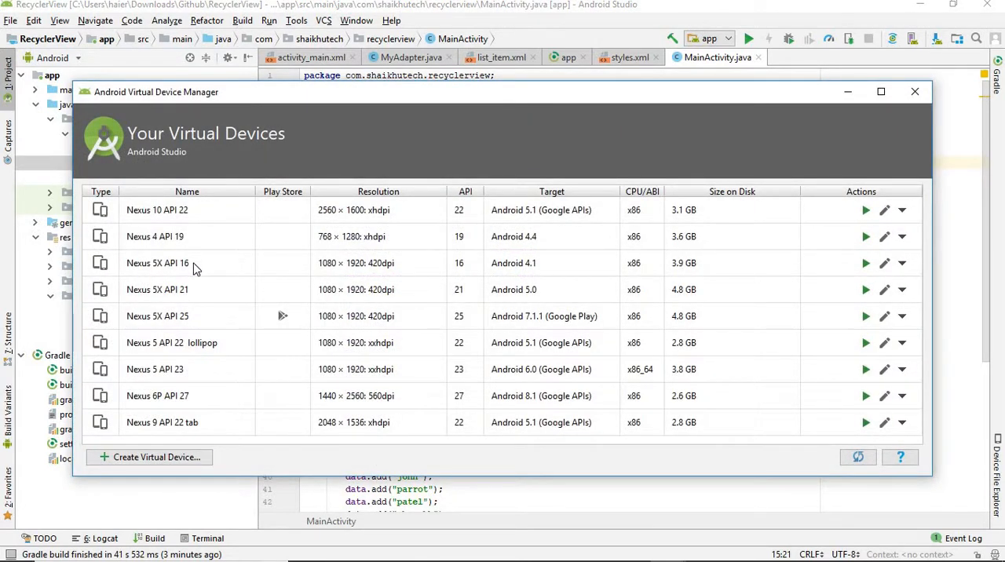
left_click(157, 264)
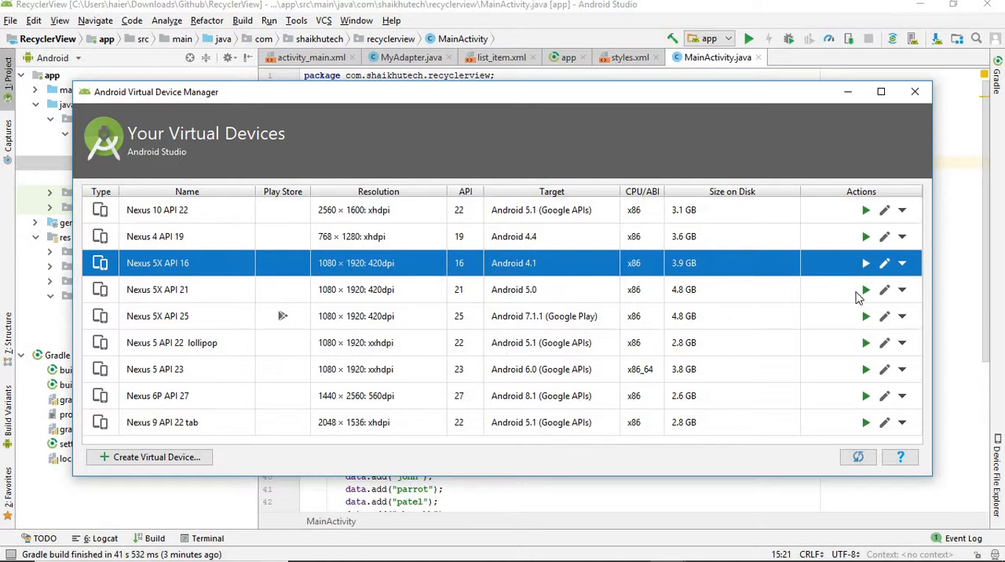
left_click(866, 264)
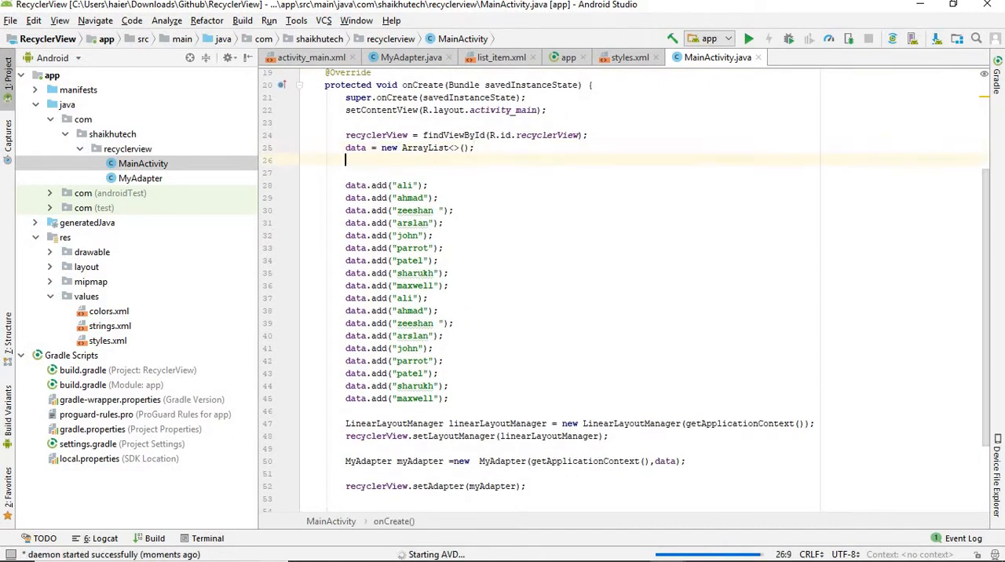
In onCreate assign toolbar = findViewById(R.id.toolbar_id) and call setSupportActionBar(toolbar)
type("toolbar")
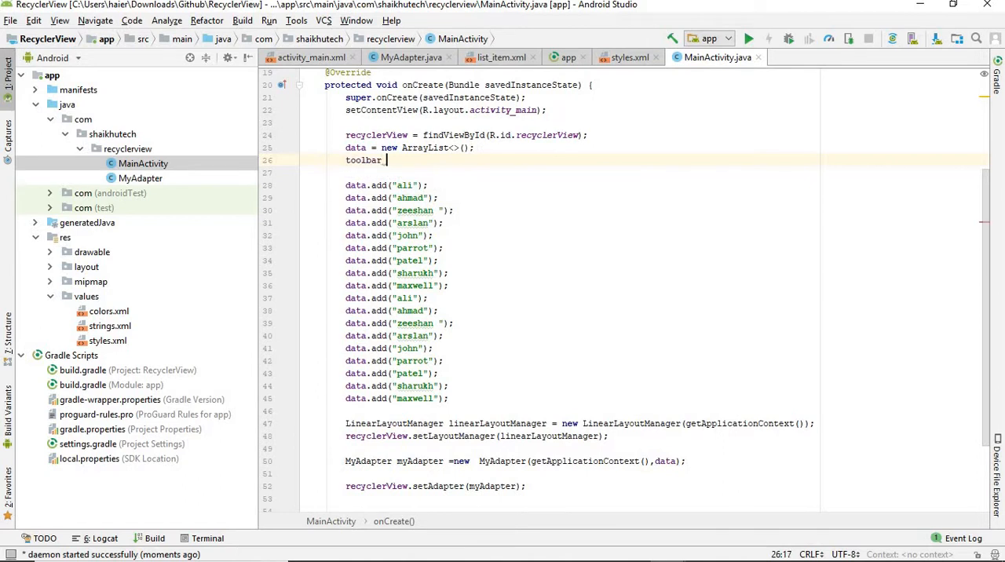
type("= findViewById(R")
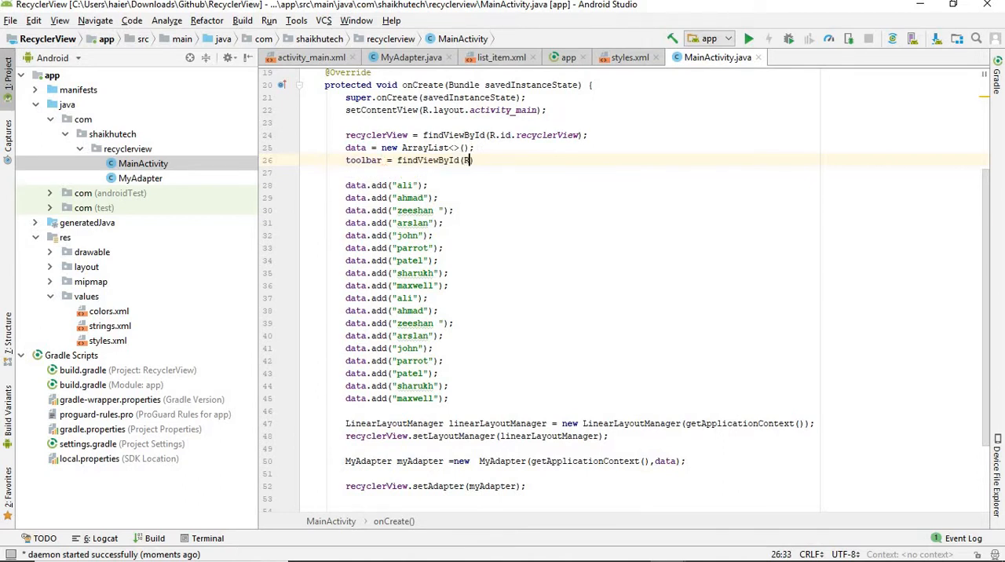
type(".id.to")
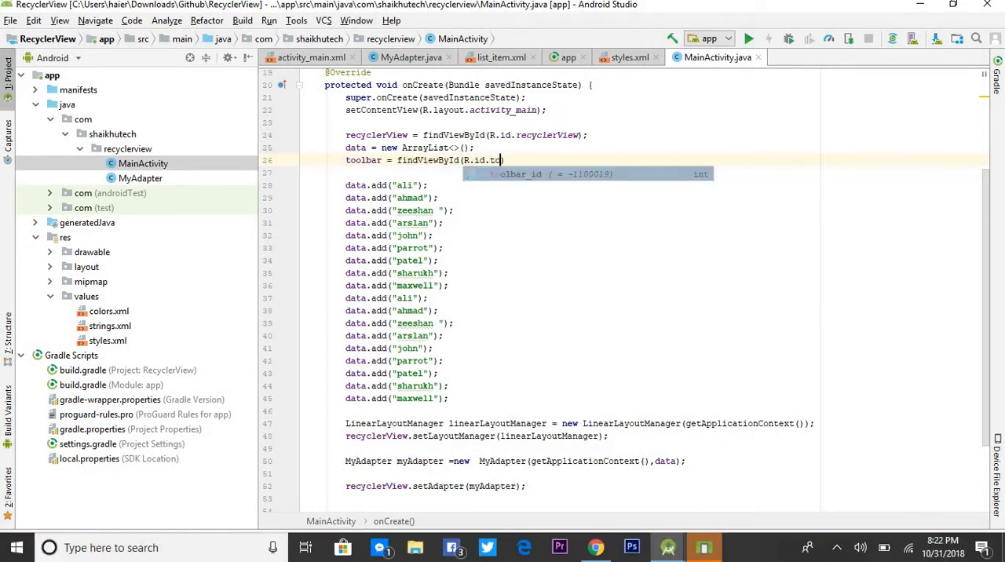
type("olbar_id);")
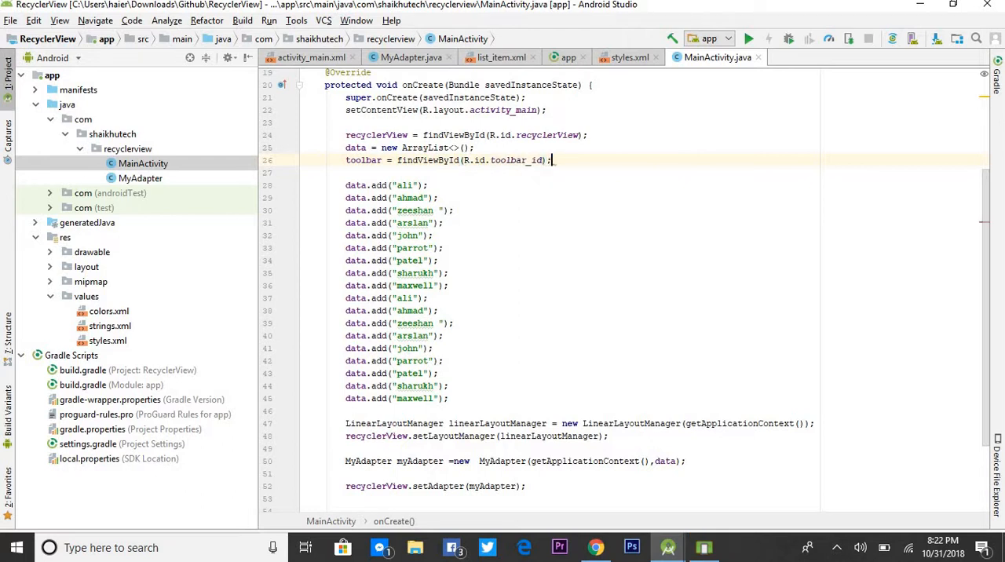
scroll("down", 3)
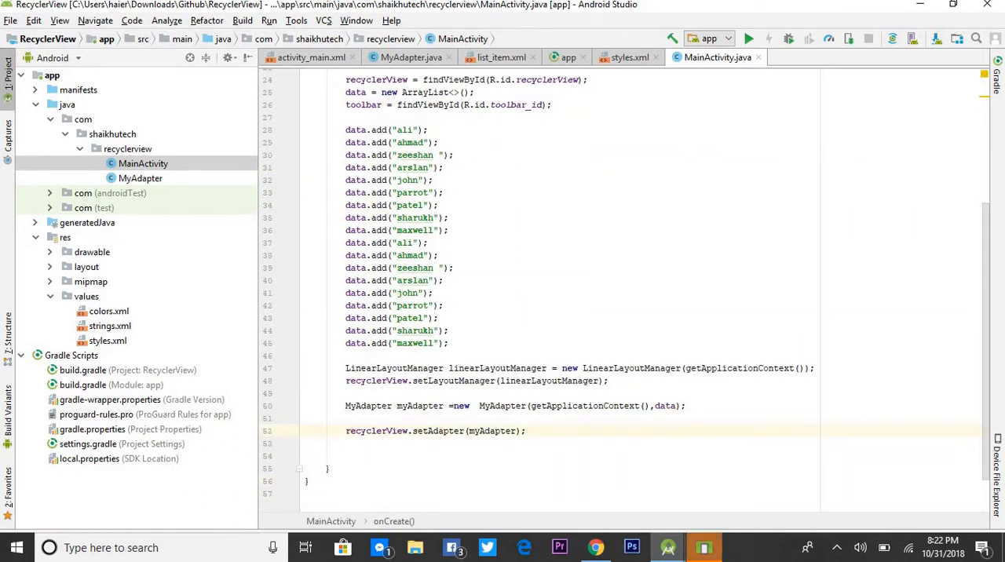
type("setActionBar(toolbar);")
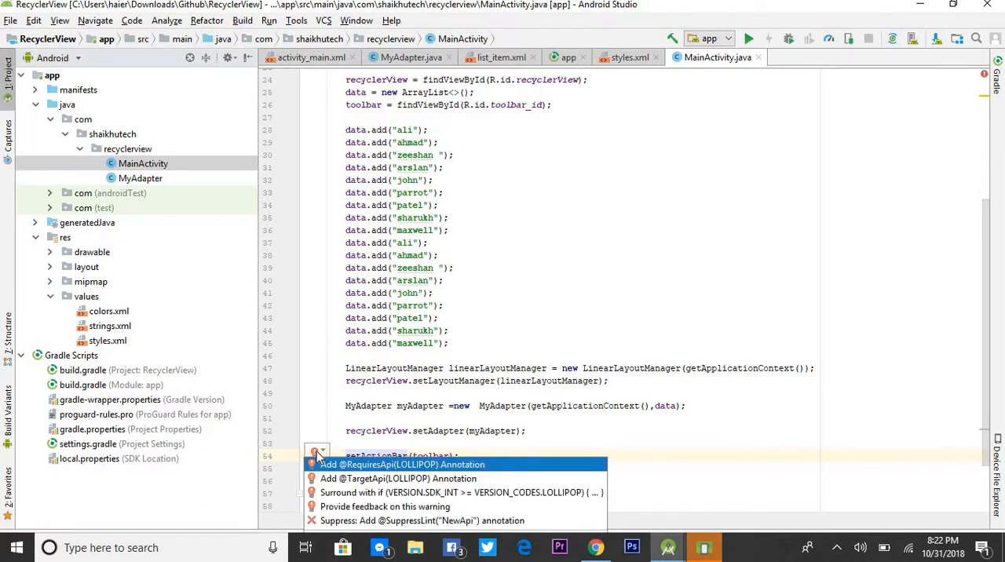
mouse_move(374, 493)
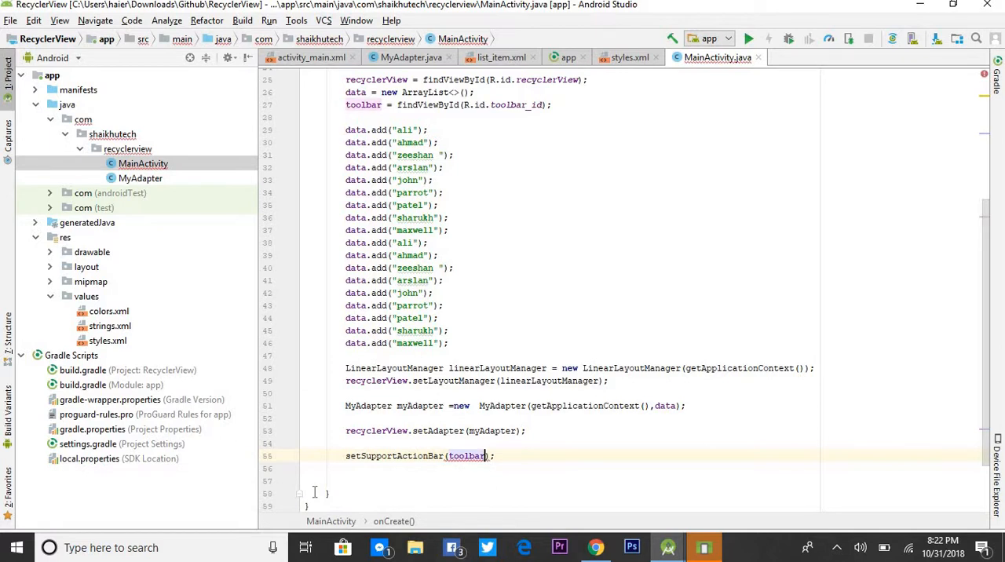
mouse_move(467, 456)
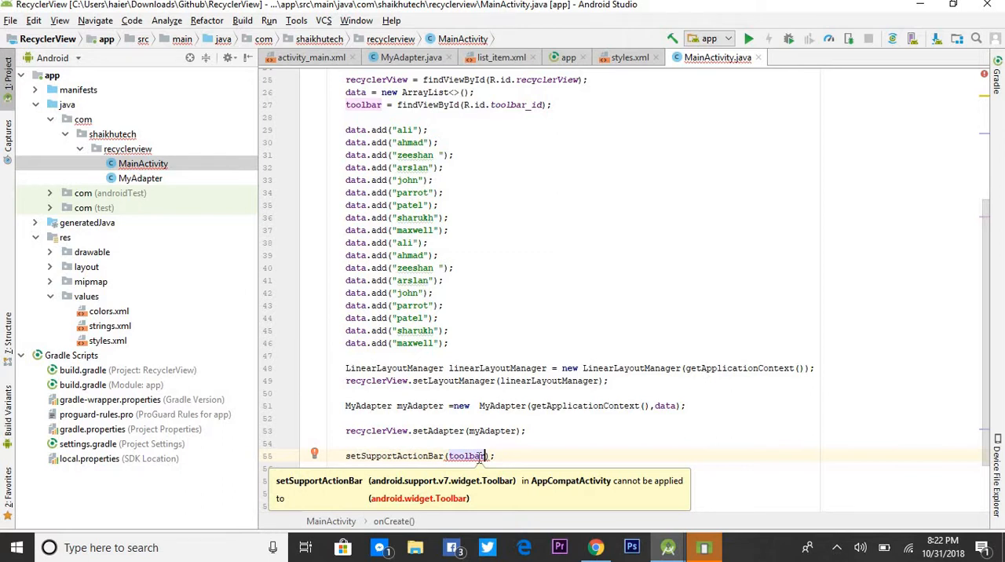
mouse_move(995, 322)
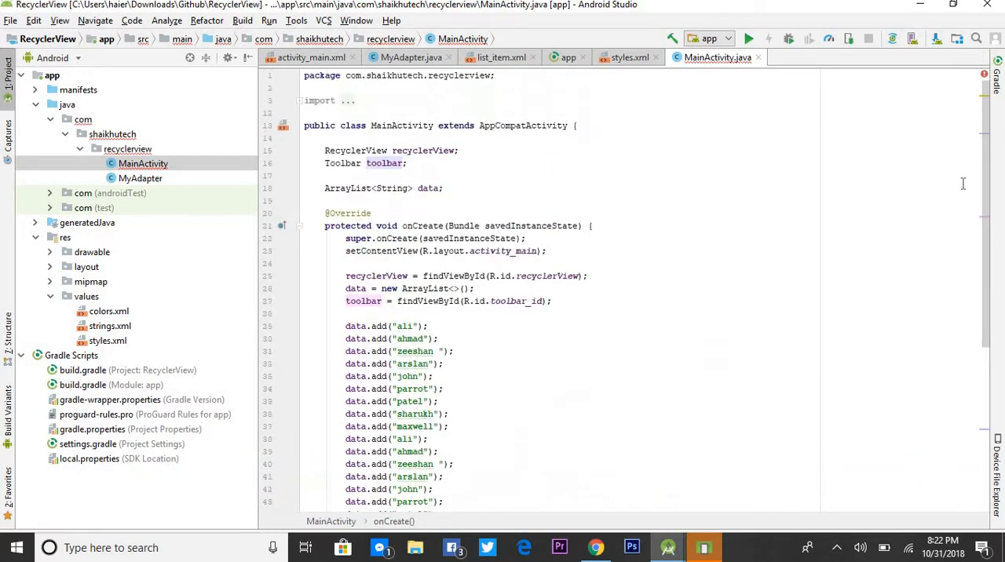
Check toolbar_id in the layout, then redeclare the field as android.support.v7.widget.Toolbar
left_click(311, 56)
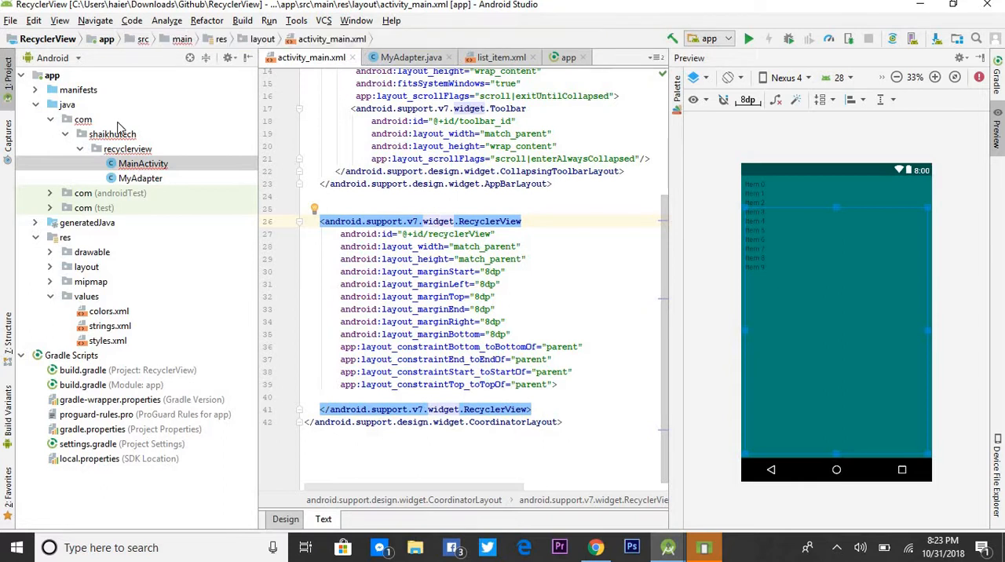
double_click(143, 163)
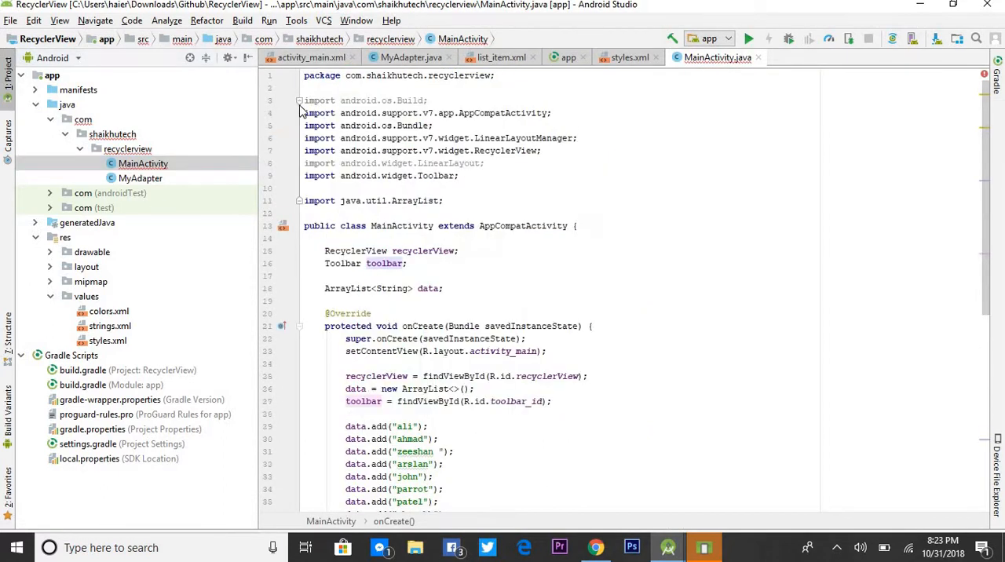
mouse_move(393, 164)
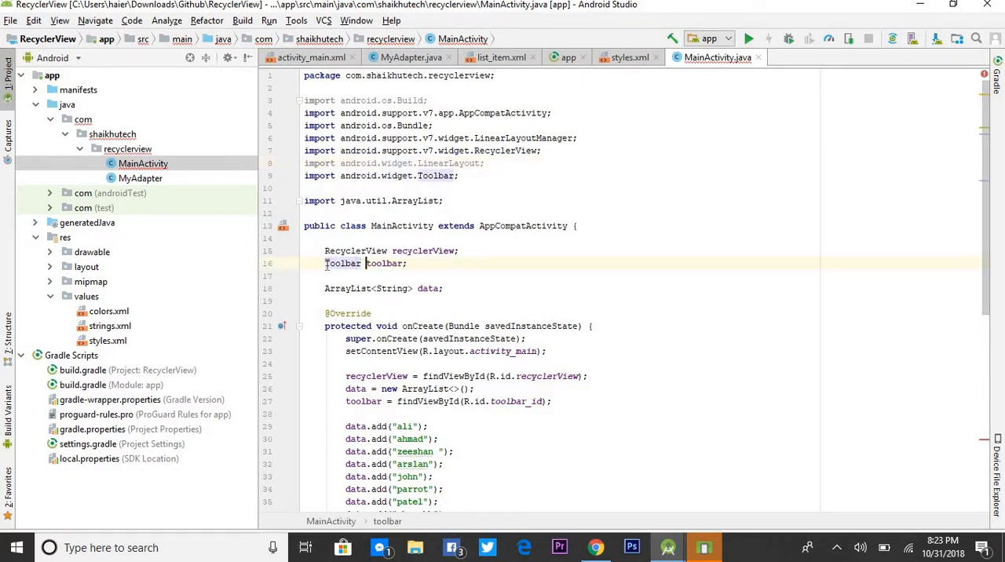
double_click(342, 264)
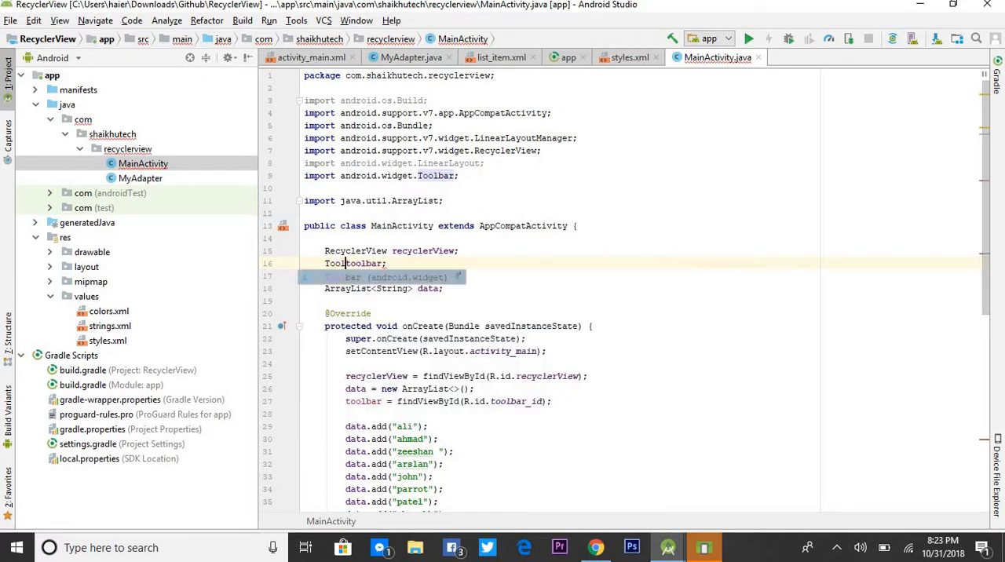
type("Toolbar")
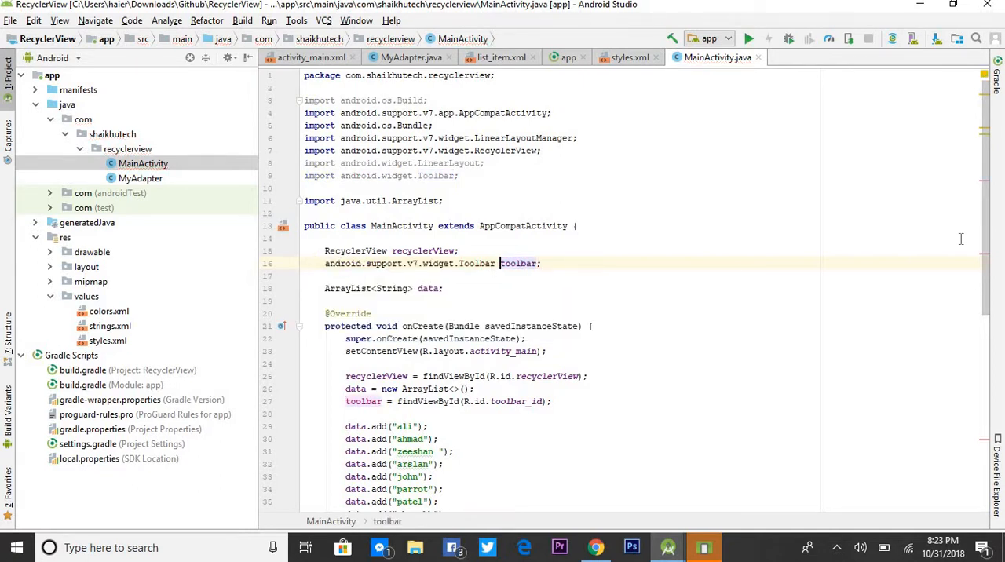
scroll("down", 3)
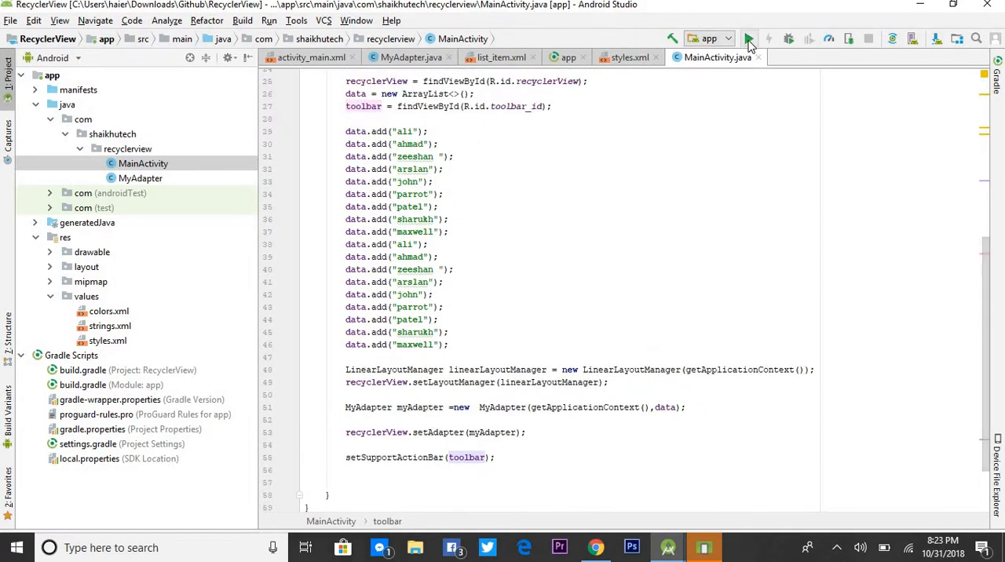
Run the app on the emulator, showing the RecyclerView list of names with icons
left_click(747, 38)
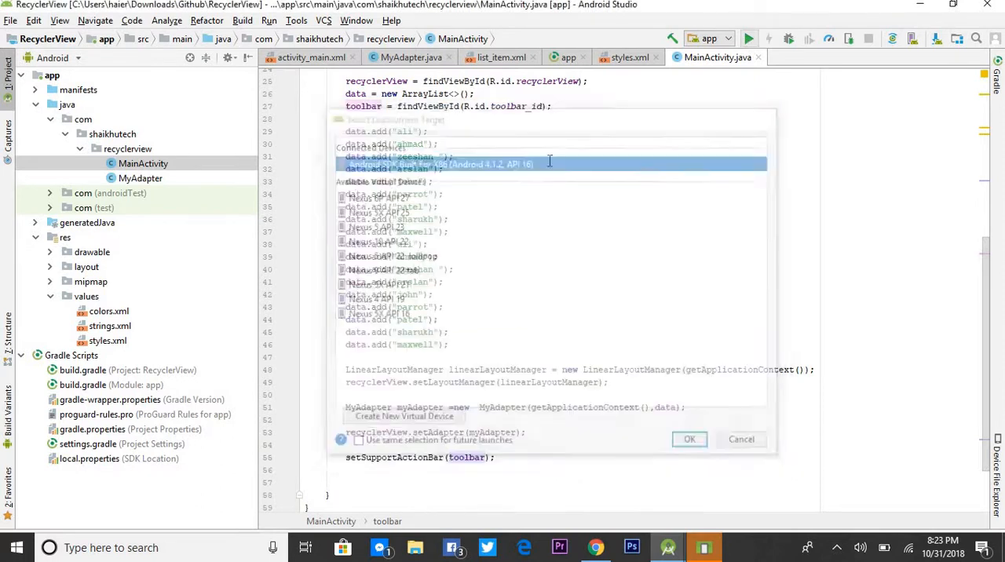
left_click(688, 440)
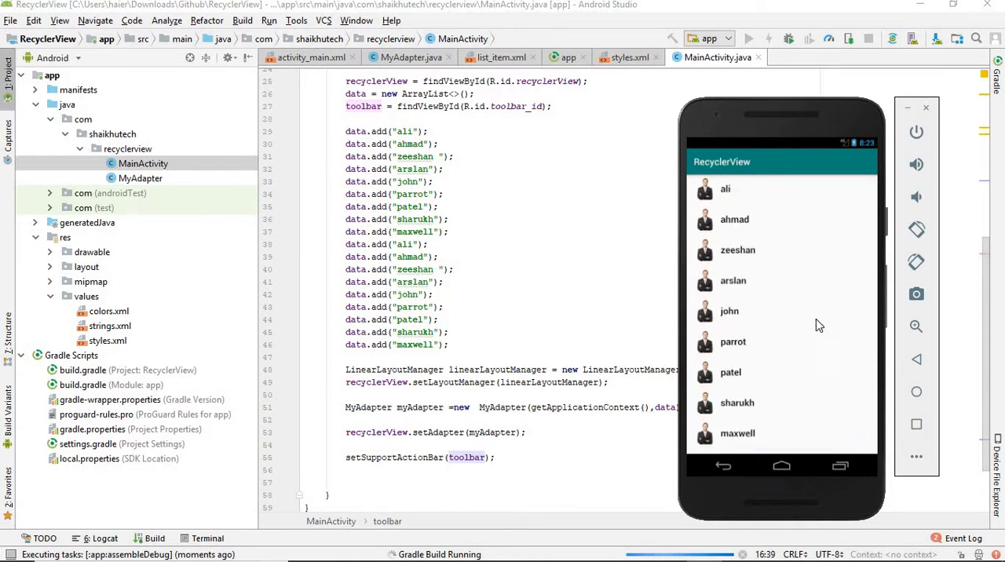
scroll("down", 3)
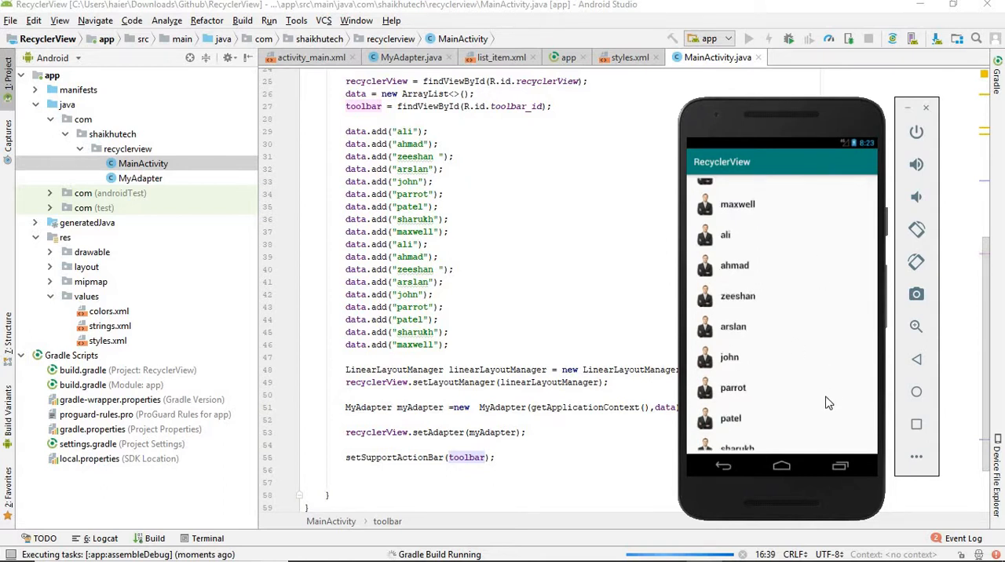
scroll("down", 3)
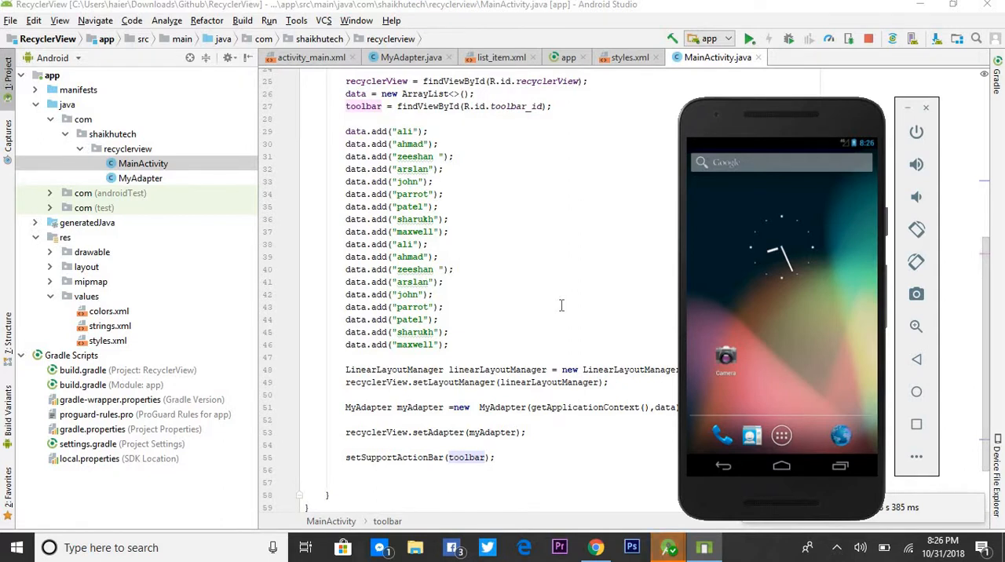
left_click(750, 38)
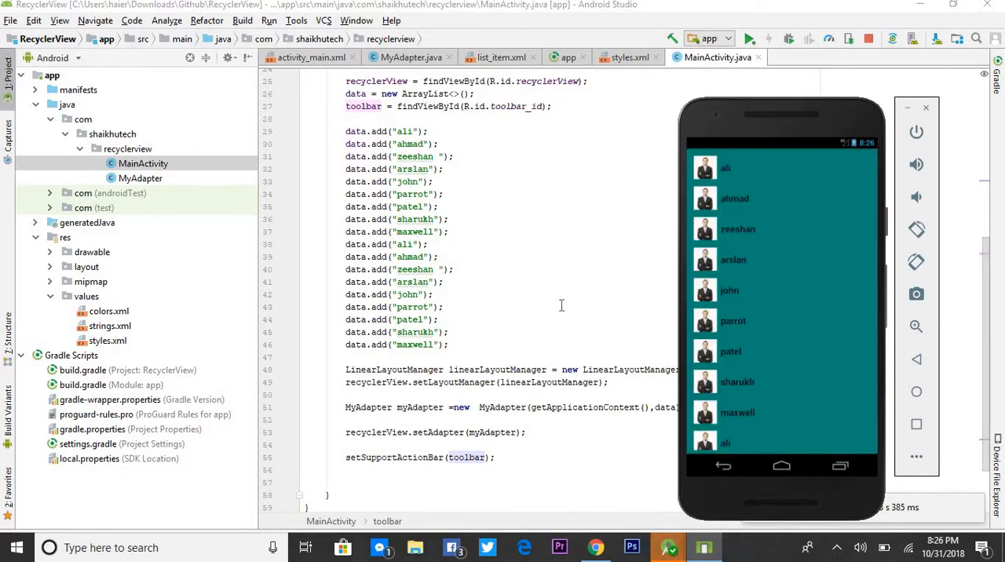
mouse_move(795, 350)
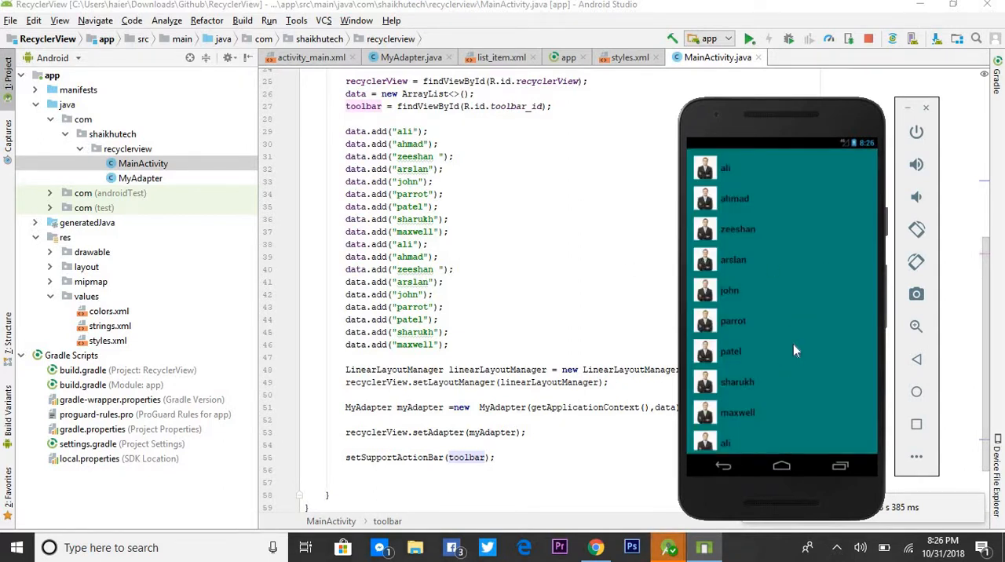
mouse_move(691, 284)
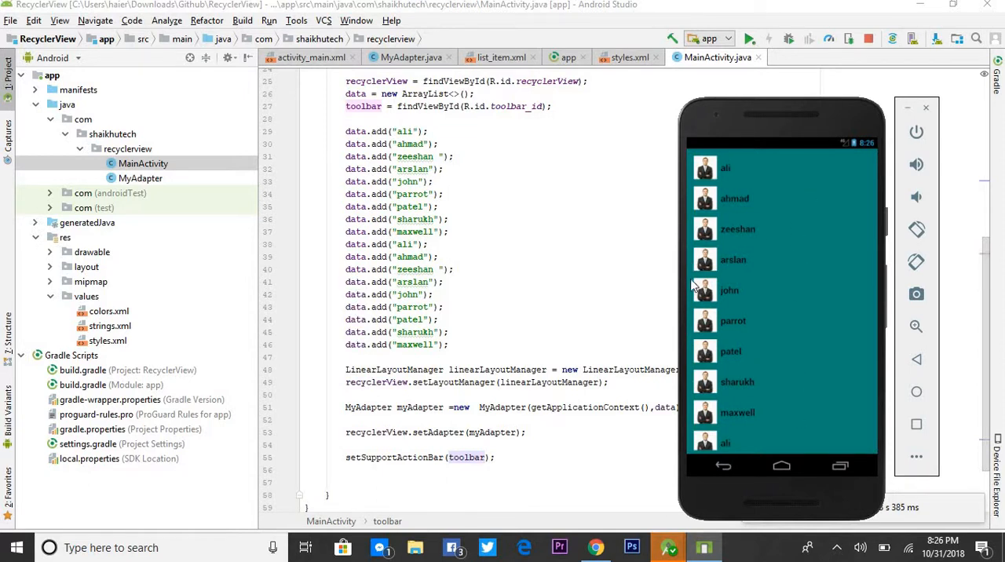
mouse_move(757, 232)
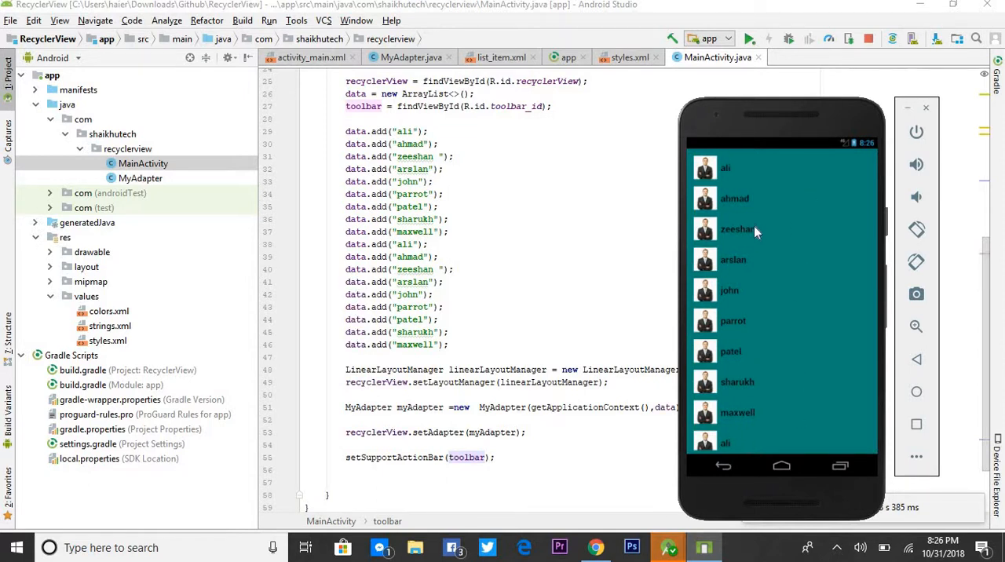
mouse_move(908, 113)
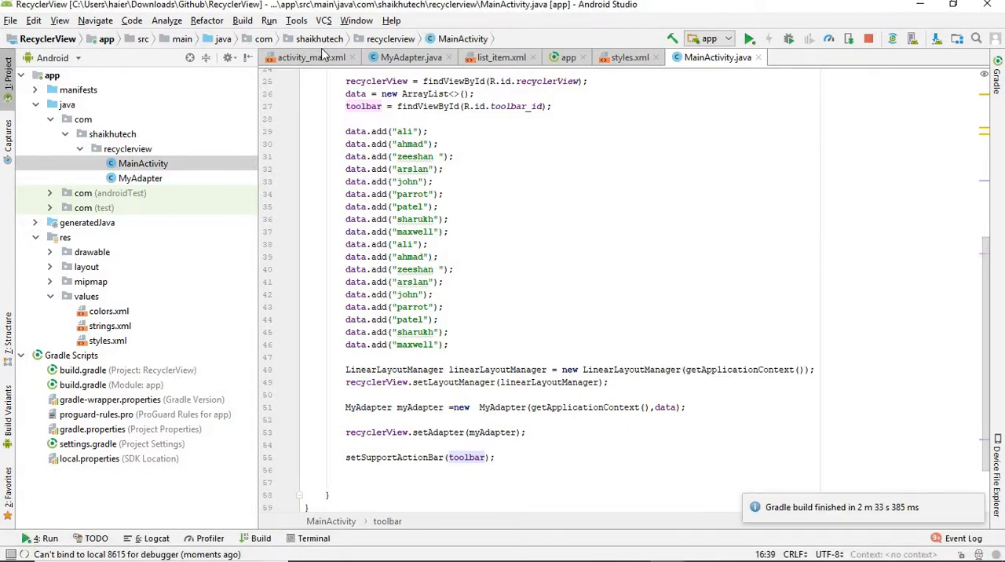
Strip the RecyclerView's constraint attributes and set its layout_height to wrap_content
left_click(311, 57)
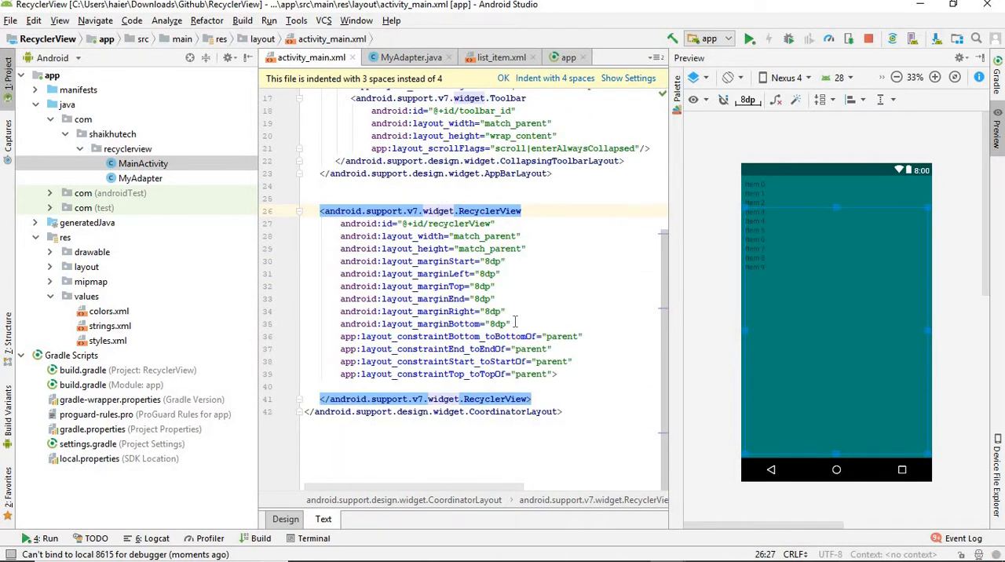
left_click_drag(494, 286, 509, 324)
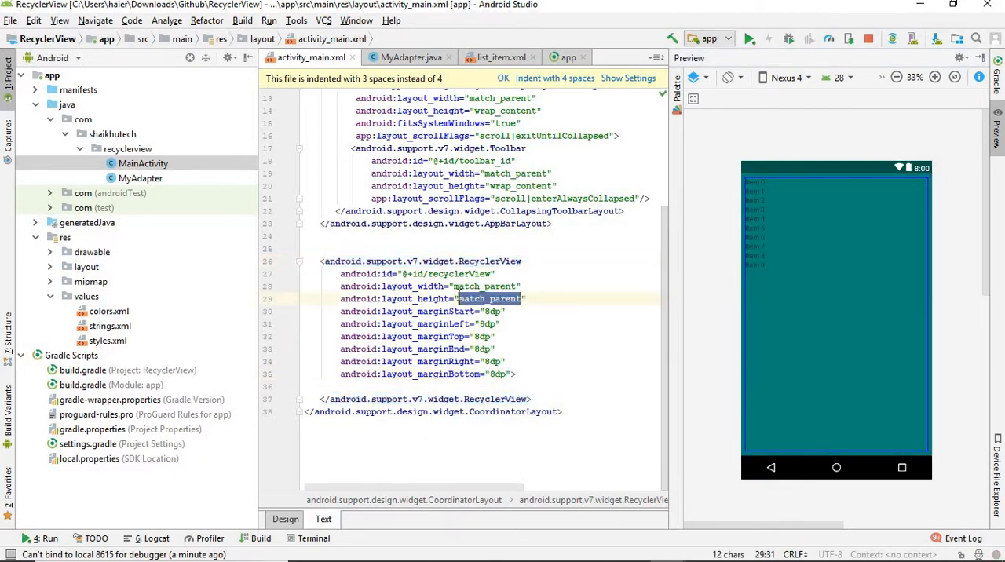
type("wr")
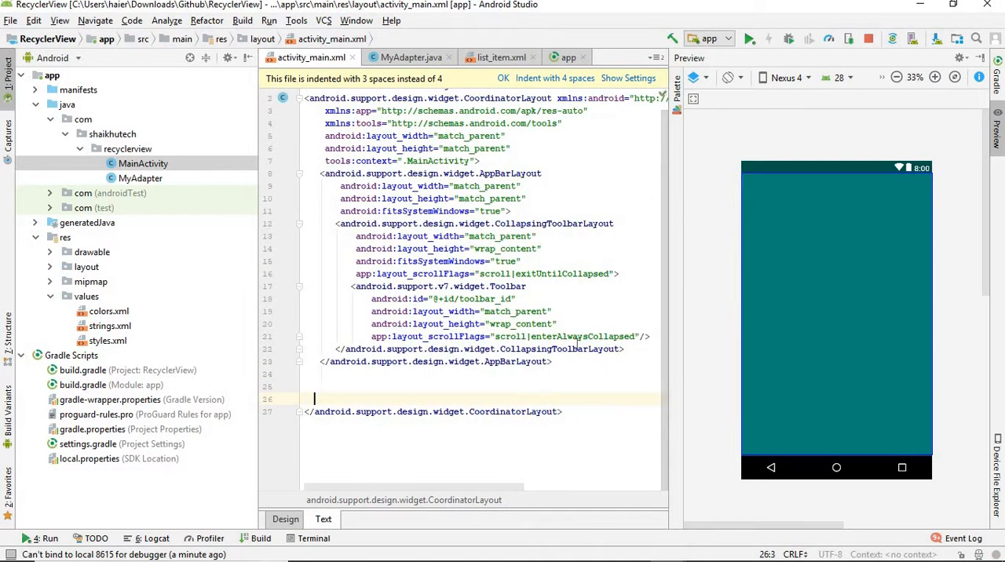
Move the RecyclerView block inside the AppBarLayout and redeploy the app
left_click(625, 348)
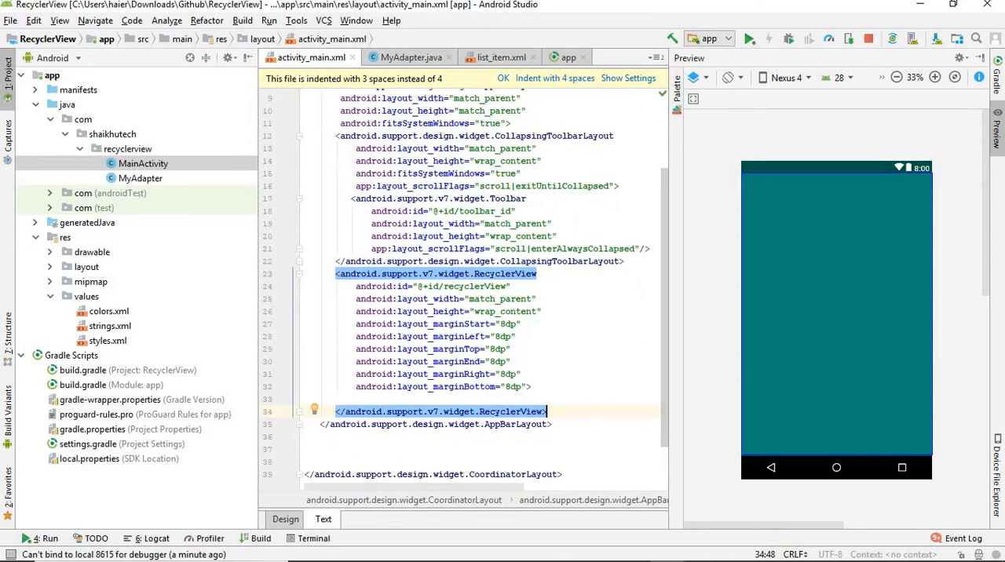
left_click(749, 37)
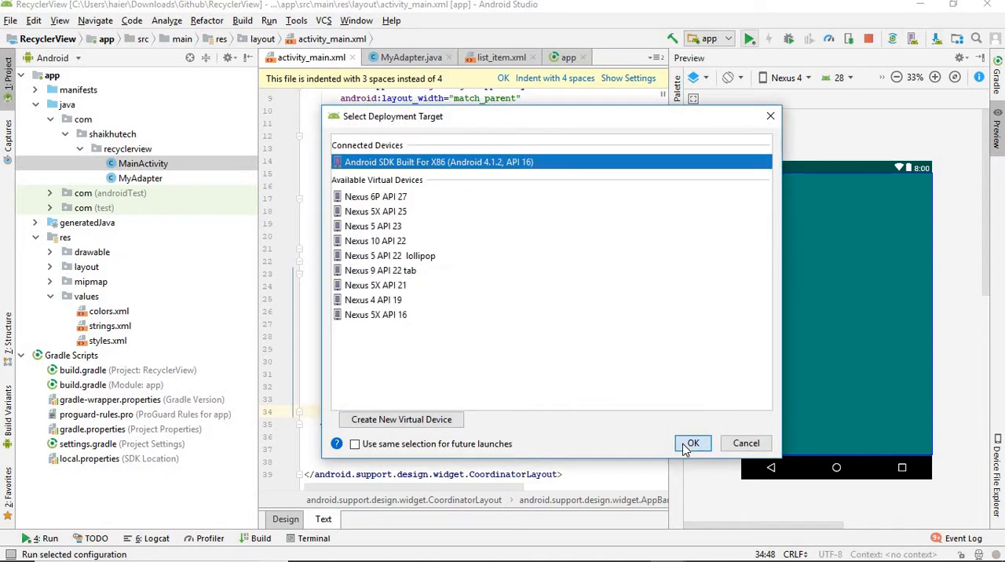
Launch the app on the connected emulator and return to activity_main.xml
left_click(691, 443)
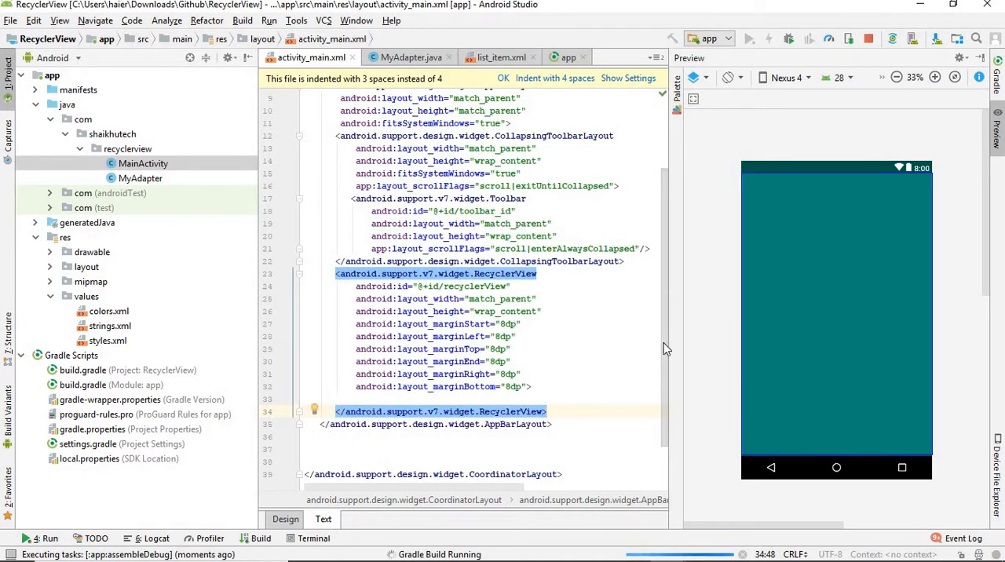
scroll("down", 3)
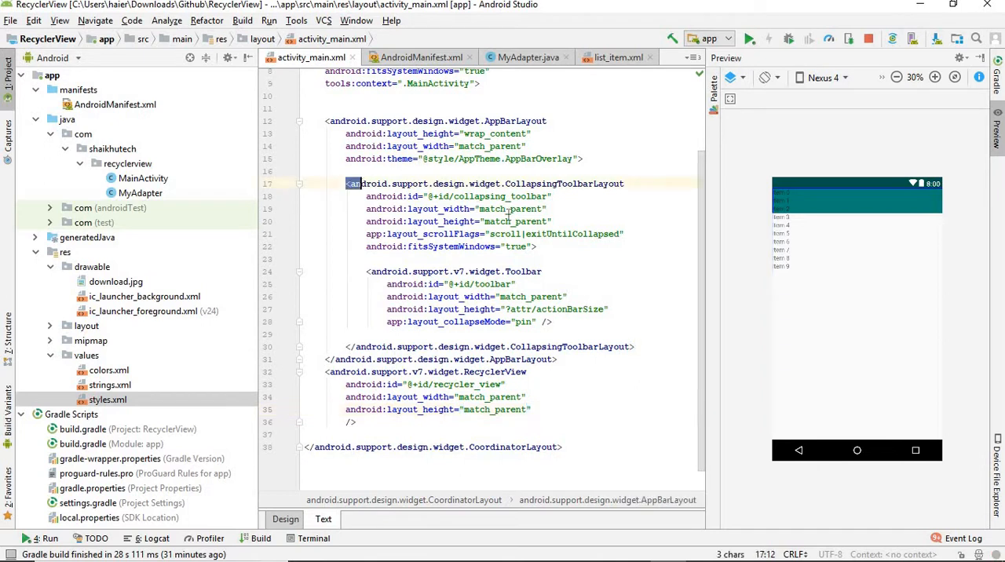
left_click(516, 221)
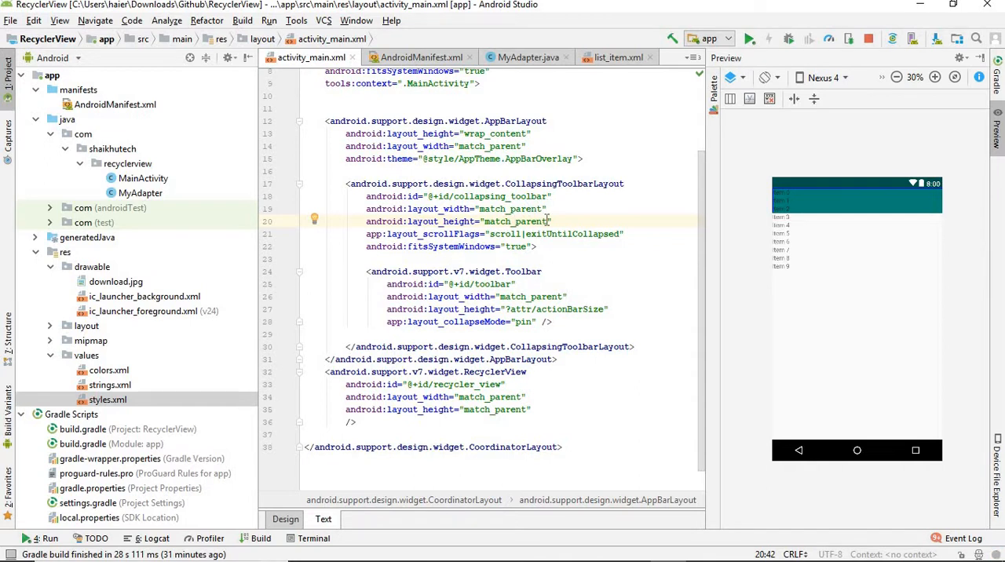
mouse_move(520, 133)
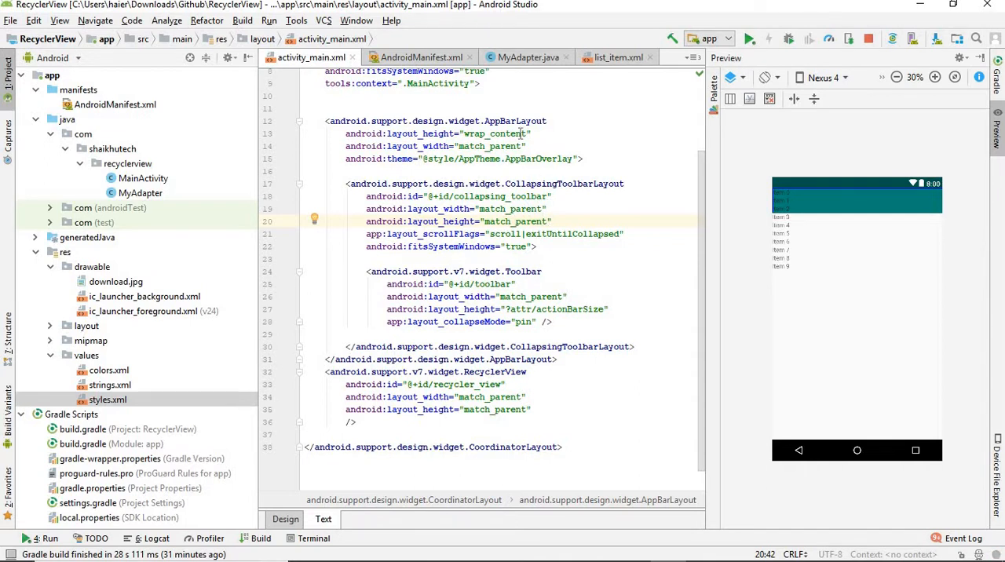
double_click(496, 132)
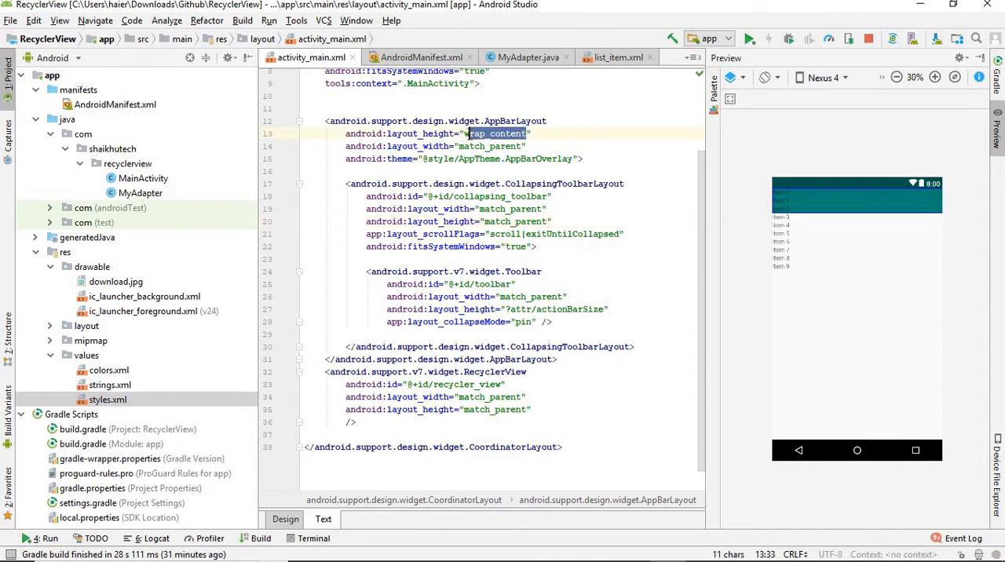
type("2")
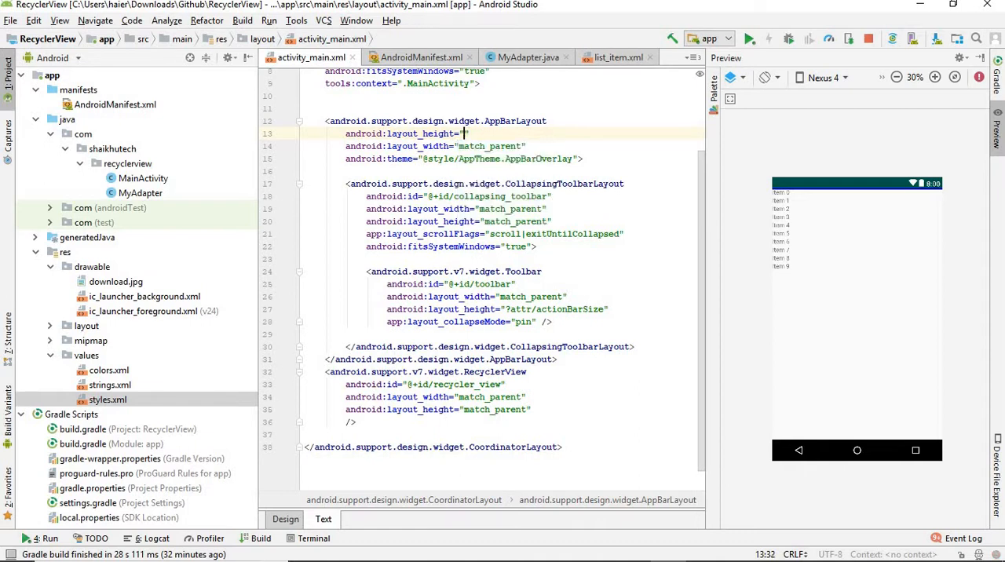
type("wrap_content")
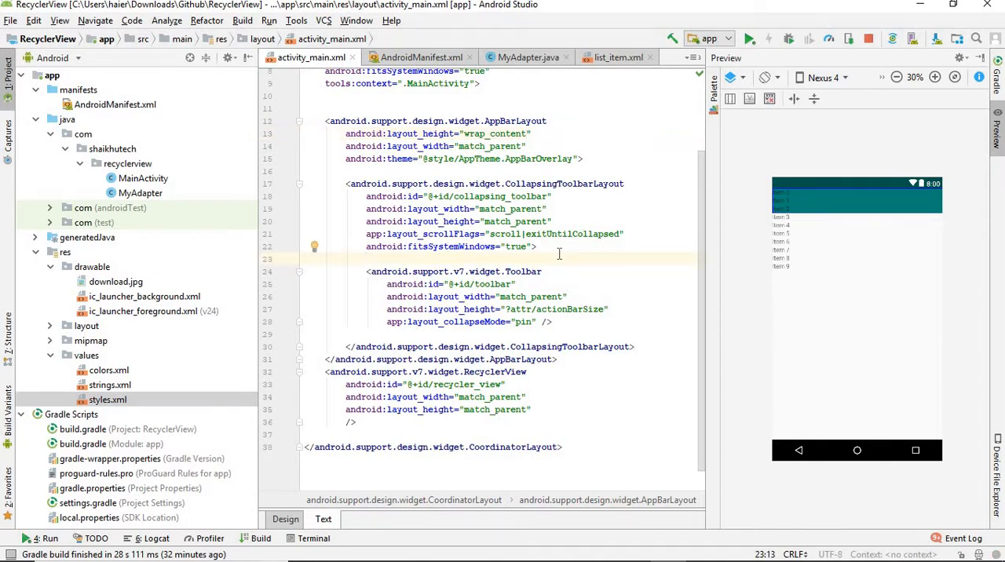
type("<ImageView")
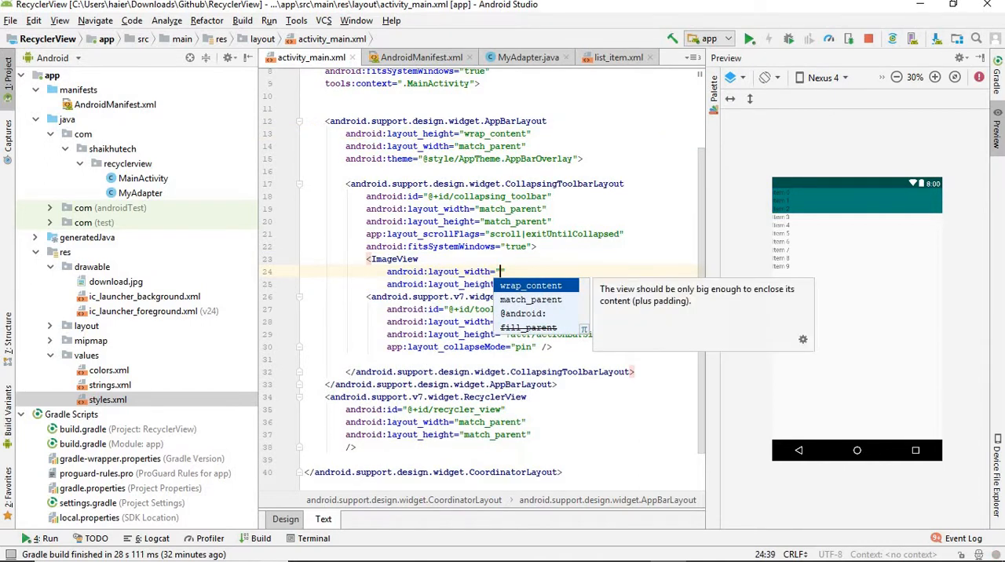
Give the ImageView in the collapsing toolbar 100dp width and 100dp height
type("100dp")
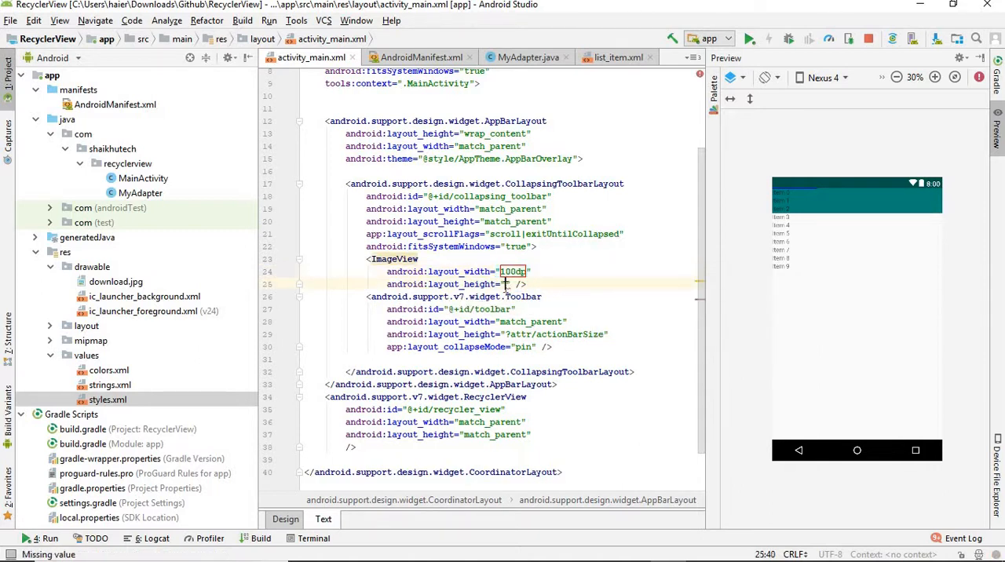
type("100dp")
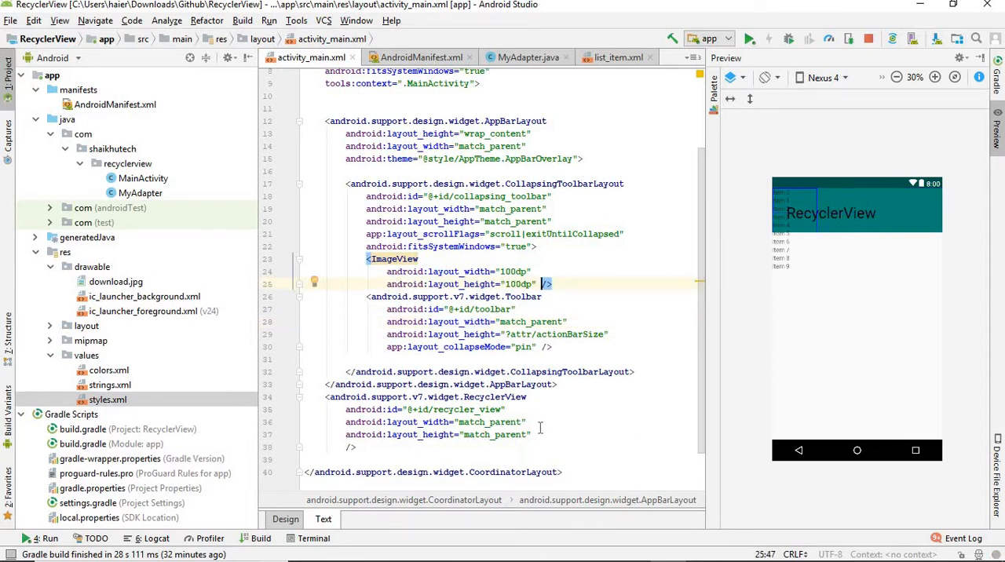
type("behavior=\"@")
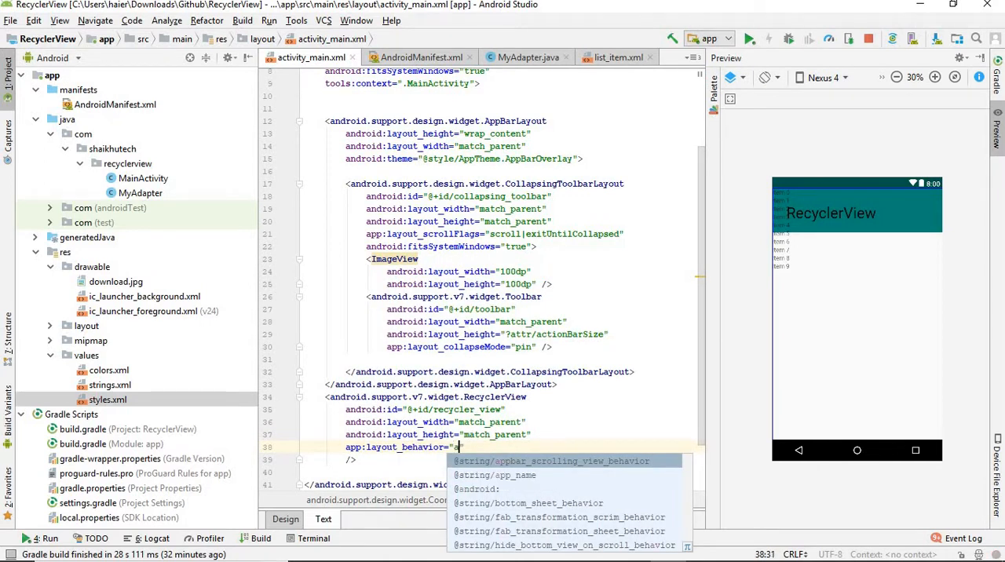
type("app")
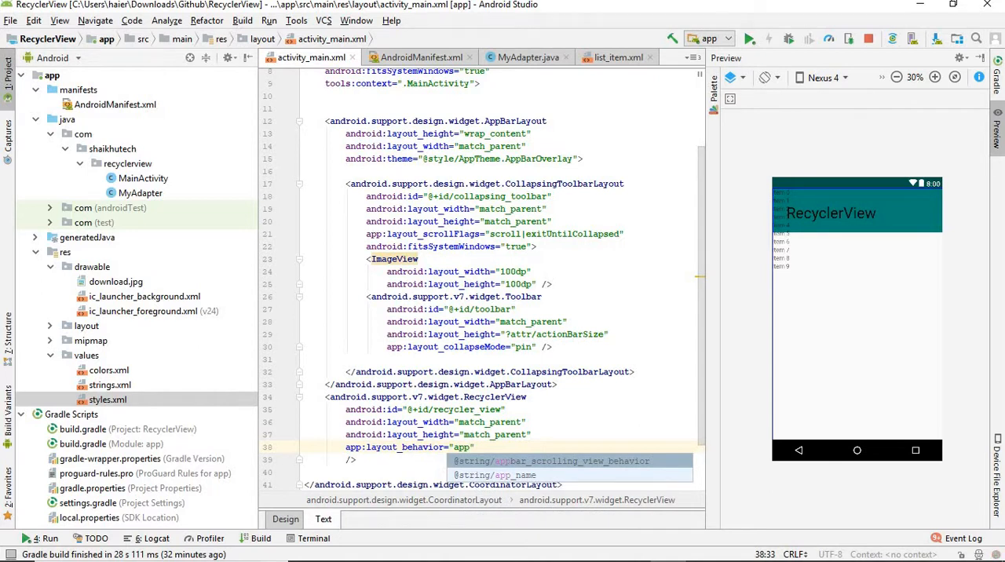
type("bar_scrolling_view_behavior")
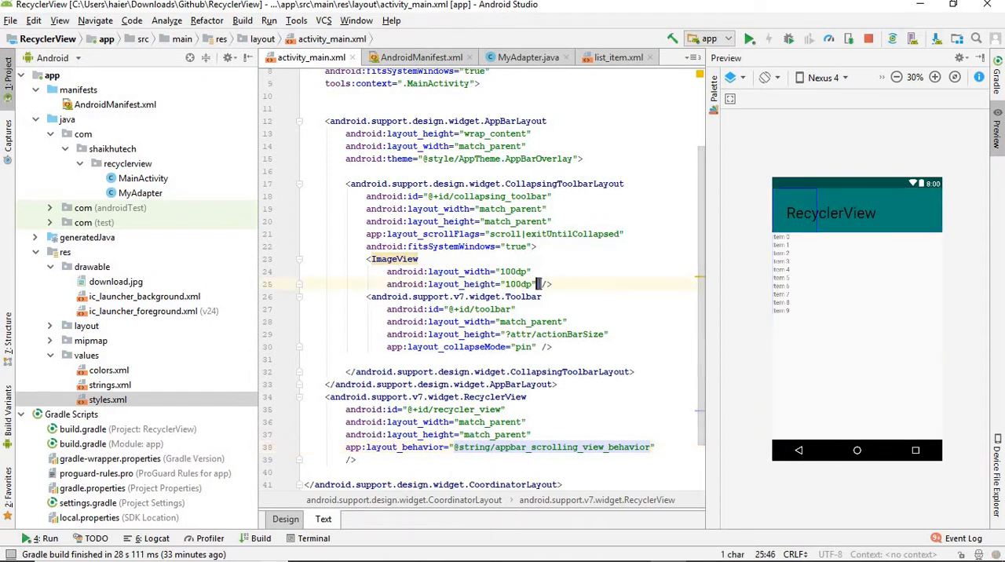
type("src/>")
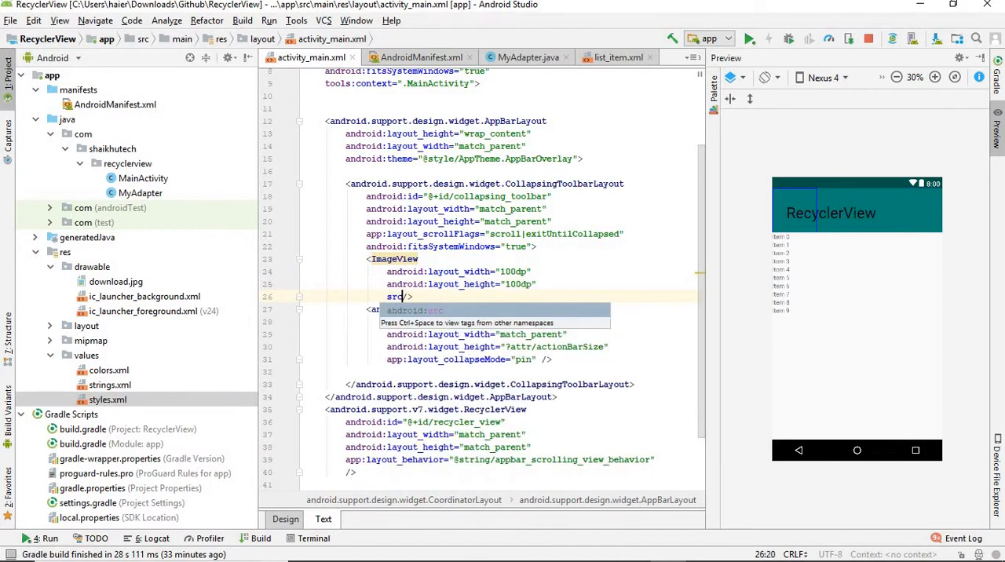
type("Compat")
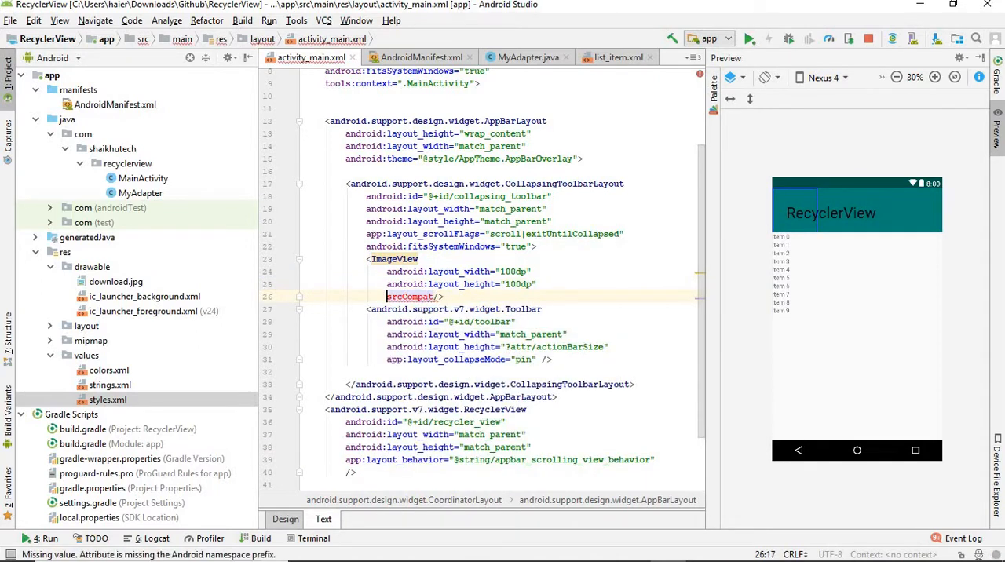
type("app:")
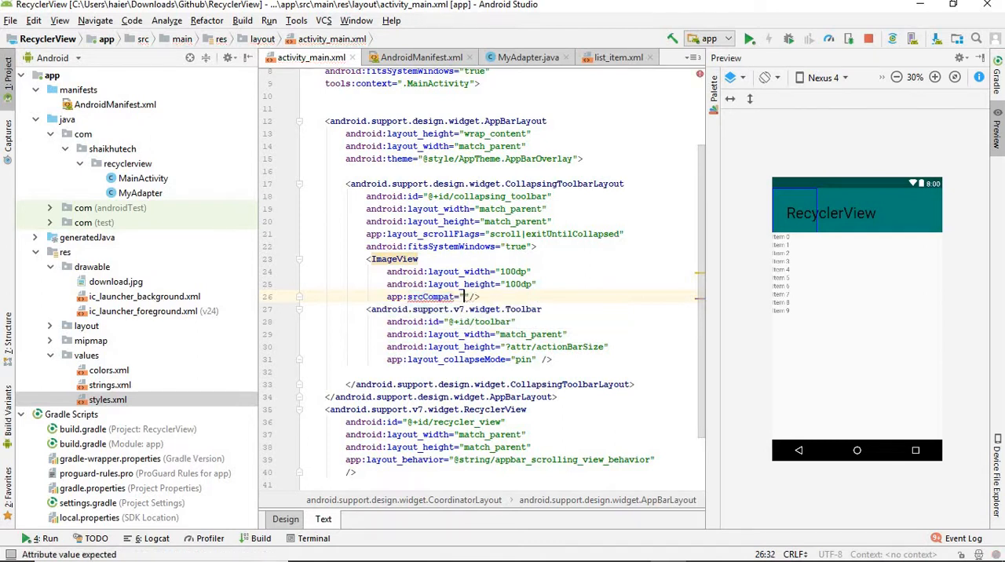
left_click(116, 282)
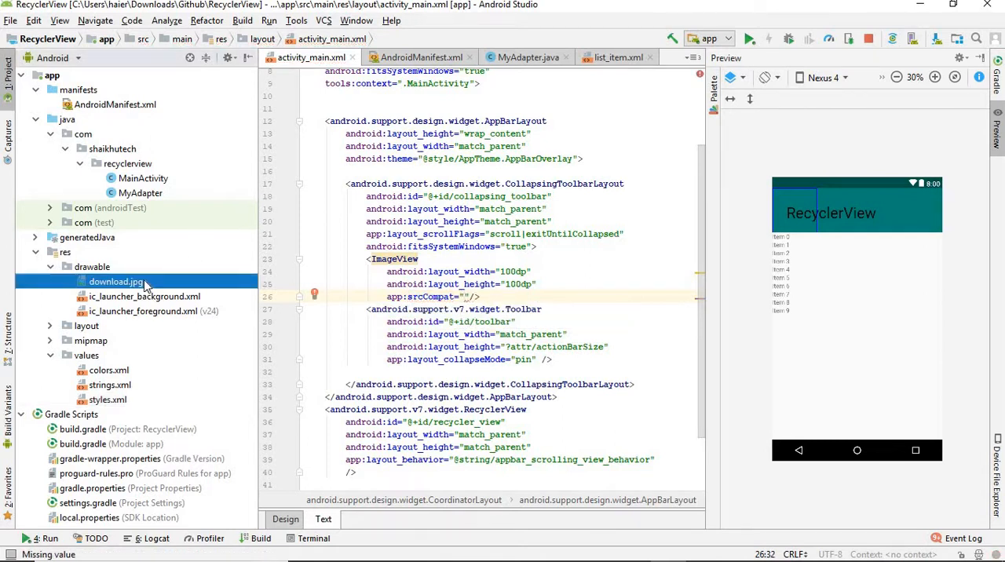
left_click(117, 281)
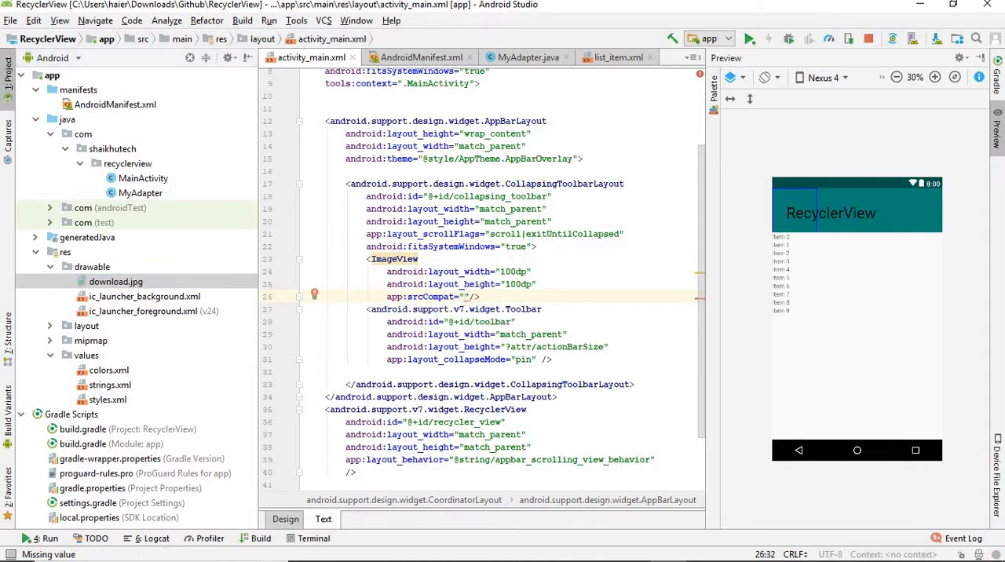
type("@drawable/download")
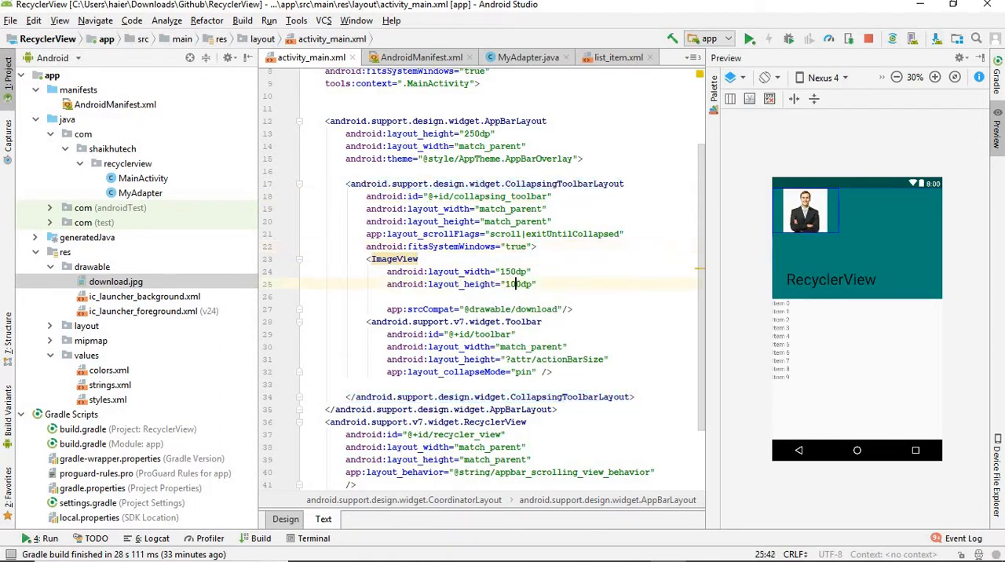
Resize the ImageView to 150dp square with the AppBarLayout 250dp tall
type("150dp")
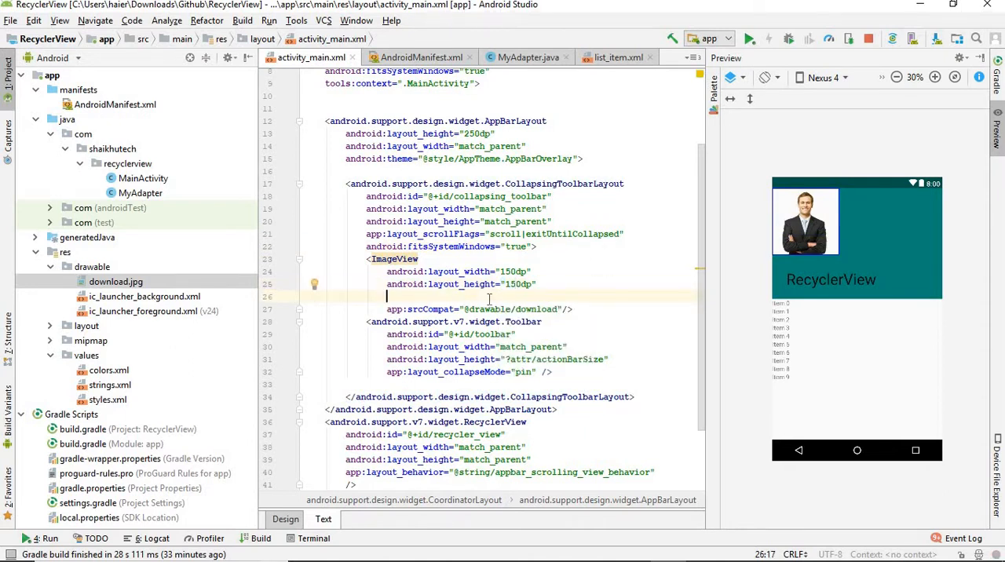
type("con")
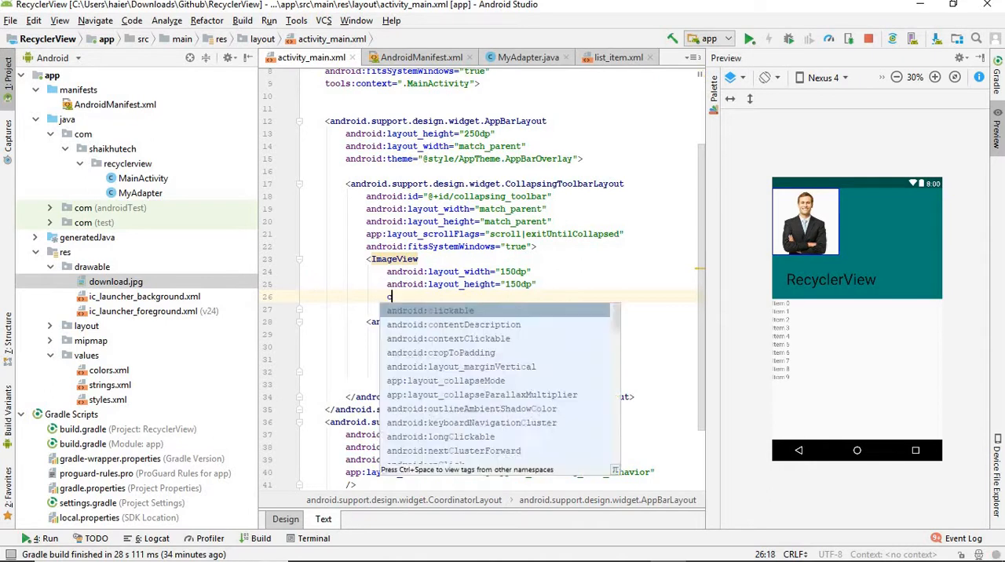
Give the ImageView contentDescription "simple image" and center_horizontal layout_gravity
type("ontentDescription=\"")
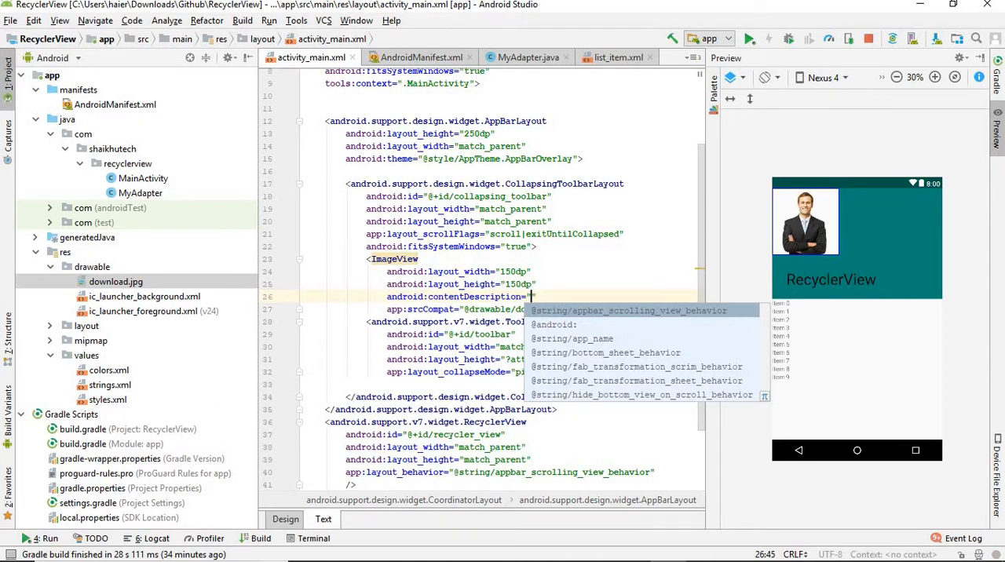
type("simple image")
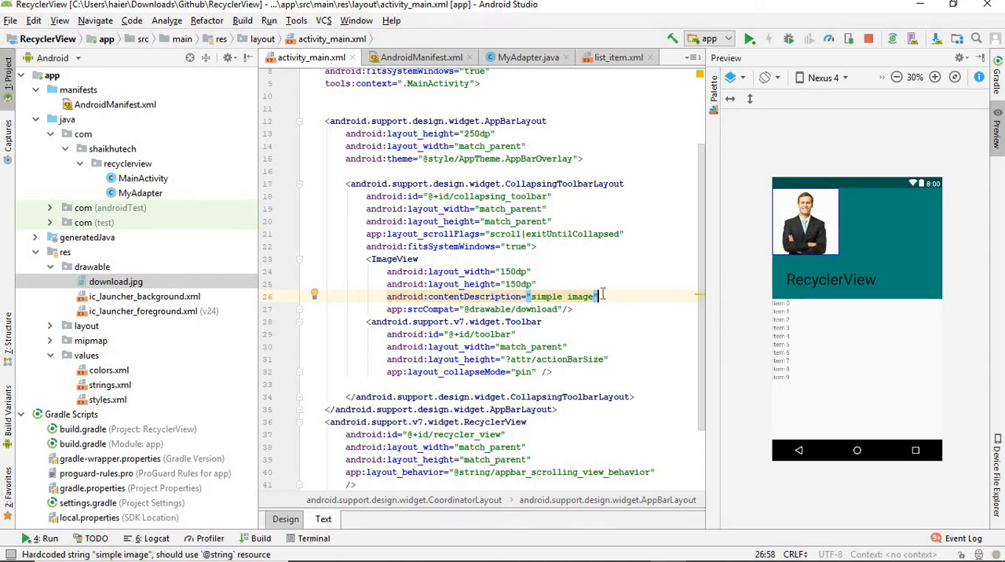
type("layout_gravity=\"center_h")
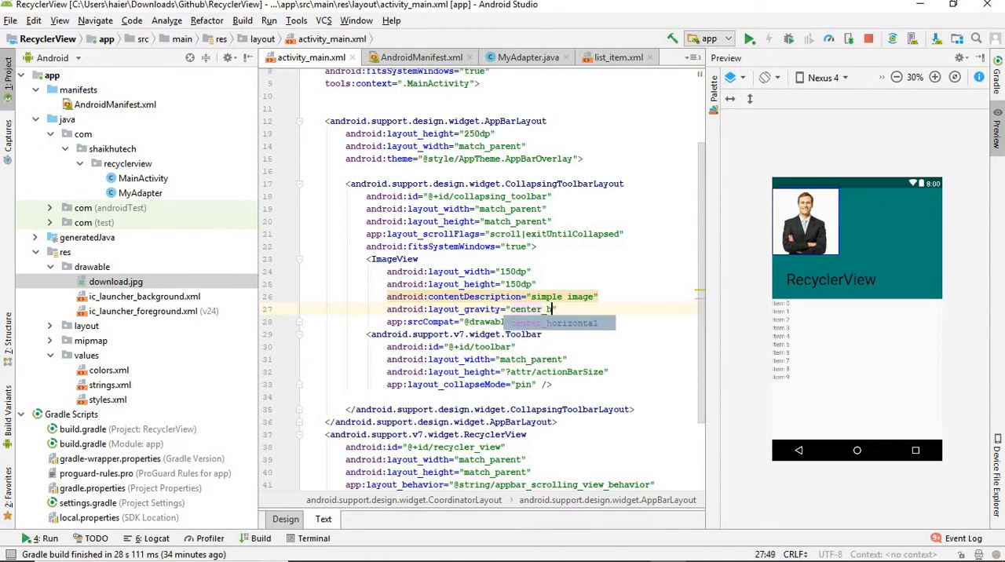
key("Tab")
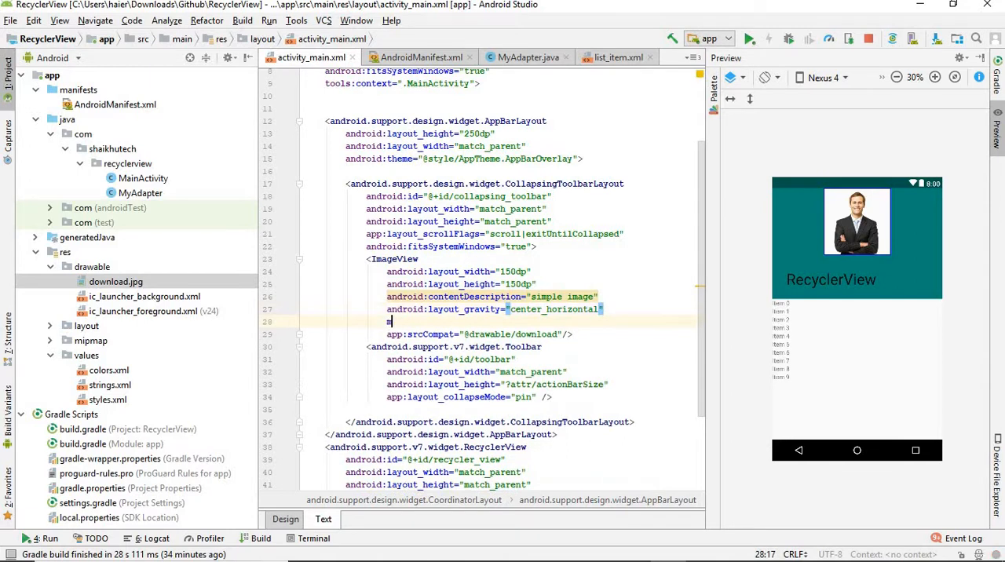
Add a 20dp top margin to the ImageView and begin its app:layout_collapseMode attribute
type("android:layout_marginTop=\"")
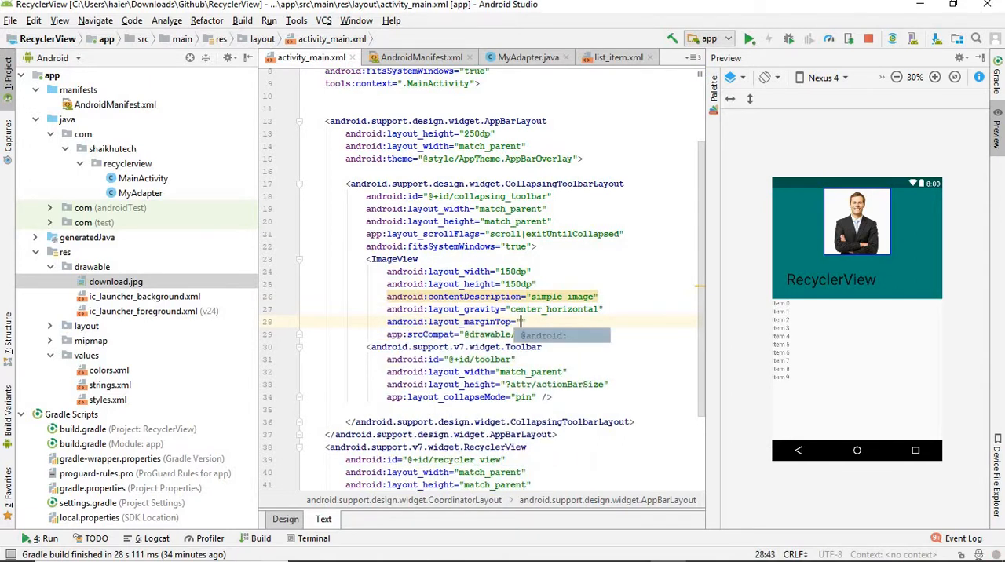
type("20dp")
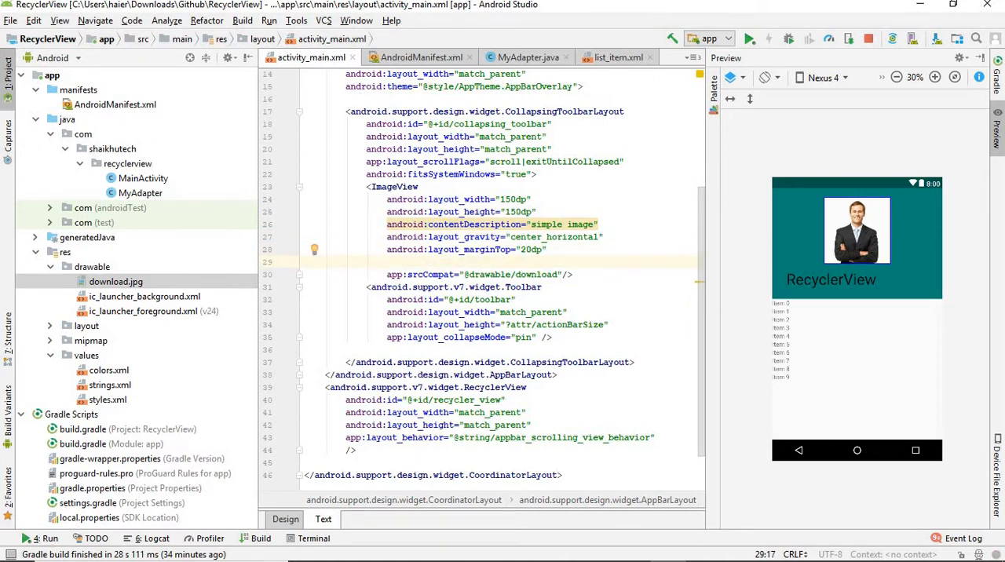
type("app:layout_collapseMode=\"parallax")
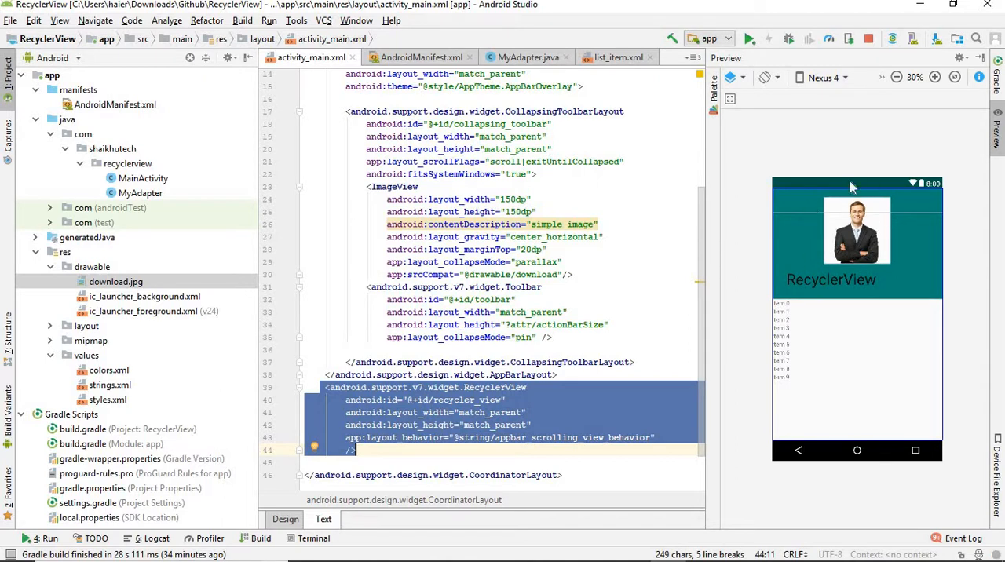
mouse_move(852, 213)
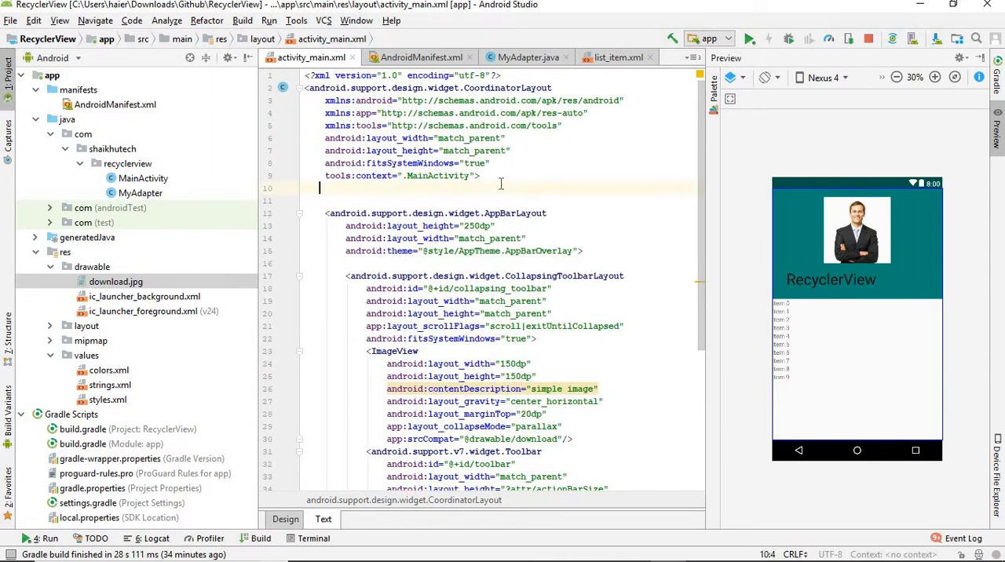
Wrap the RecyclerView in a NestedScrollView carrying the appbar scrolling view behaviour
type("<Ne")
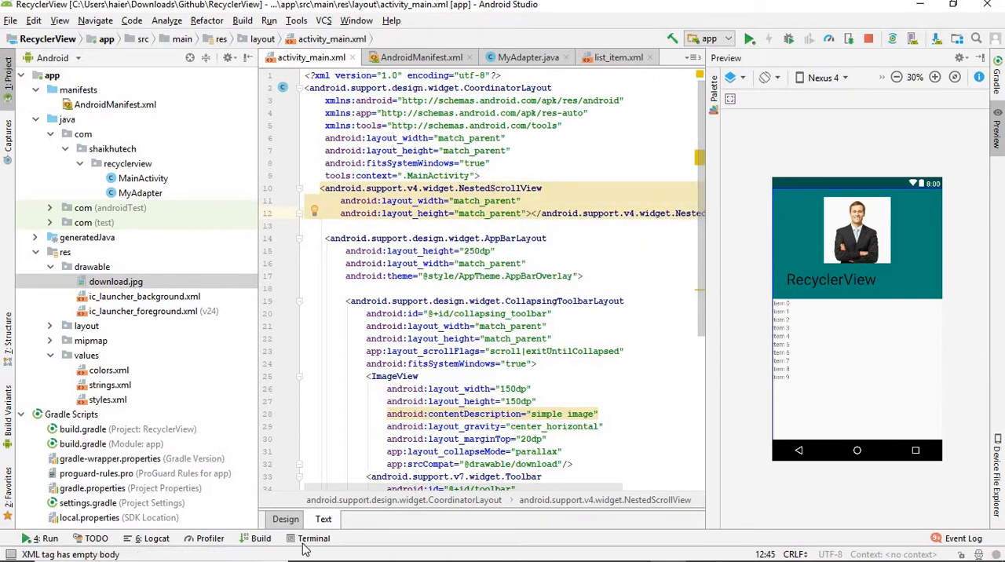
scroll("down", 3)
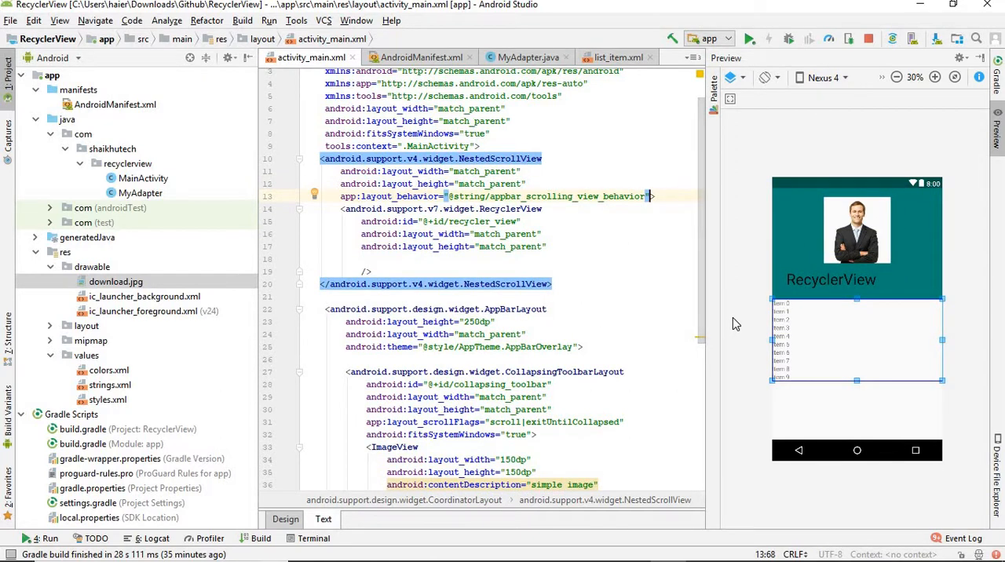
mouse_move(700, 284)
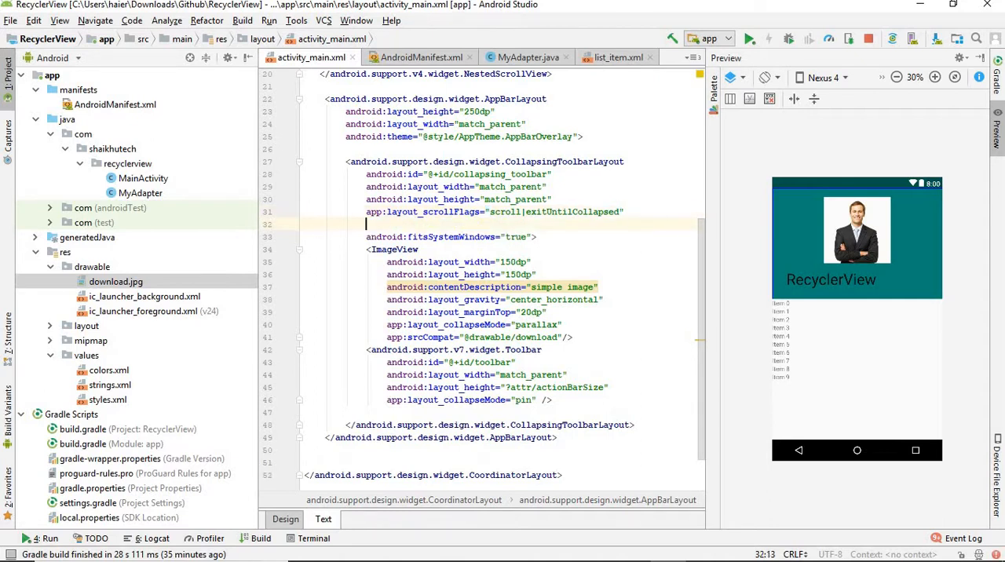
Set the CollapsingToolbarLayout's expanded title margins to 48dp start and 64dp end
type("expandedTitleMarginStart=\"48dp")
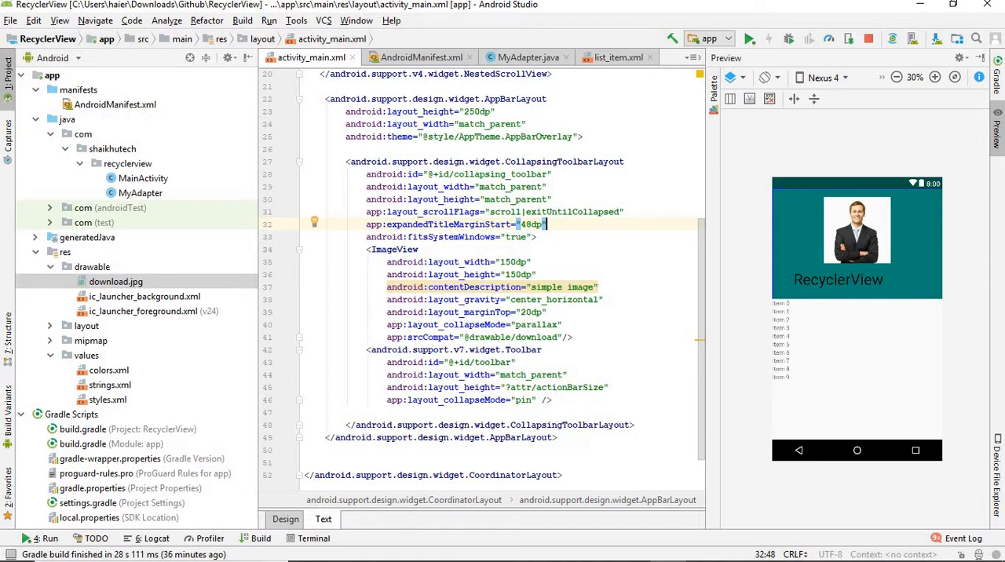
type("expandedTitleMarginEnd=\"")
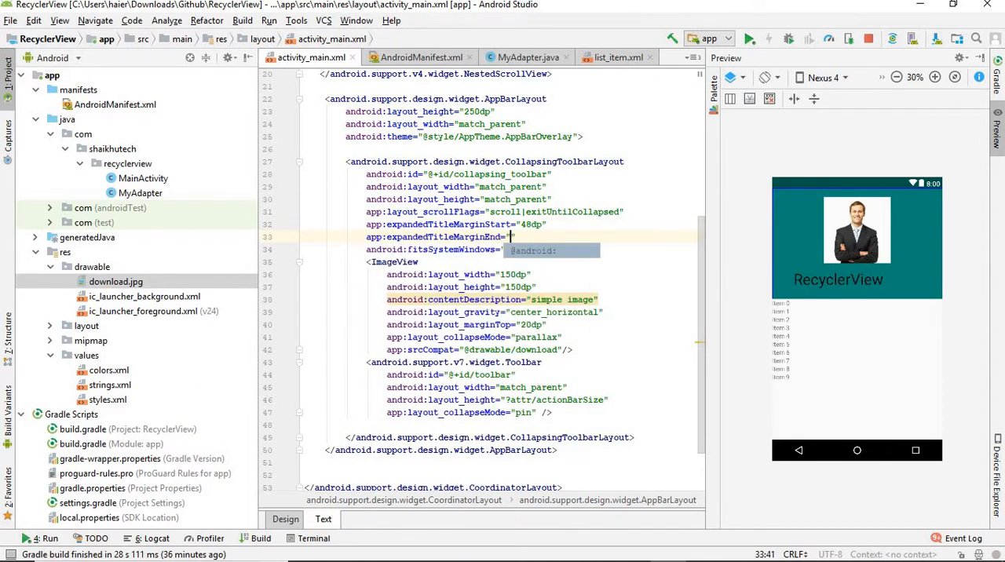
type("64dp")
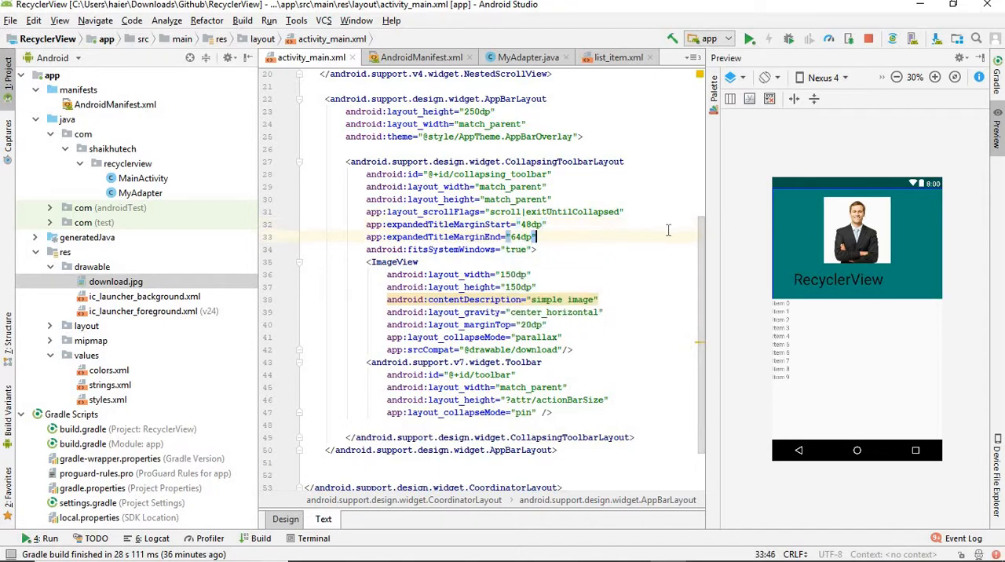
Add a colorPrimary contentScrim and begin a background attribute on the Toolbar
type("con")
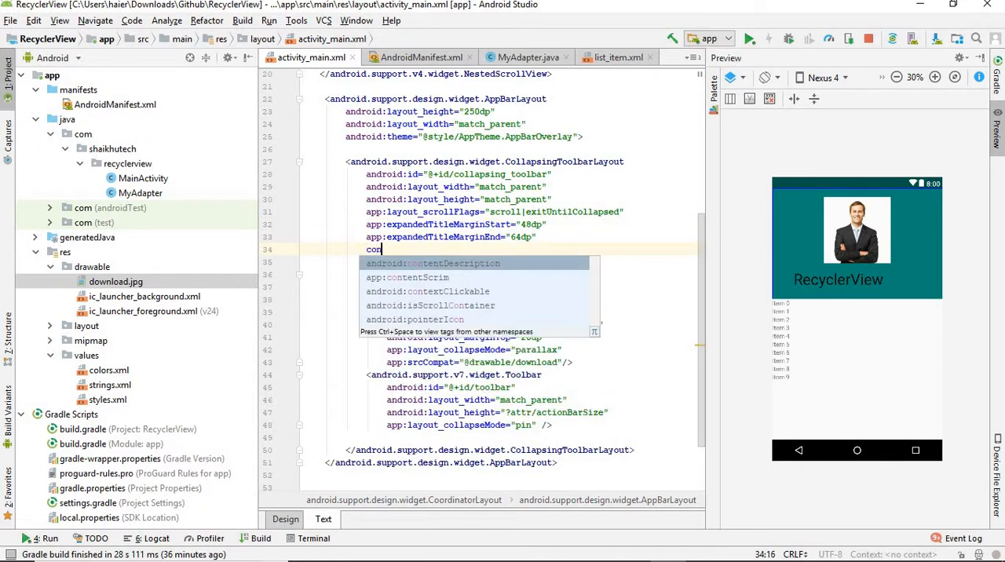
type("contentScrim=\"@color/colorPrimary")
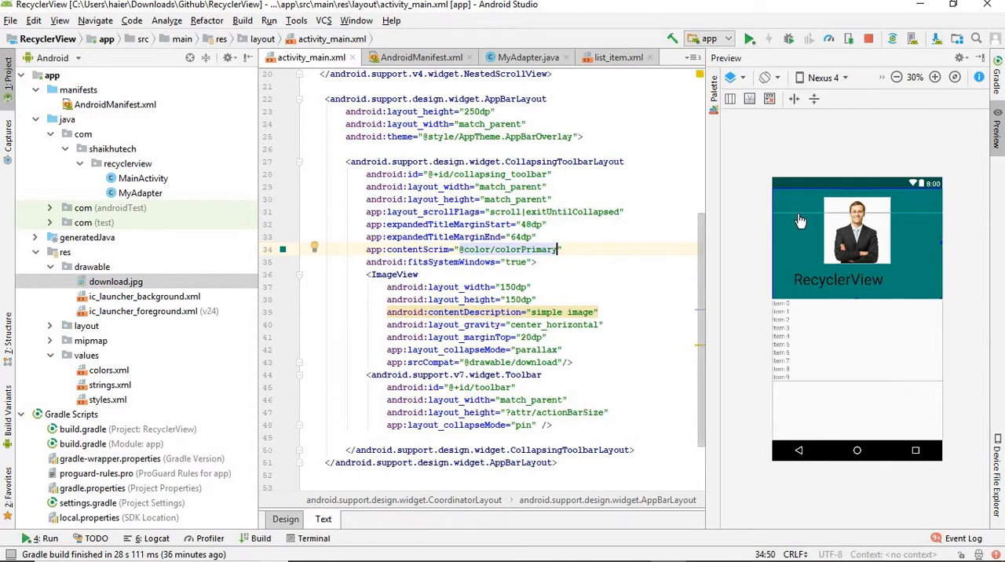
scroll("down", 3)
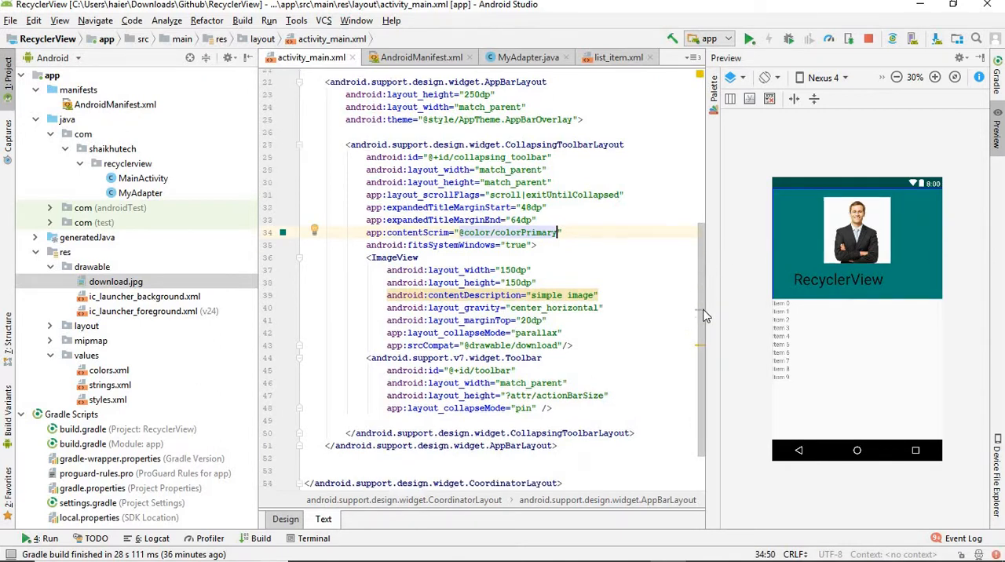
scroll("down", 3)
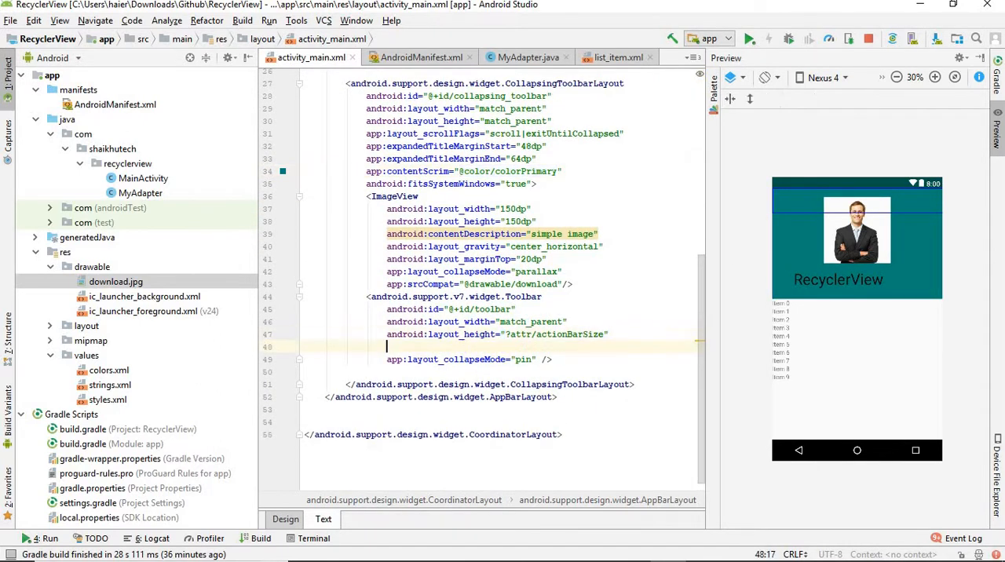
type("android:background=")
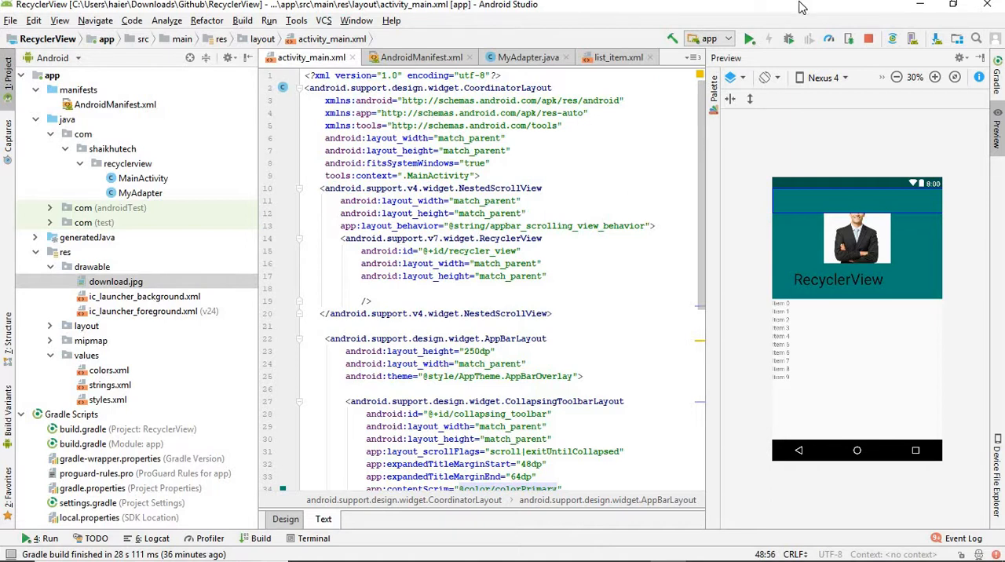
Build and run the app on the API 16 emulator from the deployment target dialog
left_click(749, 38)
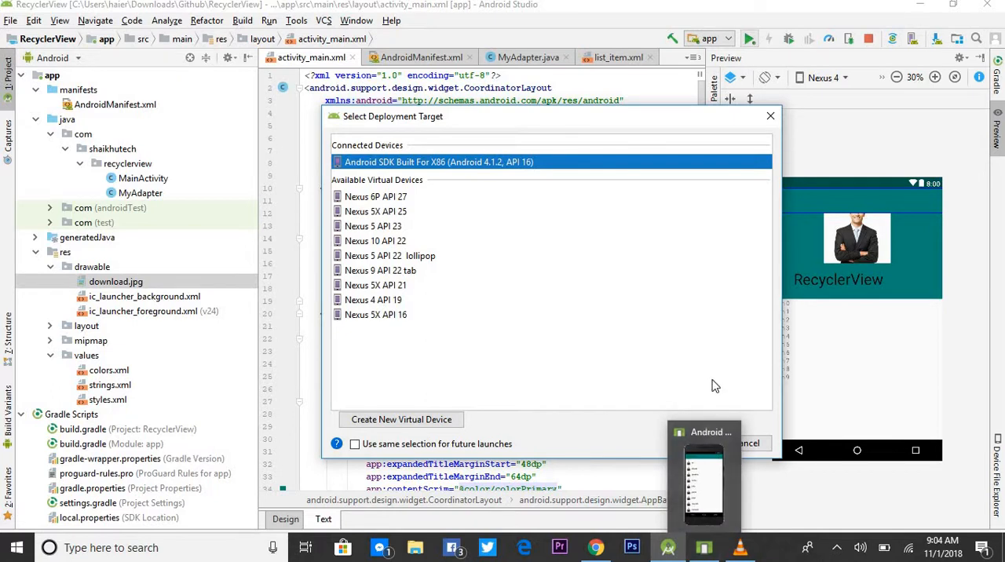
left_click(376, 314)
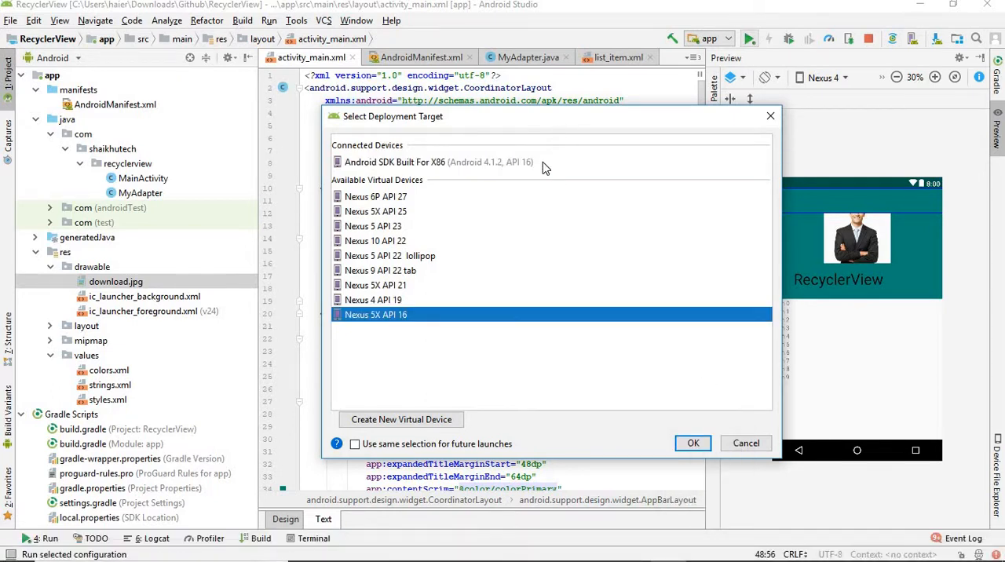
left_click(692, 443)
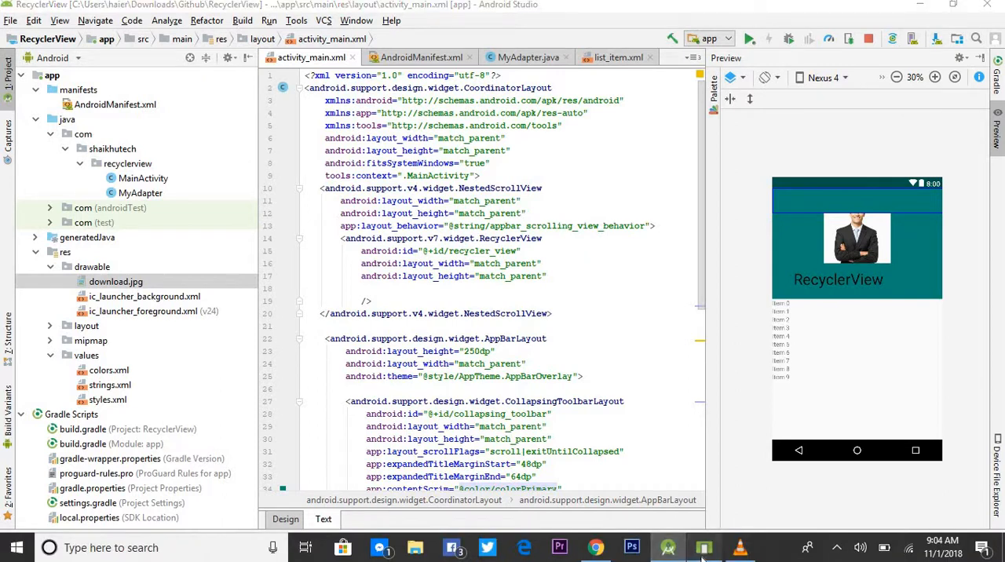
left_click(749, 38)
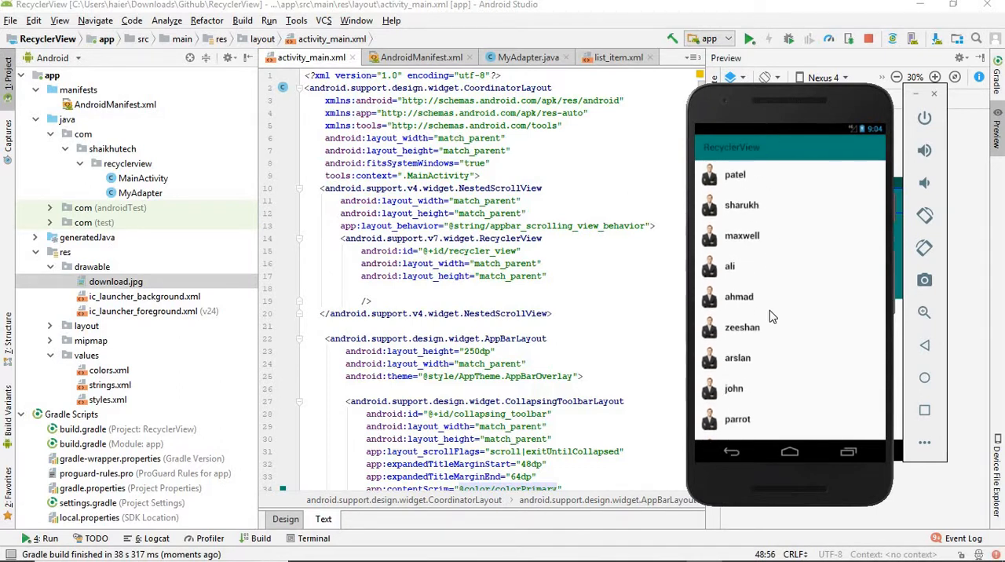
scroll("down", 3)
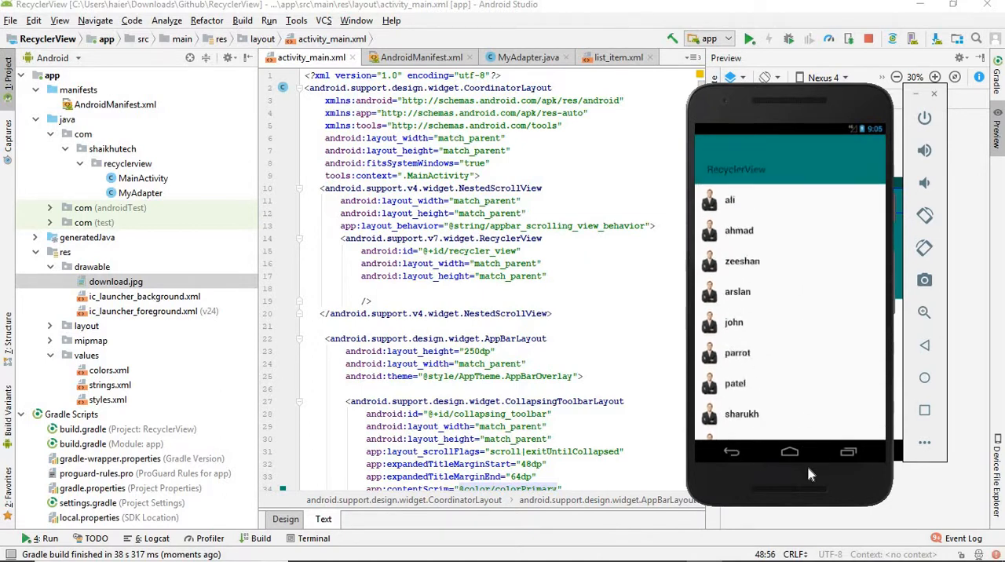
scroll("down", 3)
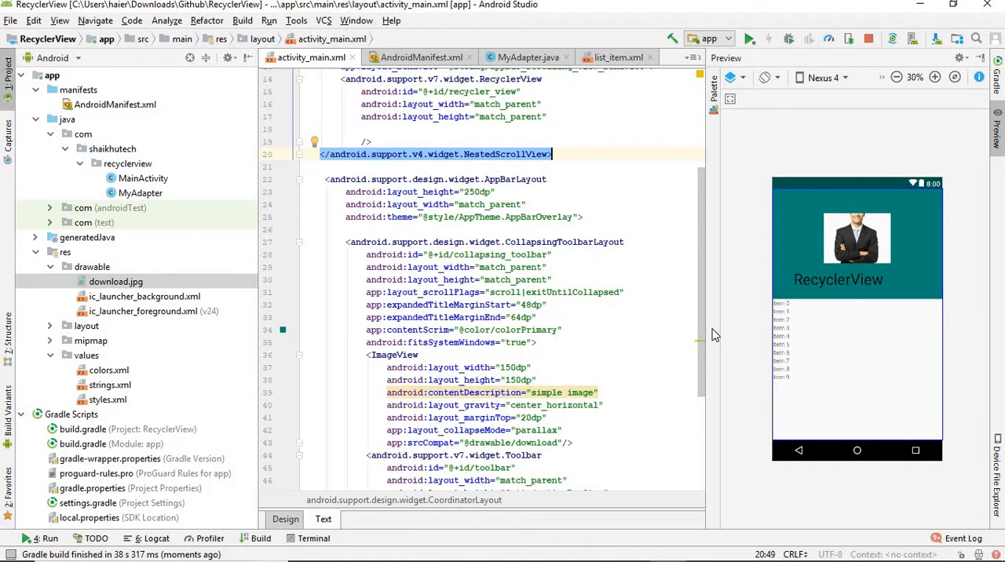
mouse_move(702, 336)
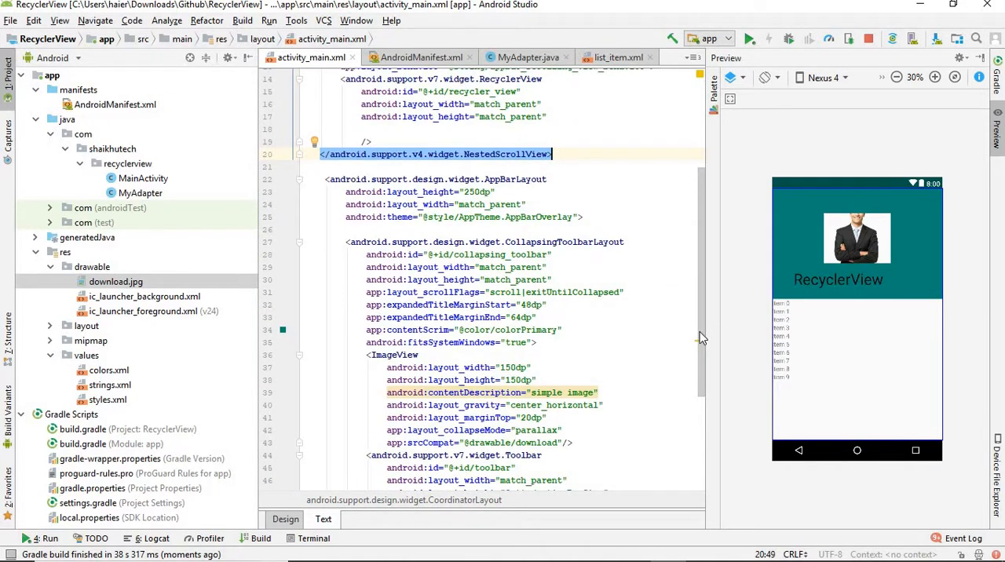